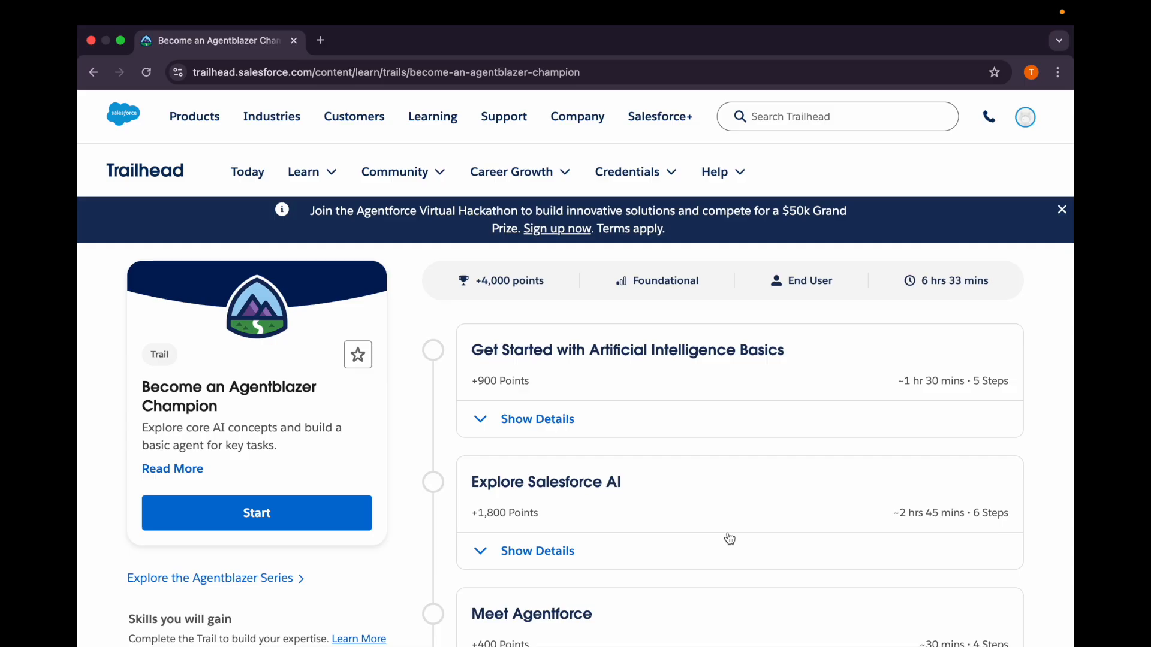
Start the Become an Agentblazer Champion trail and scroll to the Artificial Intelligence Basics modules.
left_click(256, 513)
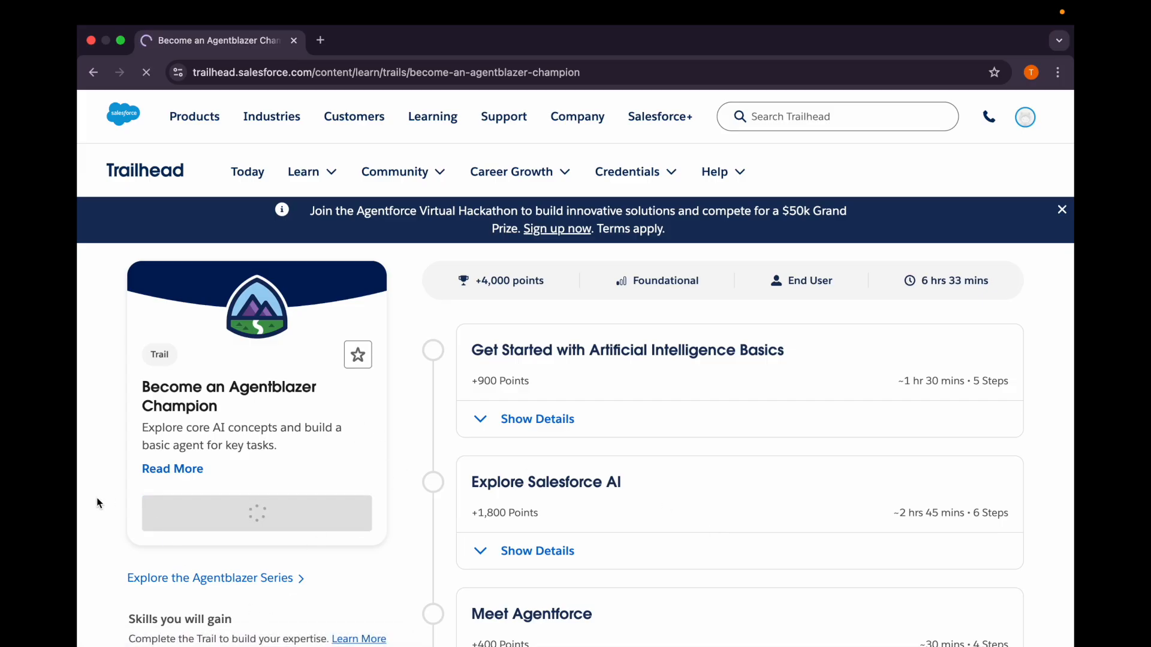
mouse_move(325, 428)
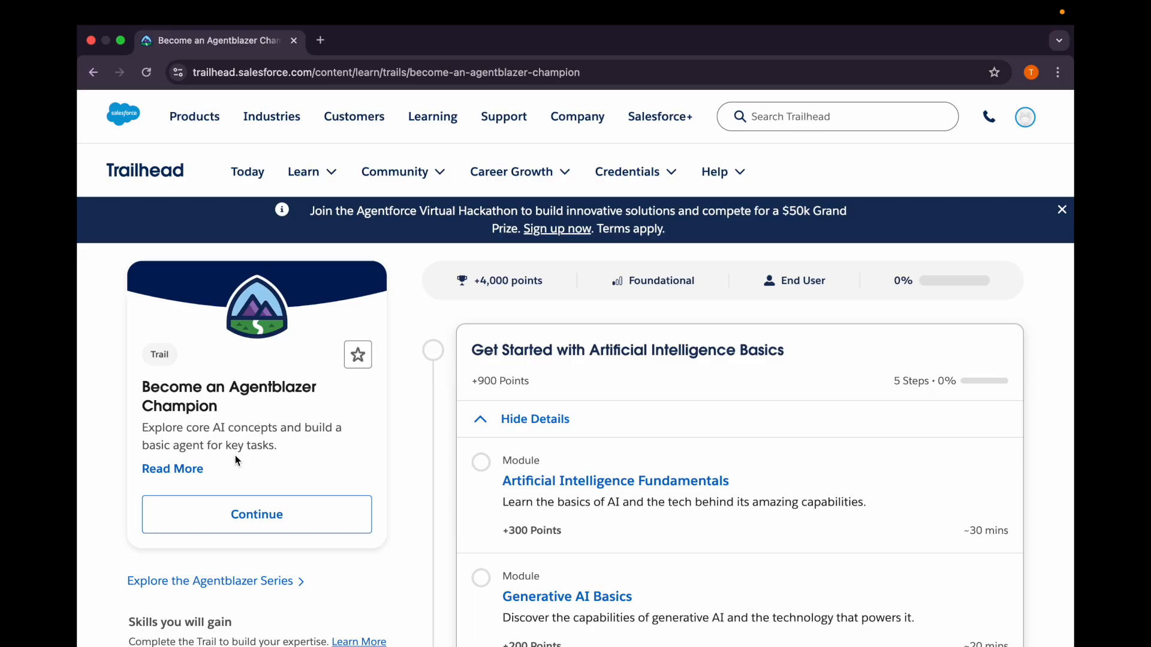
mouse_move(477, 358)
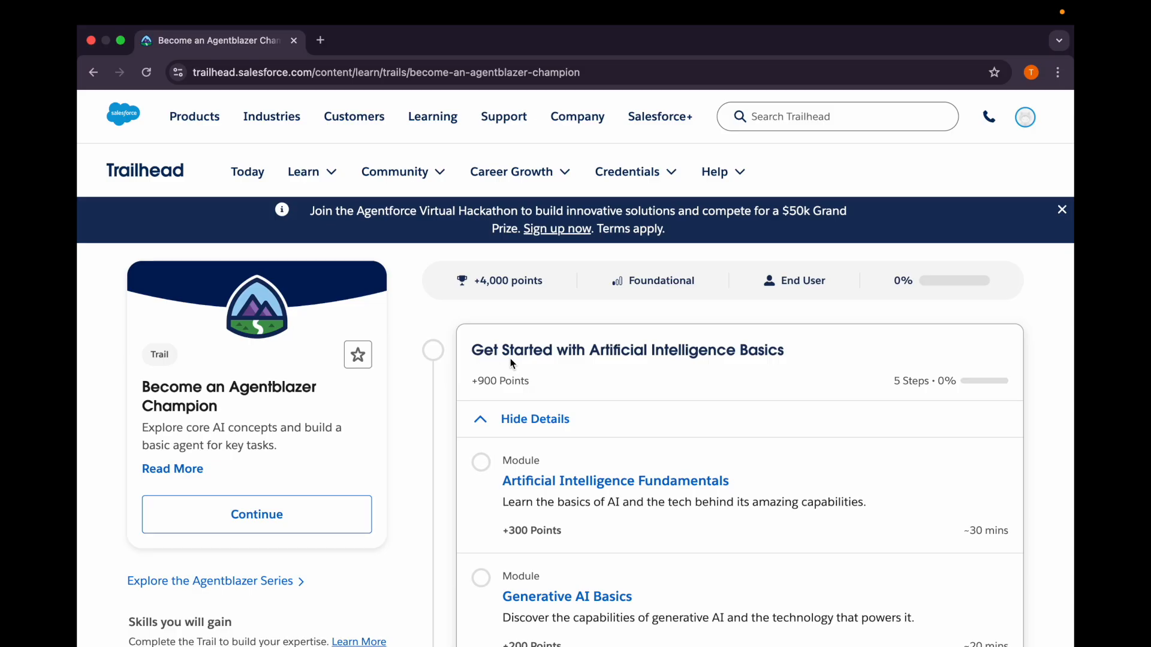
mouse_move(787, 356)
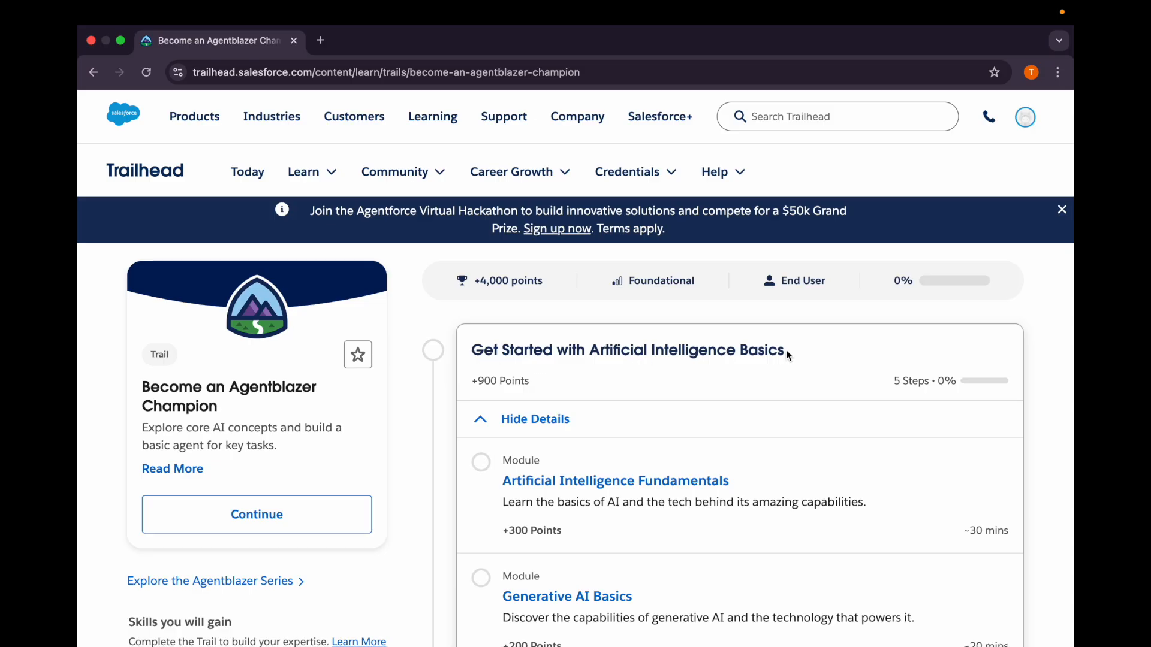
scroll("down", 3)
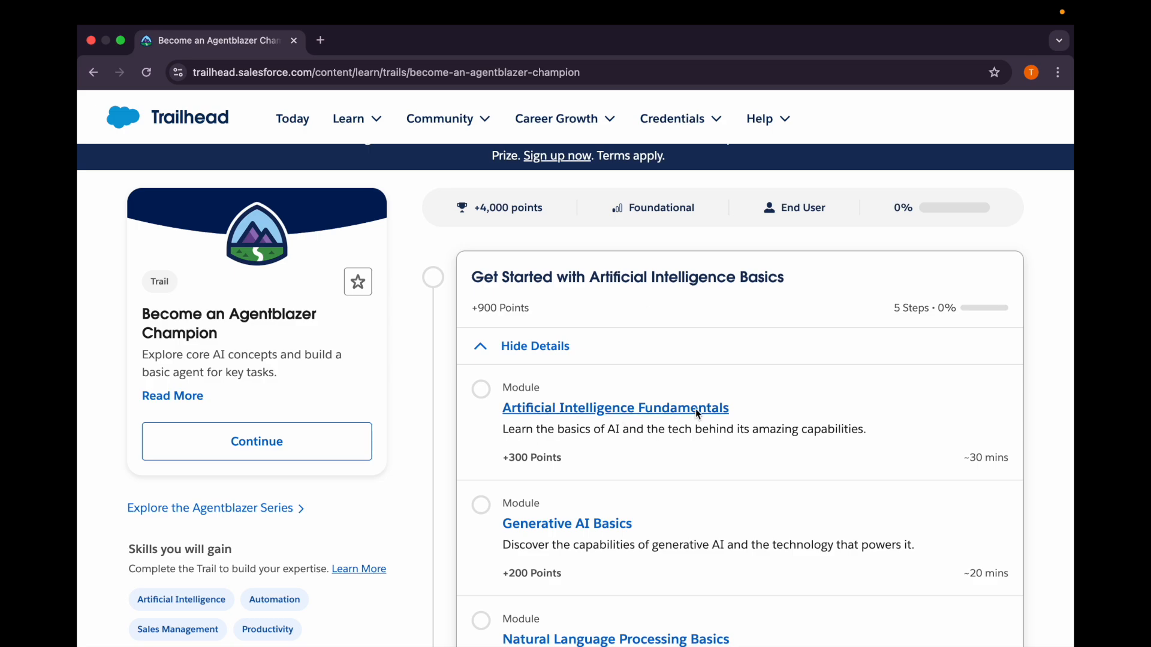
Open Artificial Intelligence Fundamentals in a new tab and start its first unit.
right_click(615, 407)
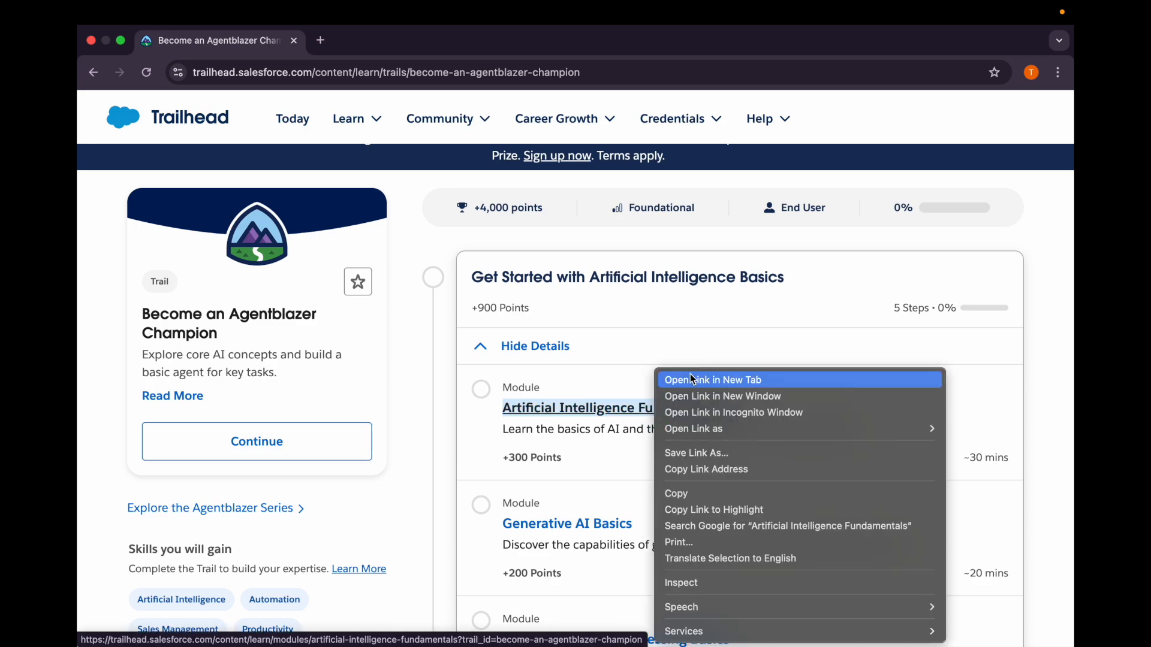
left_click(712, 380)
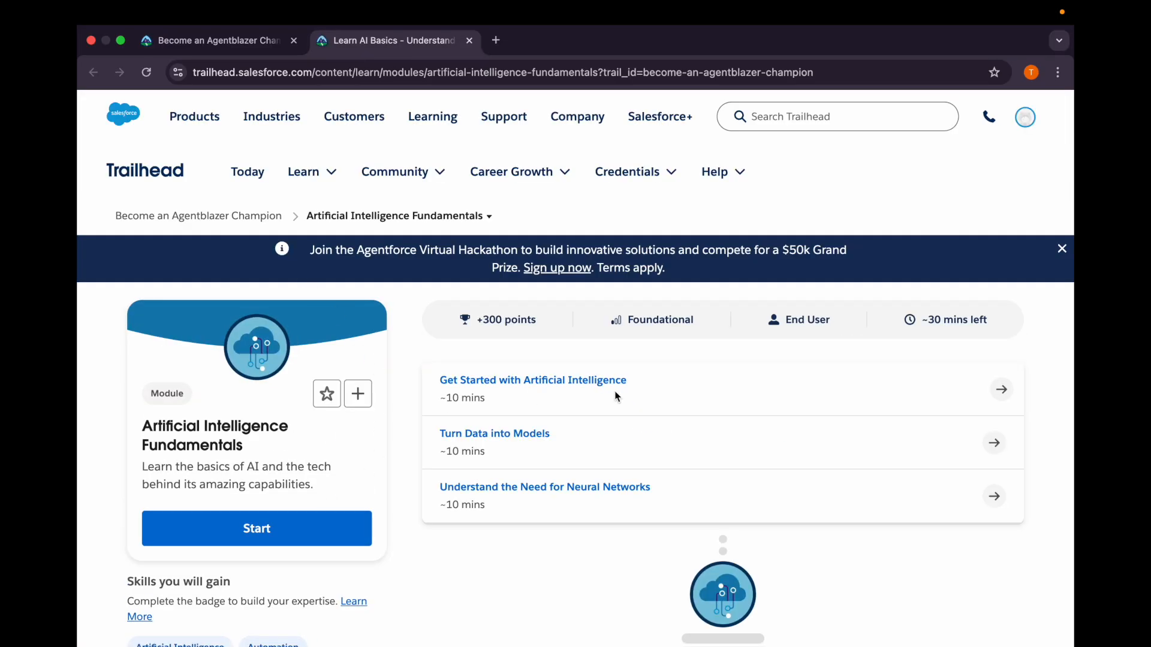
left_click(256, 528)
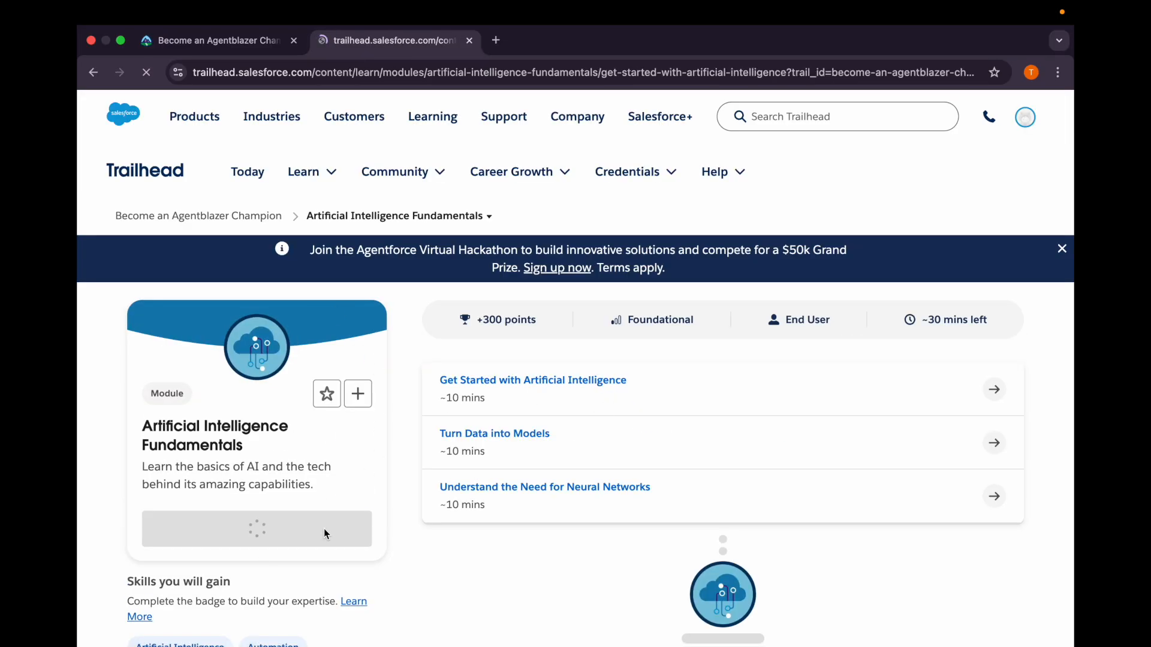
left_click(532, 380)
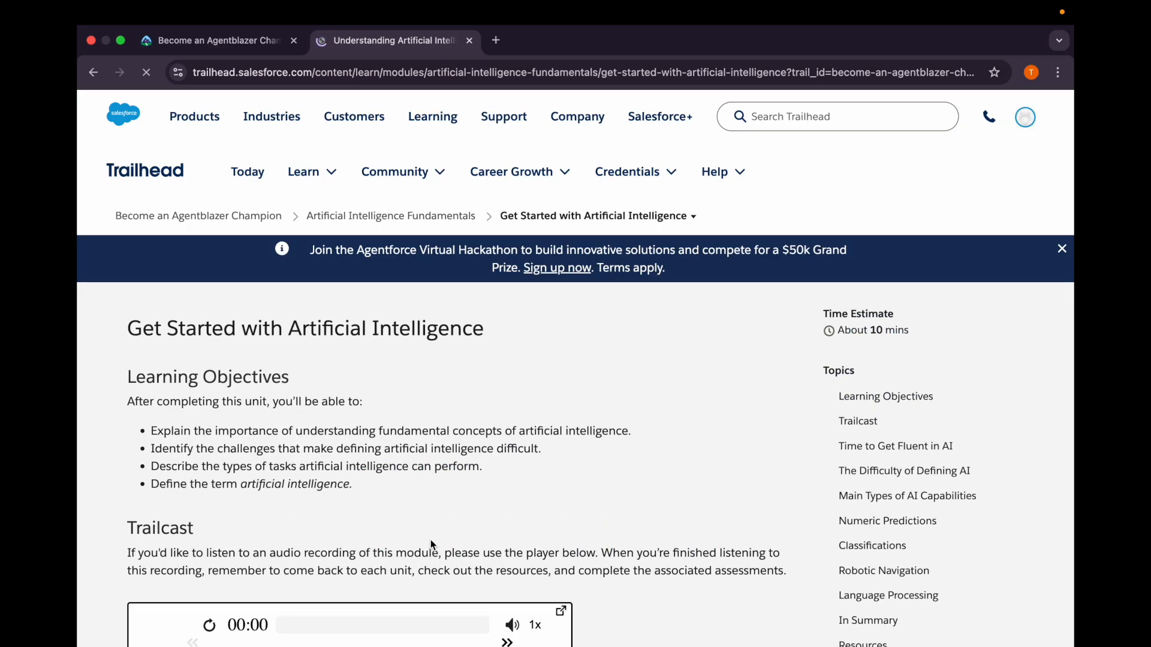
scroll("down", 3)
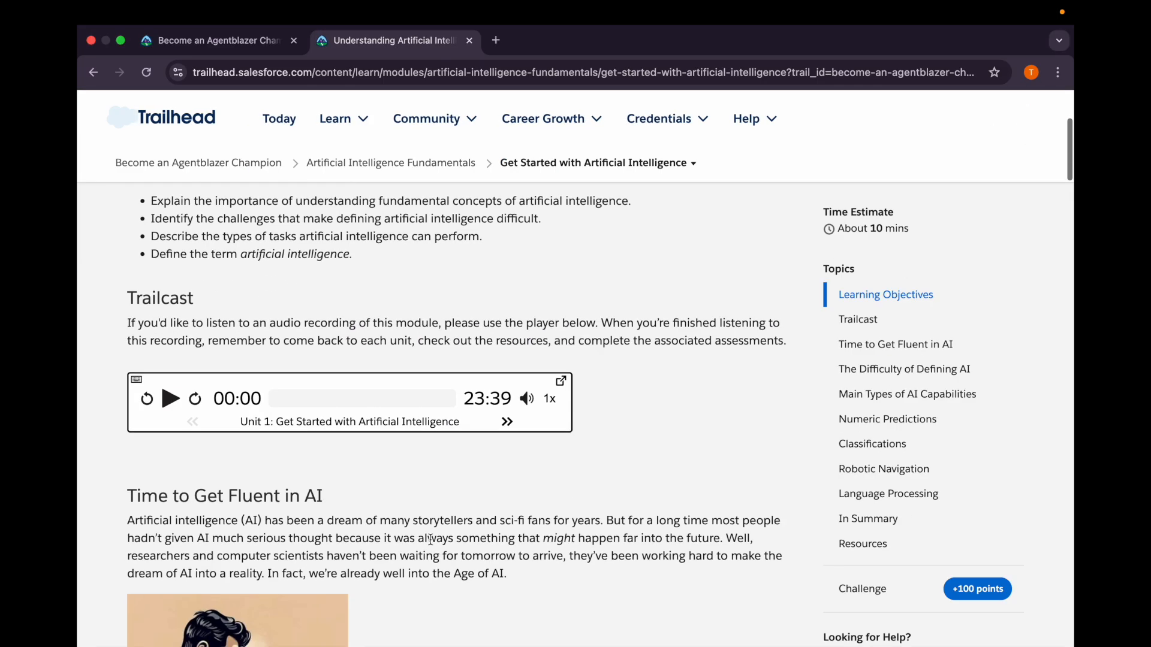
scroll("down", 3)
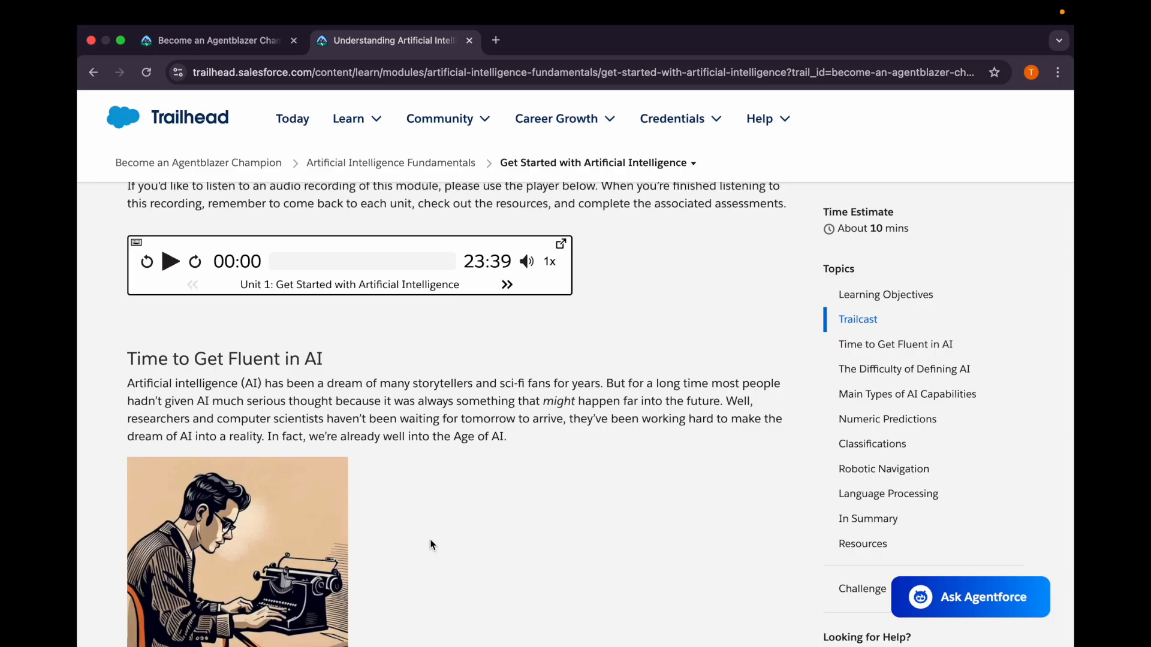
scroll("down", 3)
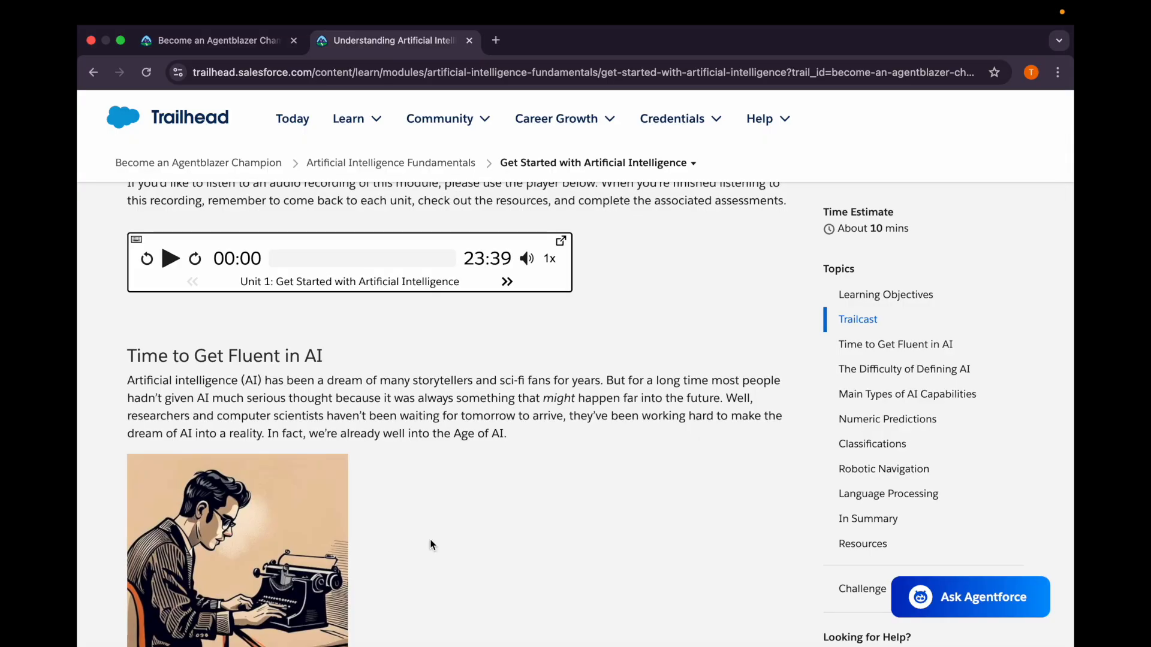
scroll("down", 3)
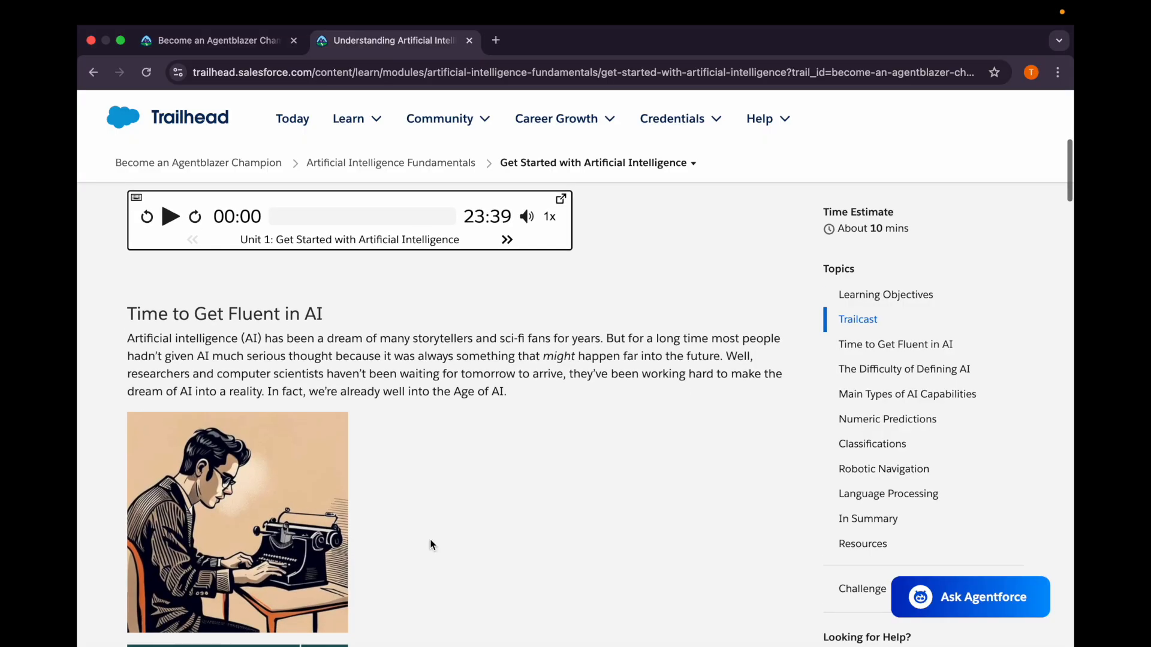
scroll("down", 3)
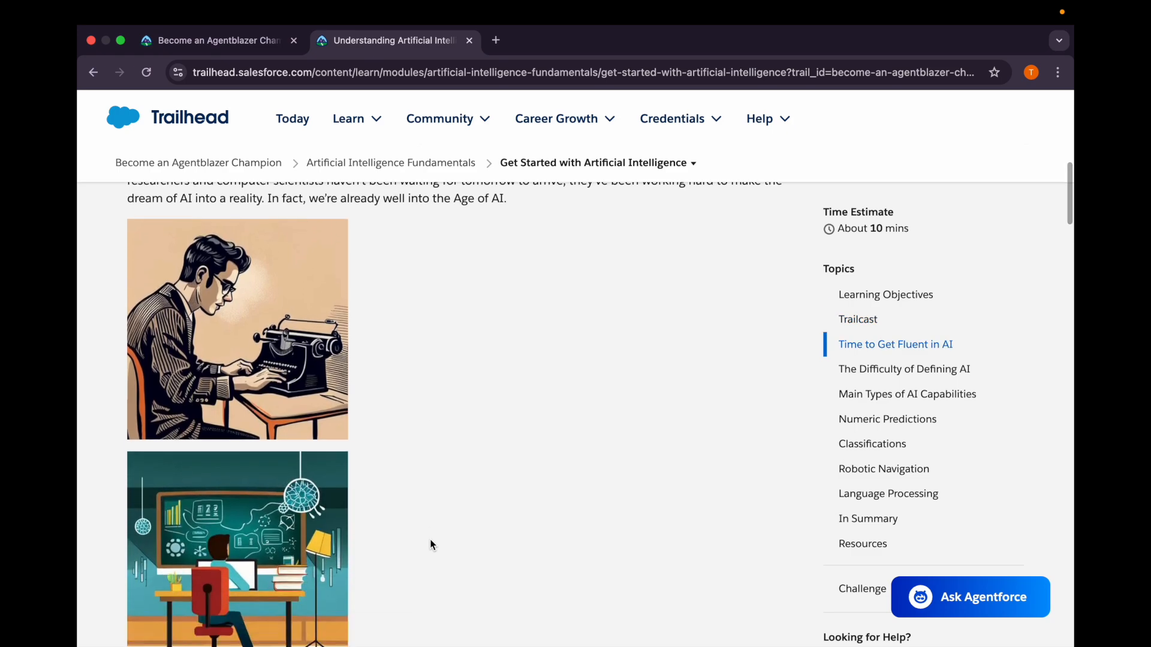
scroll("down", 3)
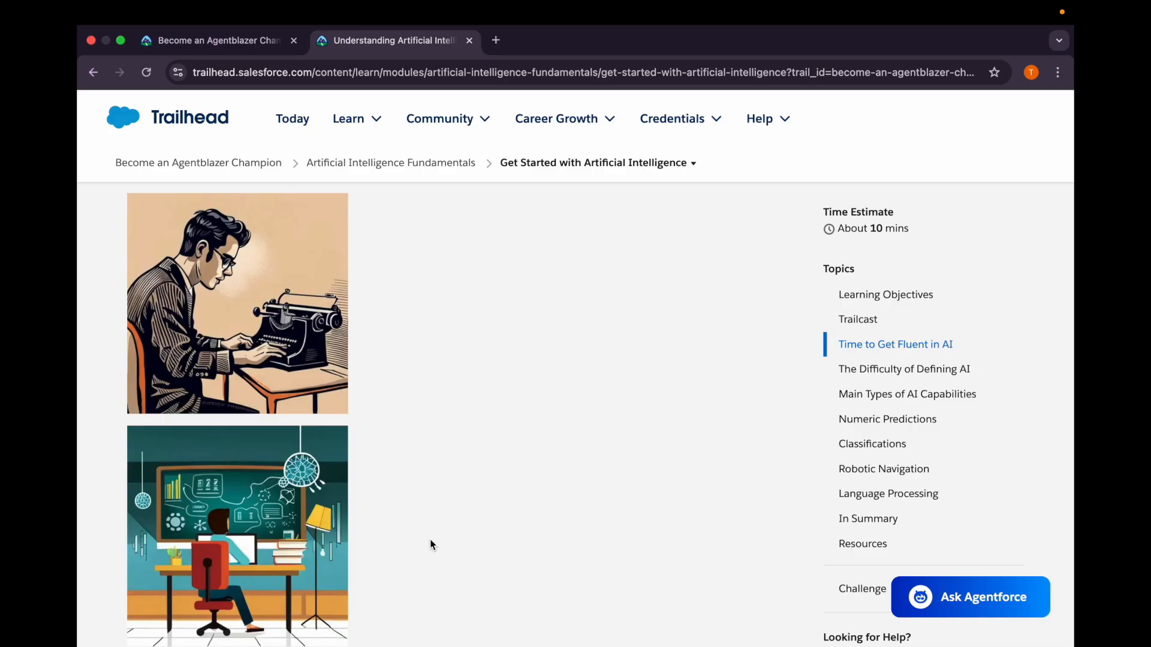
scroll("down", 3)
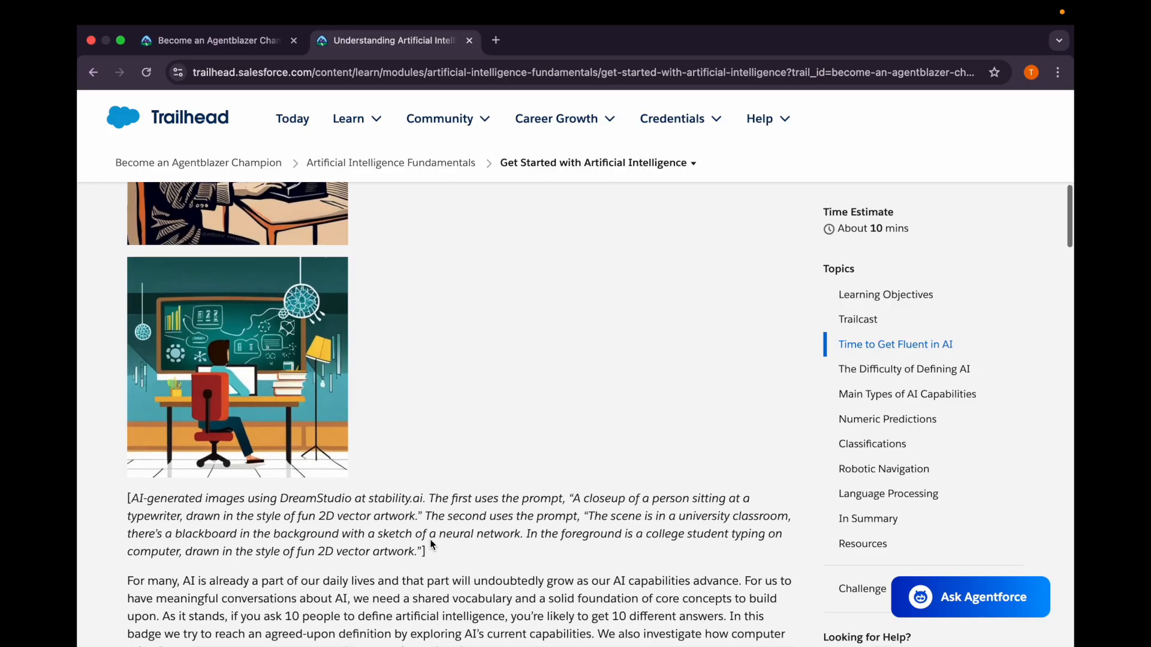
scroll("down", 3)
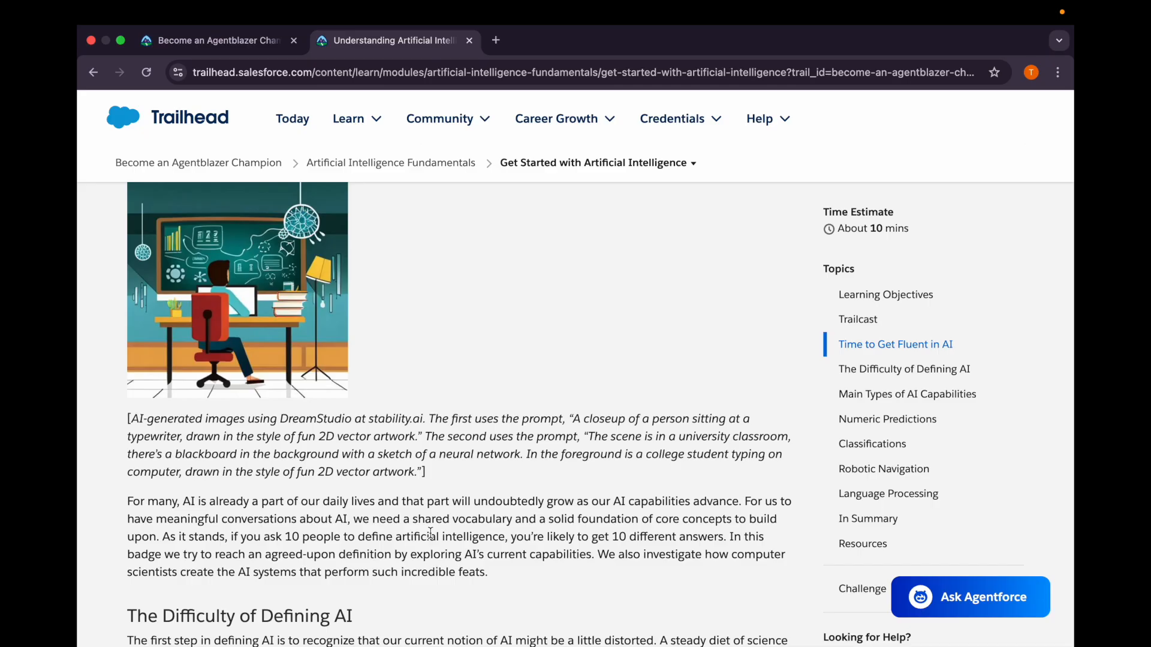
scroll("down", 3)
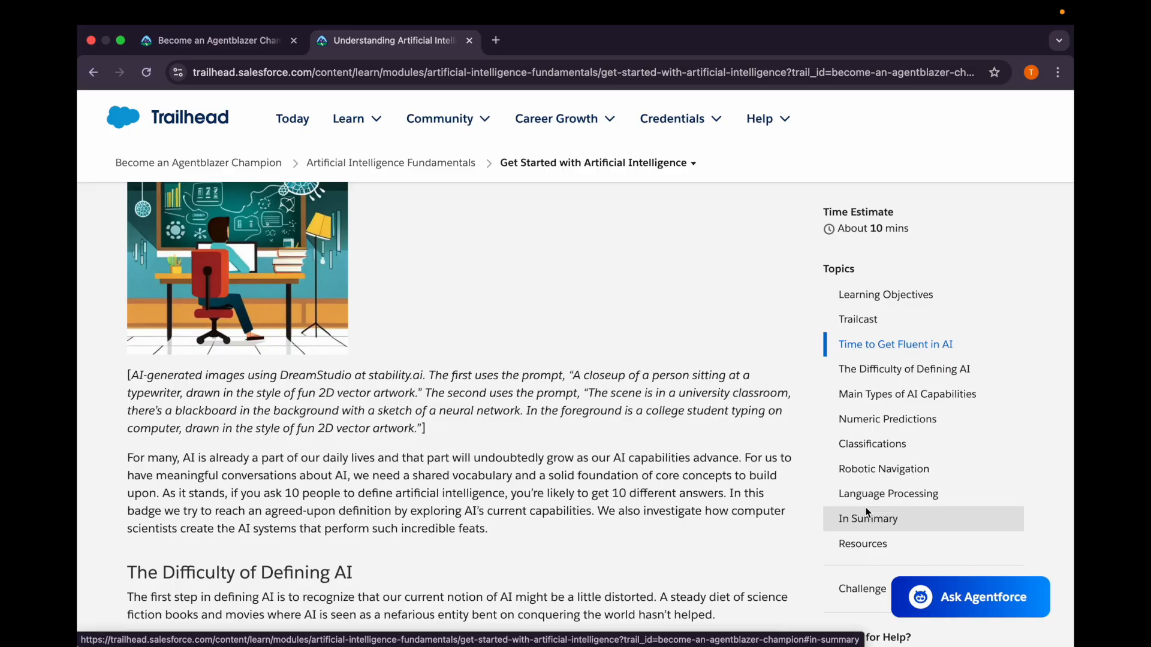
scroll("down", 3)
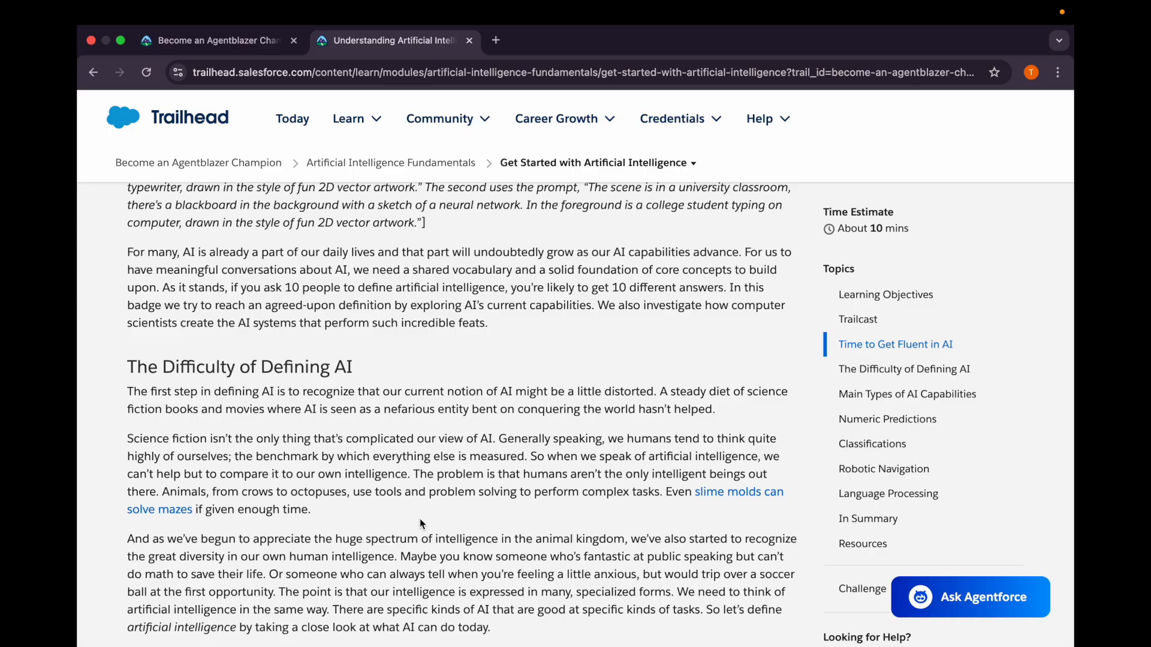
scroll("down", 3)
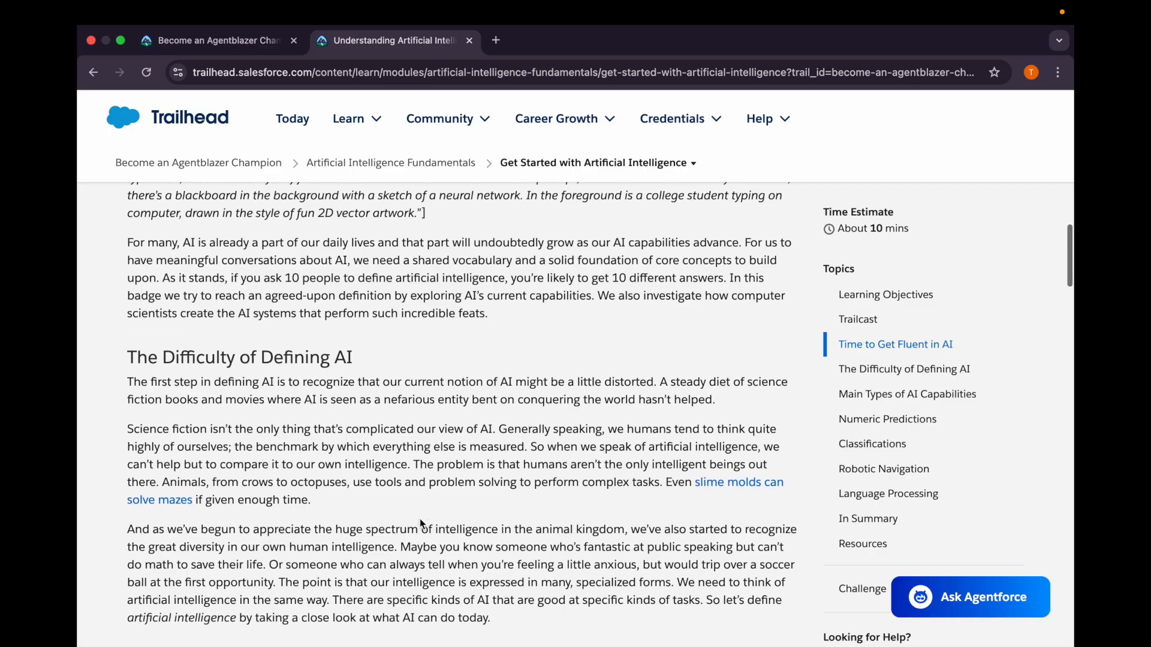
scroll("down", 3)
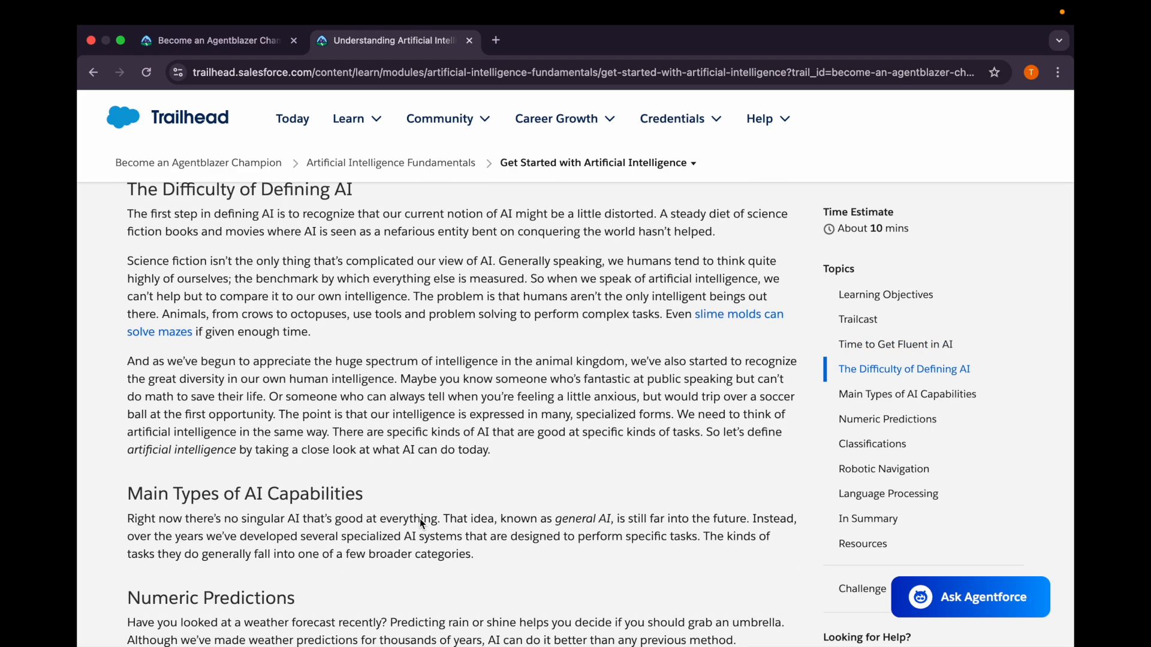
scroll("down", 3)
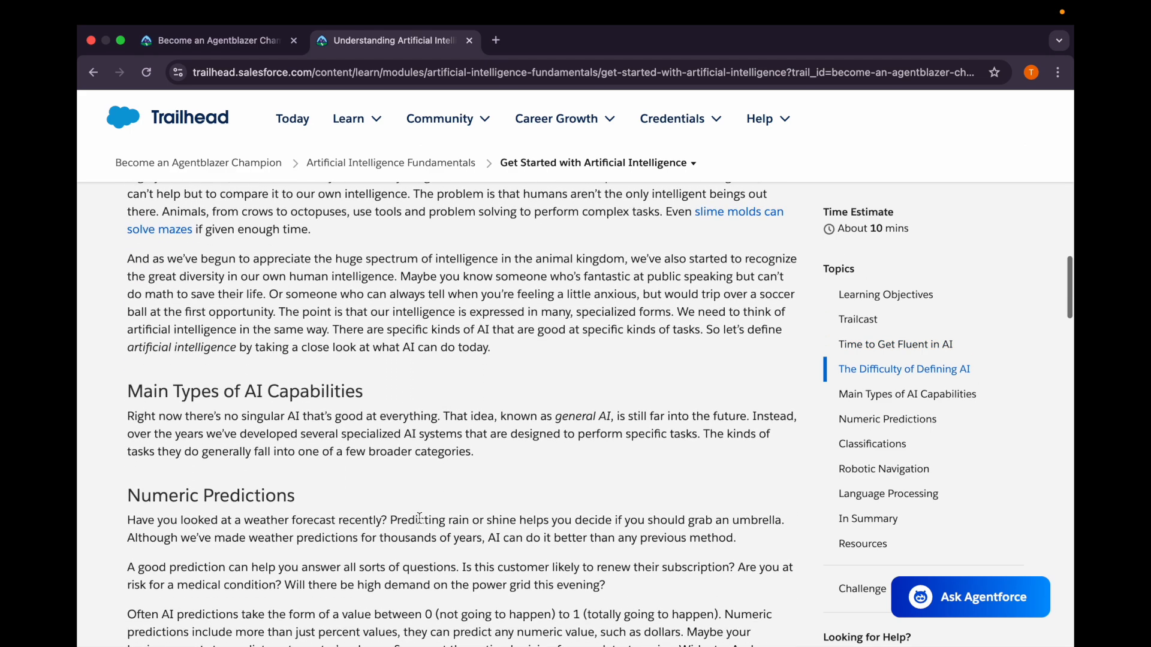
scroll("down", 3)
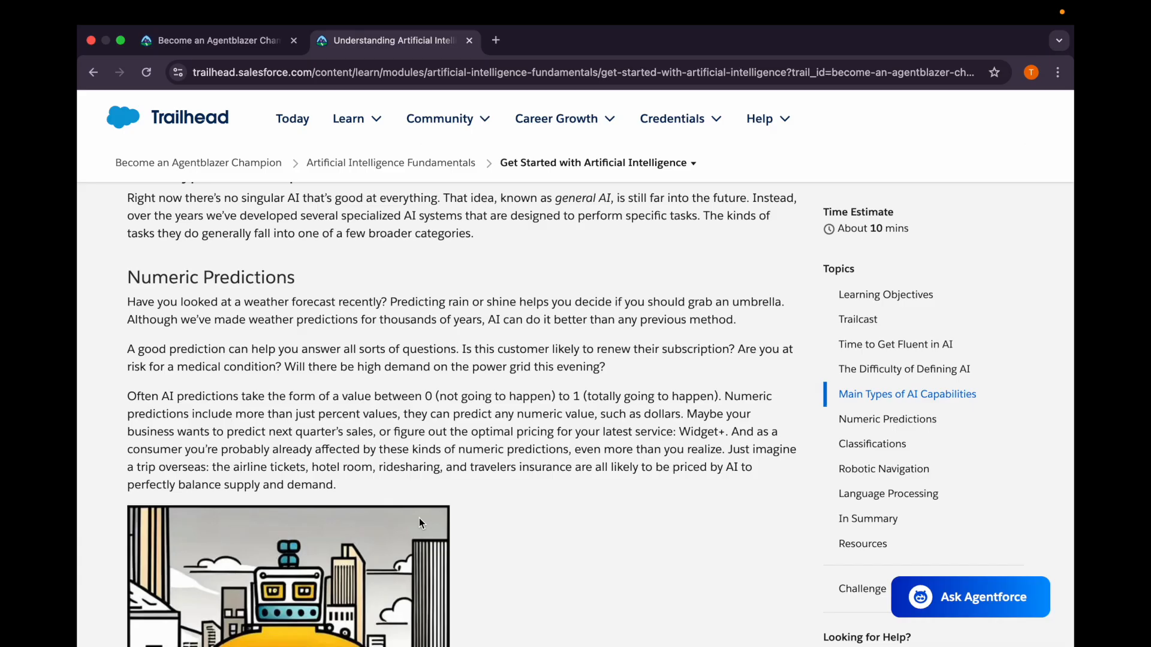
scroll("down", 3)
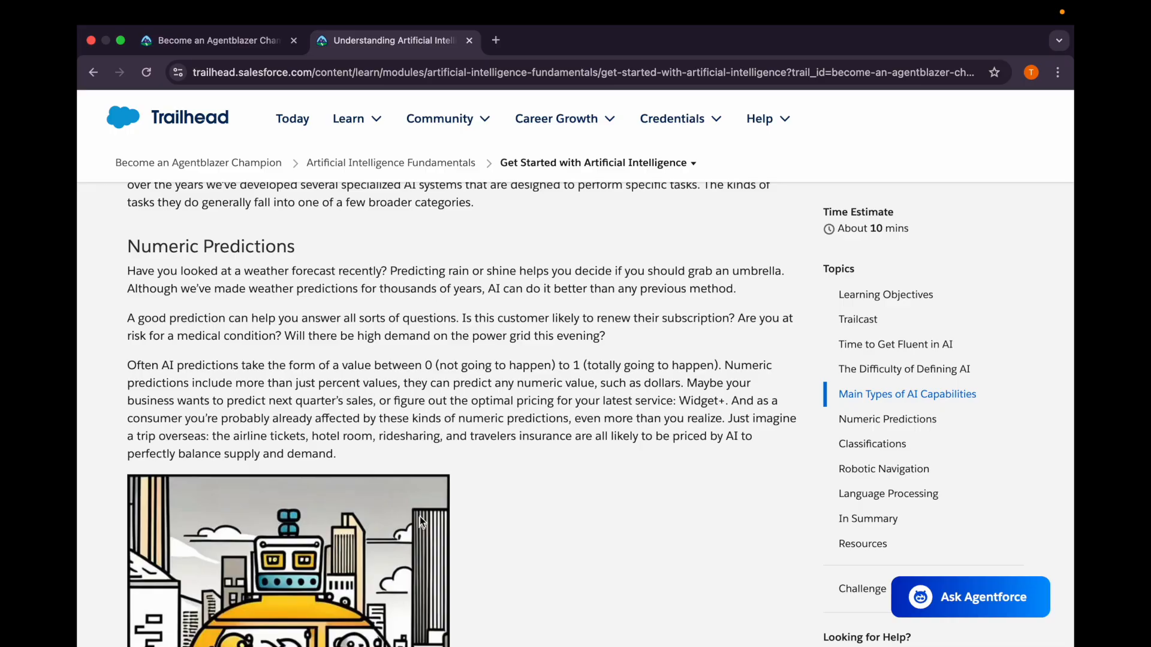
scroll("down", 3)
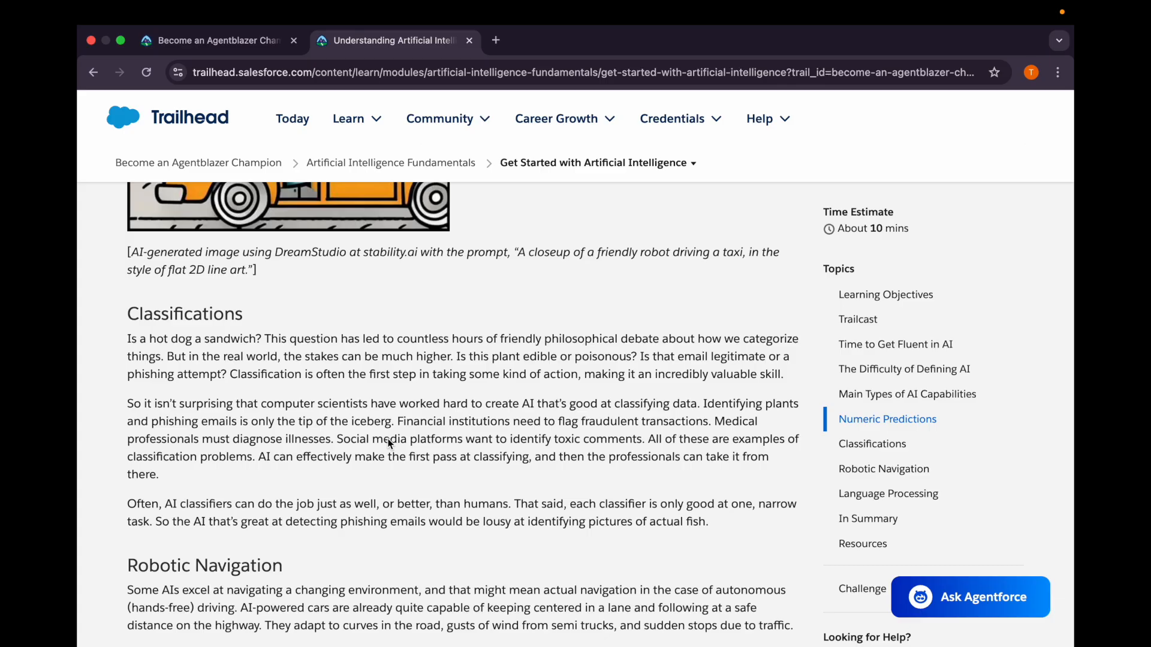
scroll("down", 3)
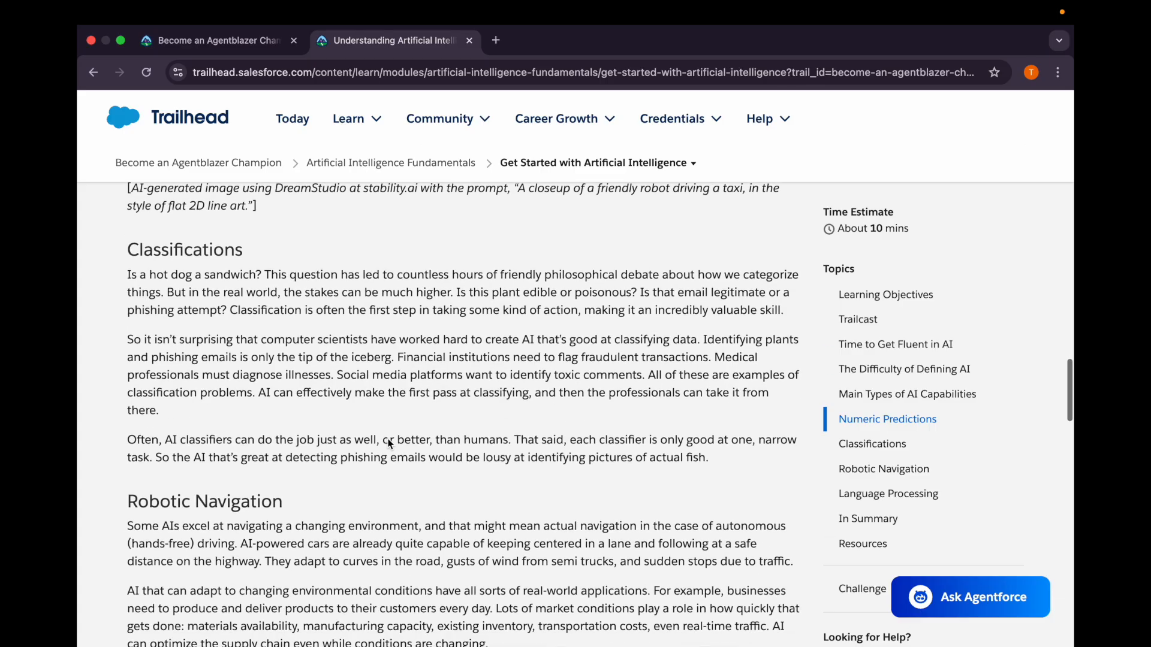
scroll("down", 3)
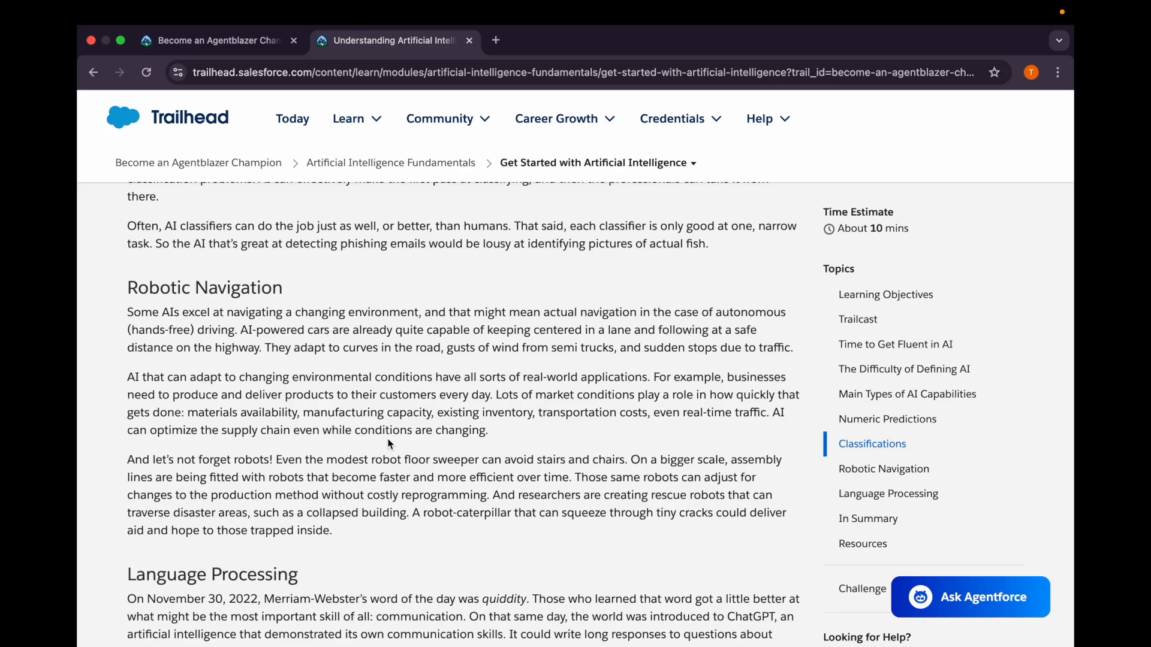
scroll("down", 3)
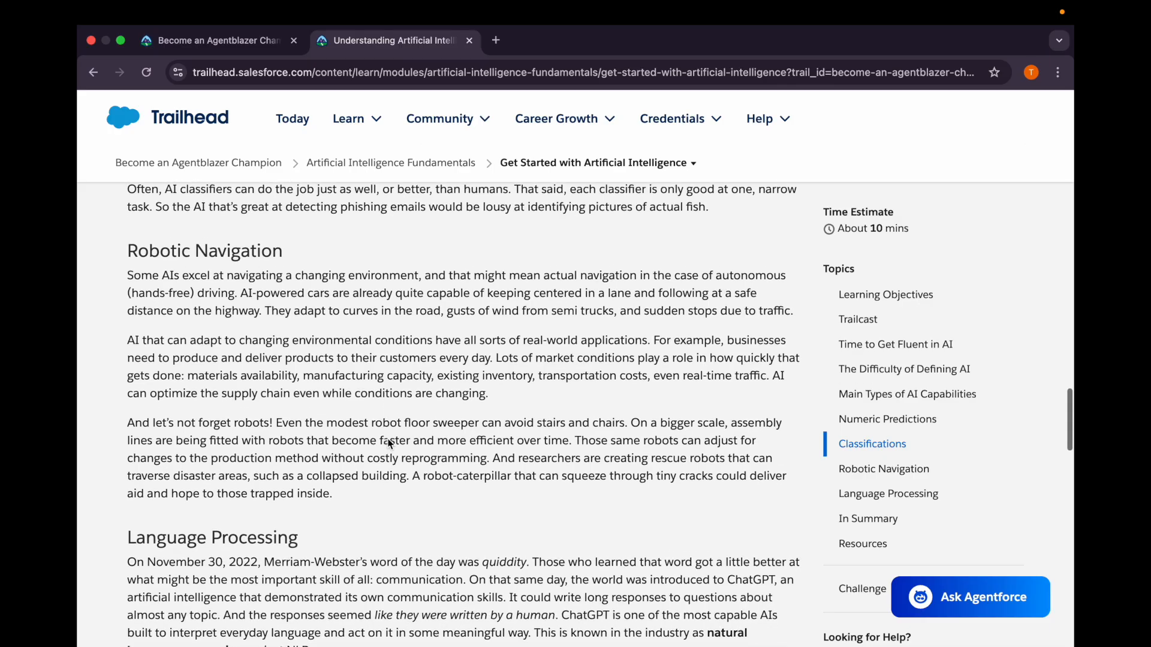
scroll("down", 3)
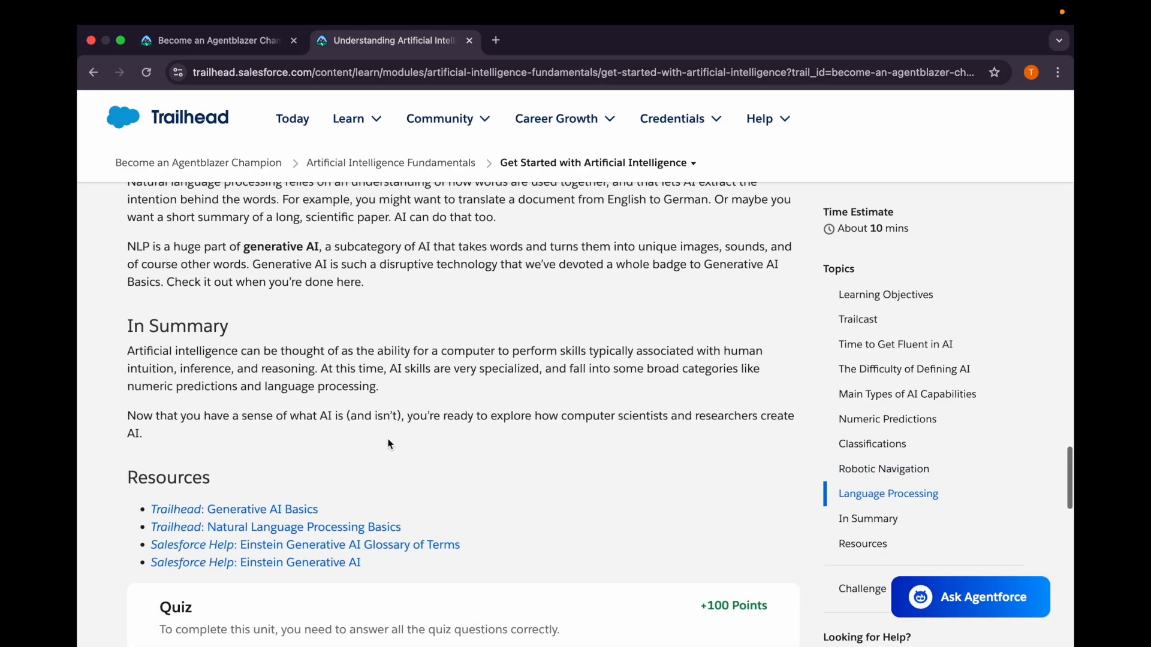
Answer 'C and D' and 'Numeric prediction', then check the quiz to earn 100 points.
scroll("down", 3)
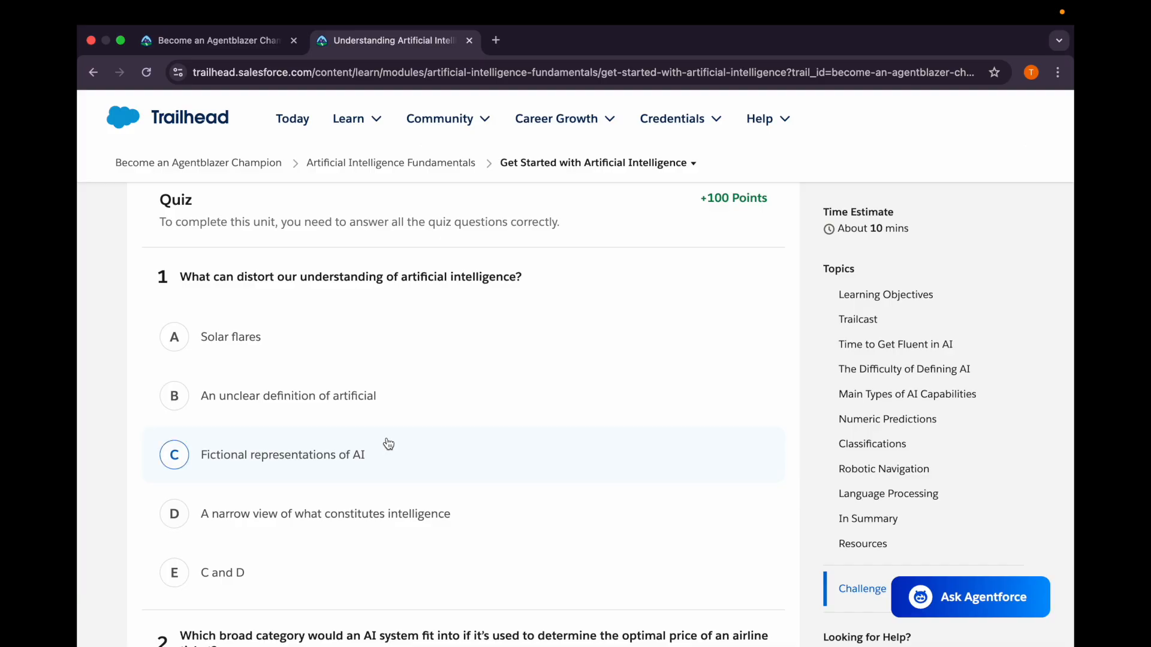
left_click(173, 455)
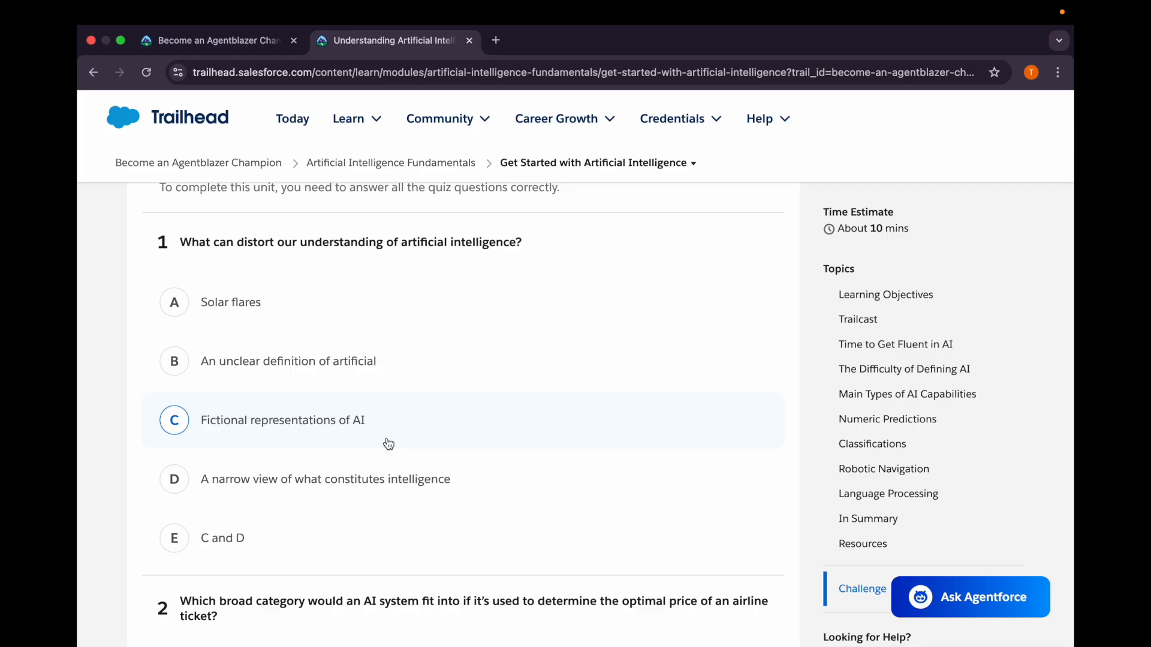
left_click(174, 537)
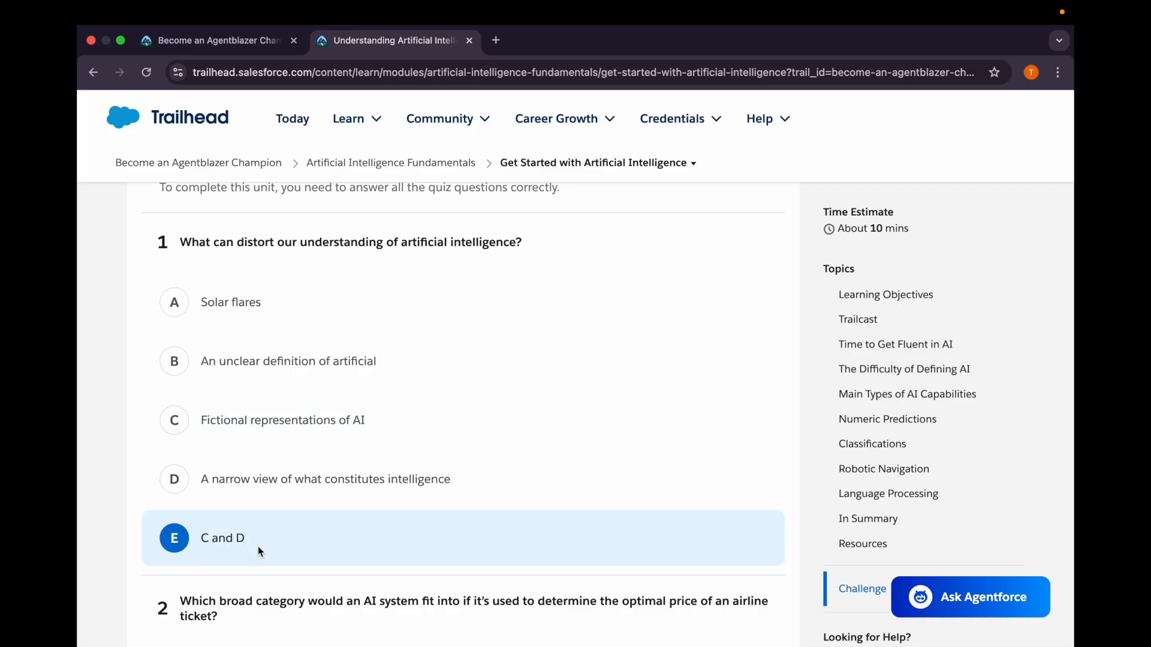
scroll("down", 3)
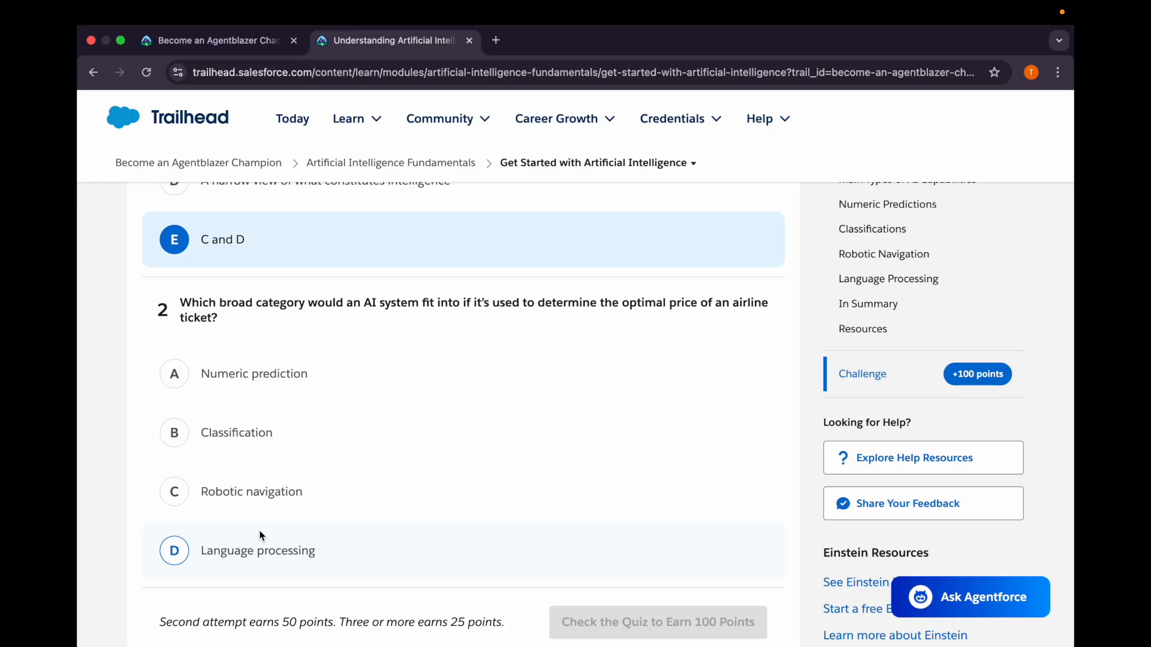
left_click(253, 374)
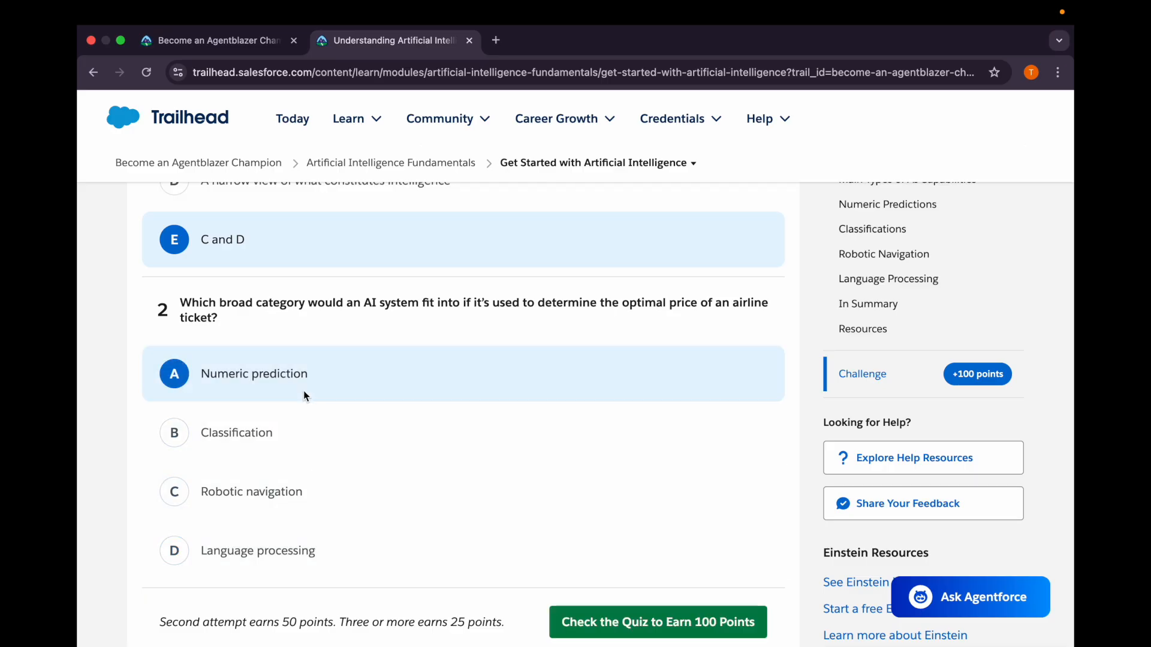
scroll("down", 3)
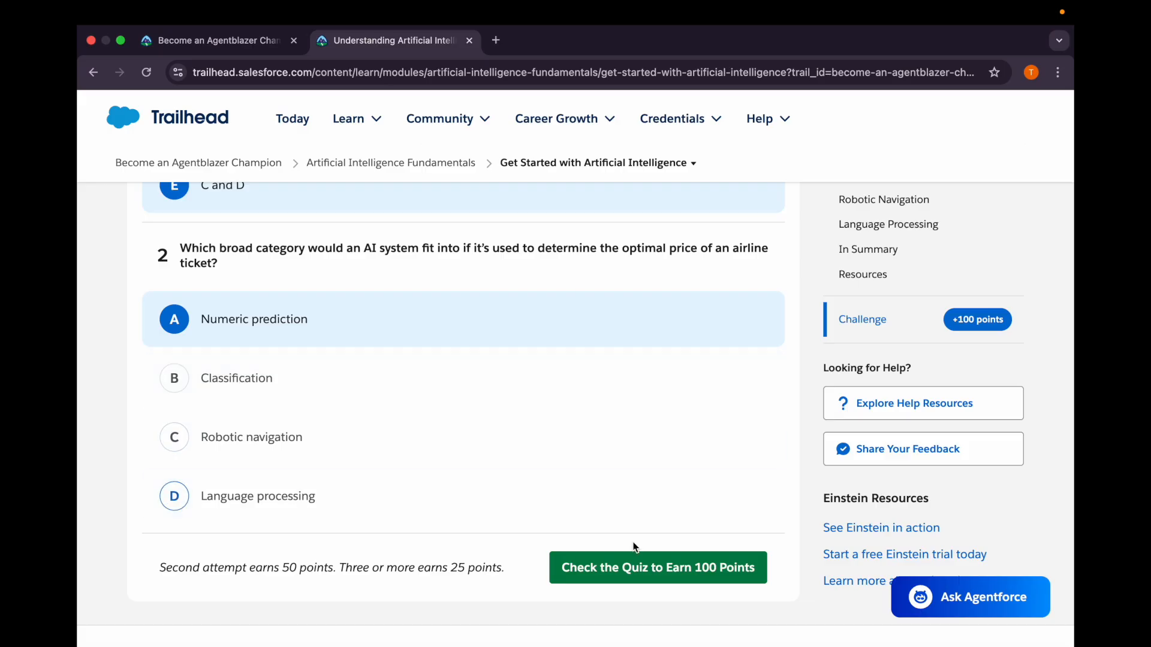
left_click(657, 568)
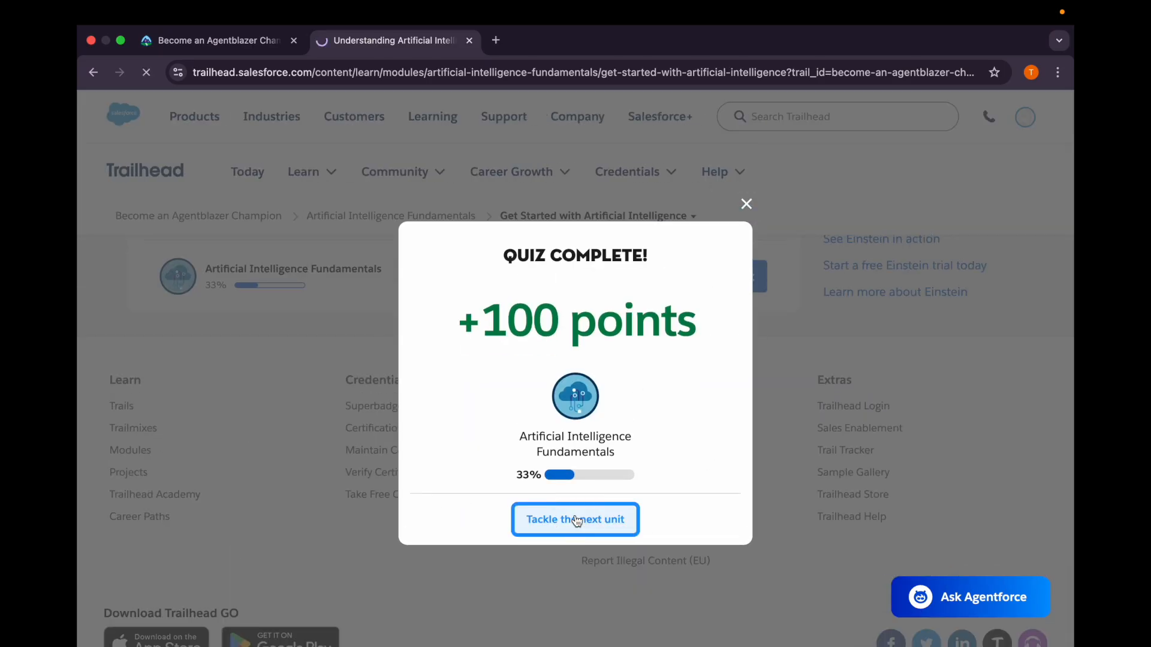
Continue to Turn Data into Models and read through The Shift from Crafting to Training.
left_click(575, 519)
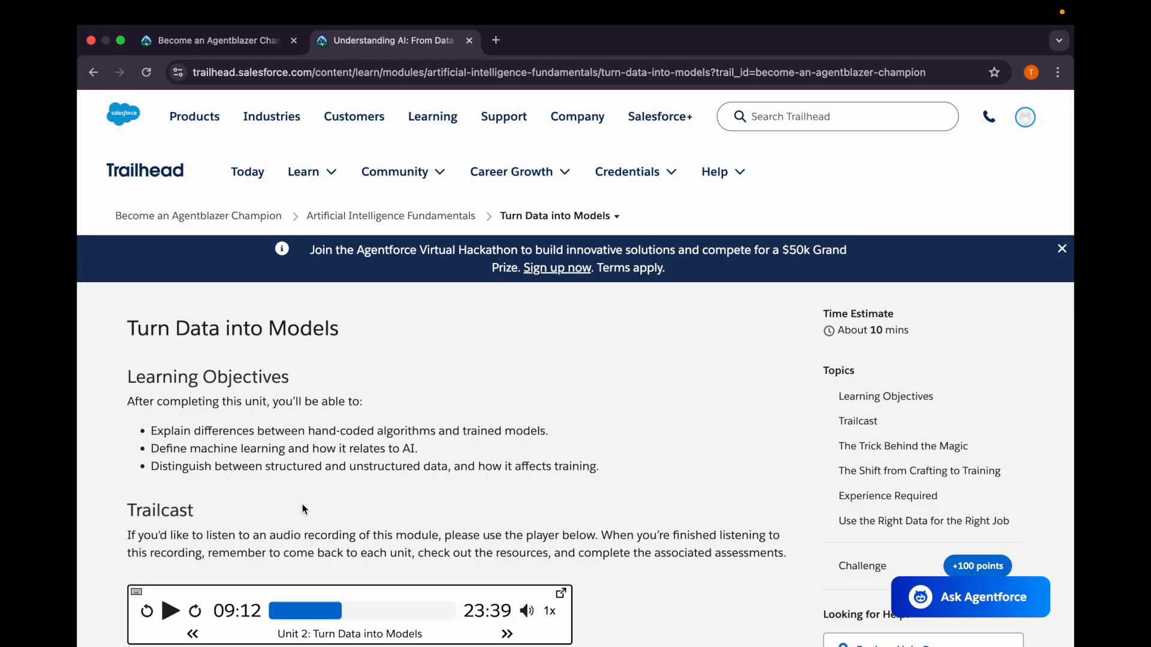
scroll("down", 3)
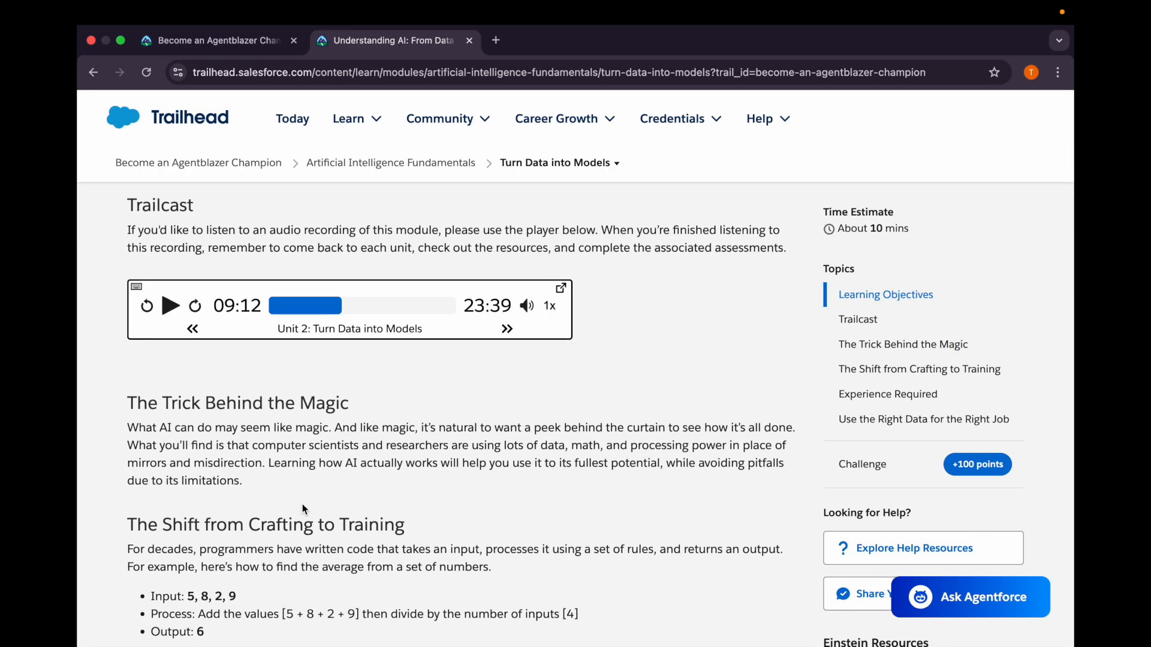
scroll("down", 3)
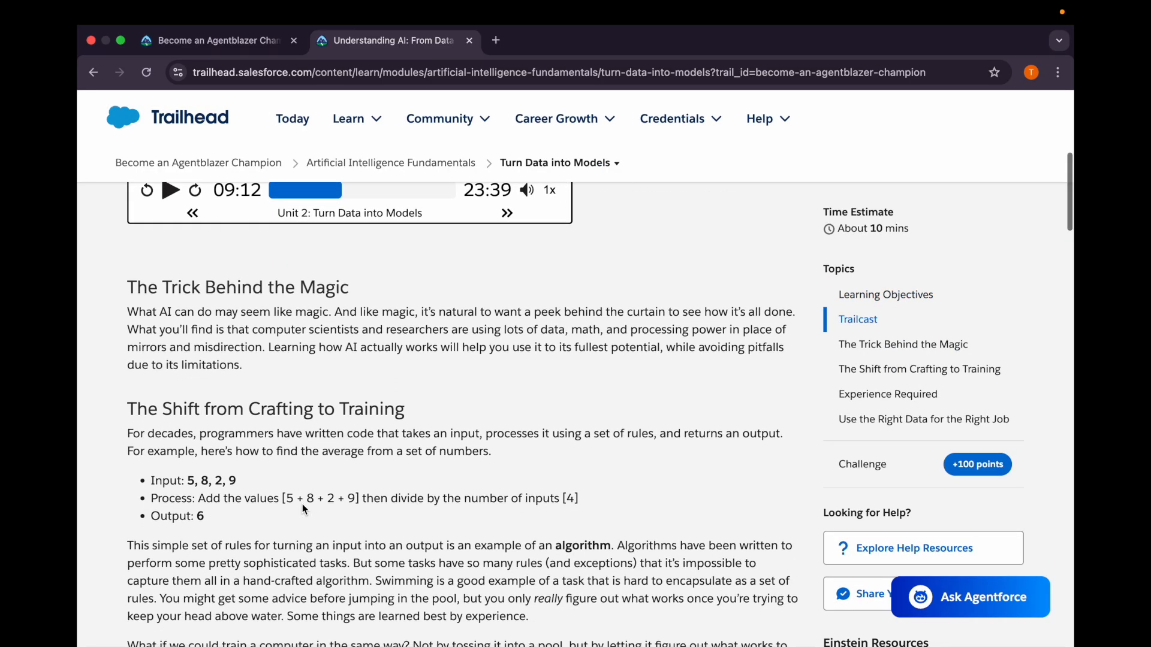
scroll("down", 3)
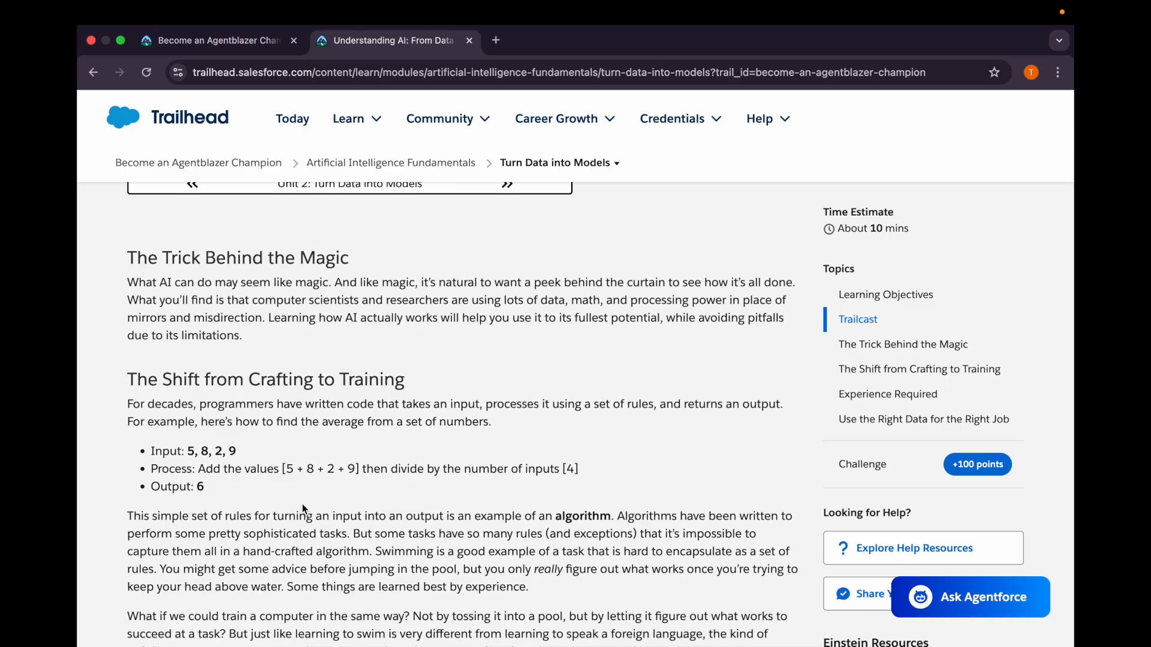
scroll("down", 3)
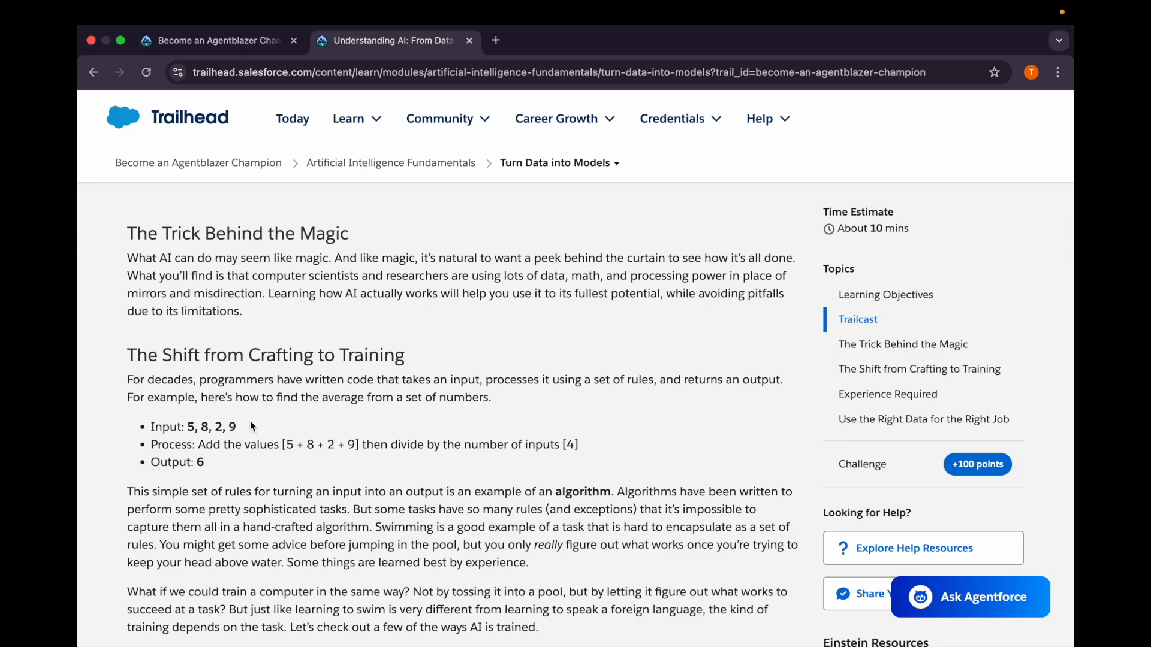
mouse_move(318, 420)
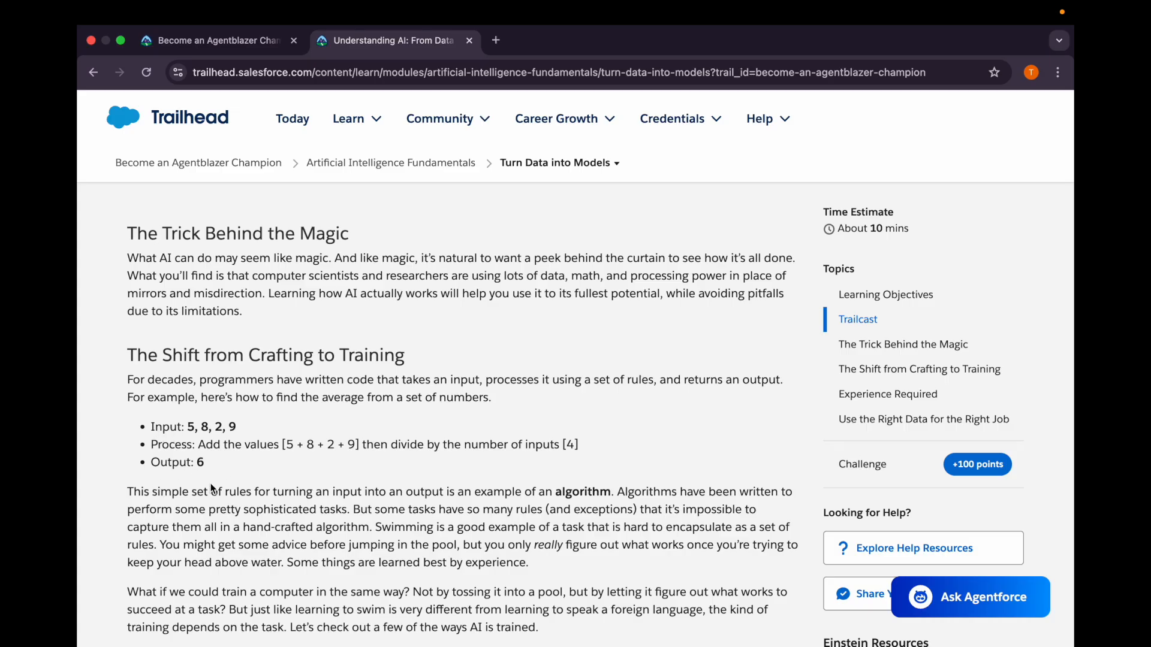
mouse_move(248, 482)
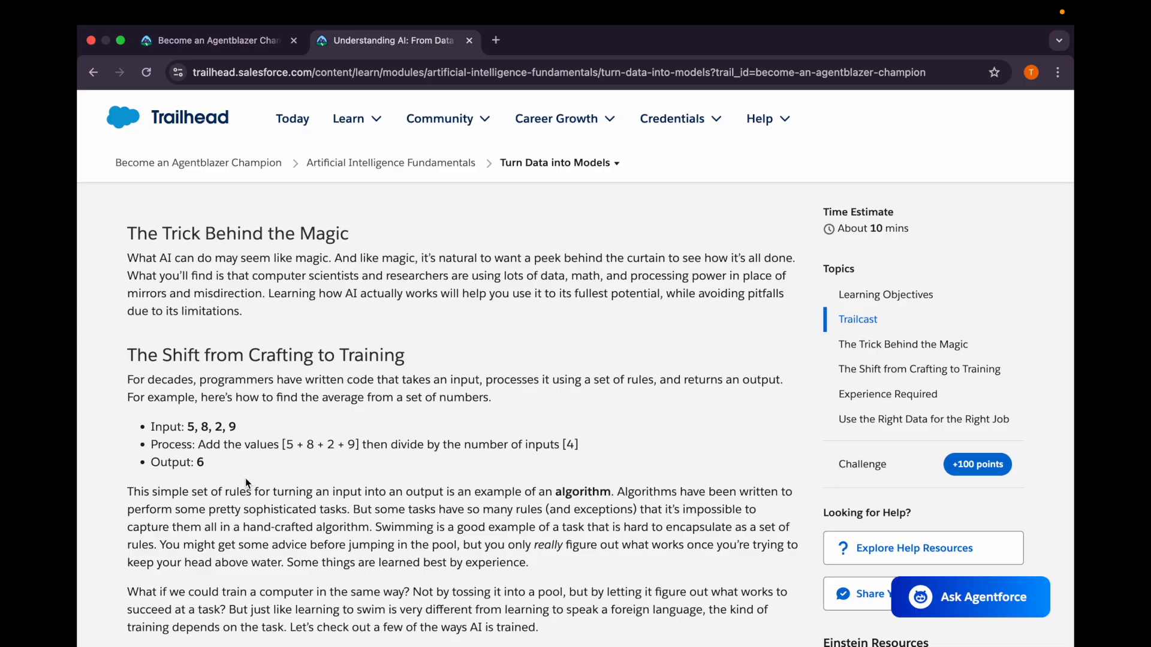
scroll("down", 3)
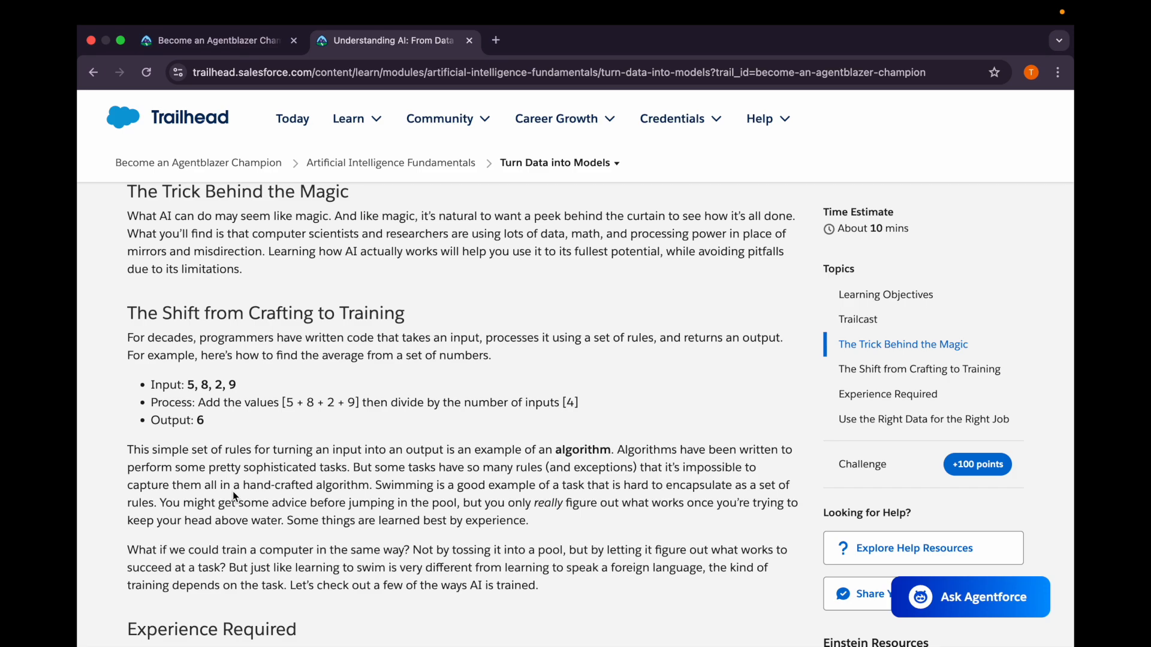
scroll("down", 3)
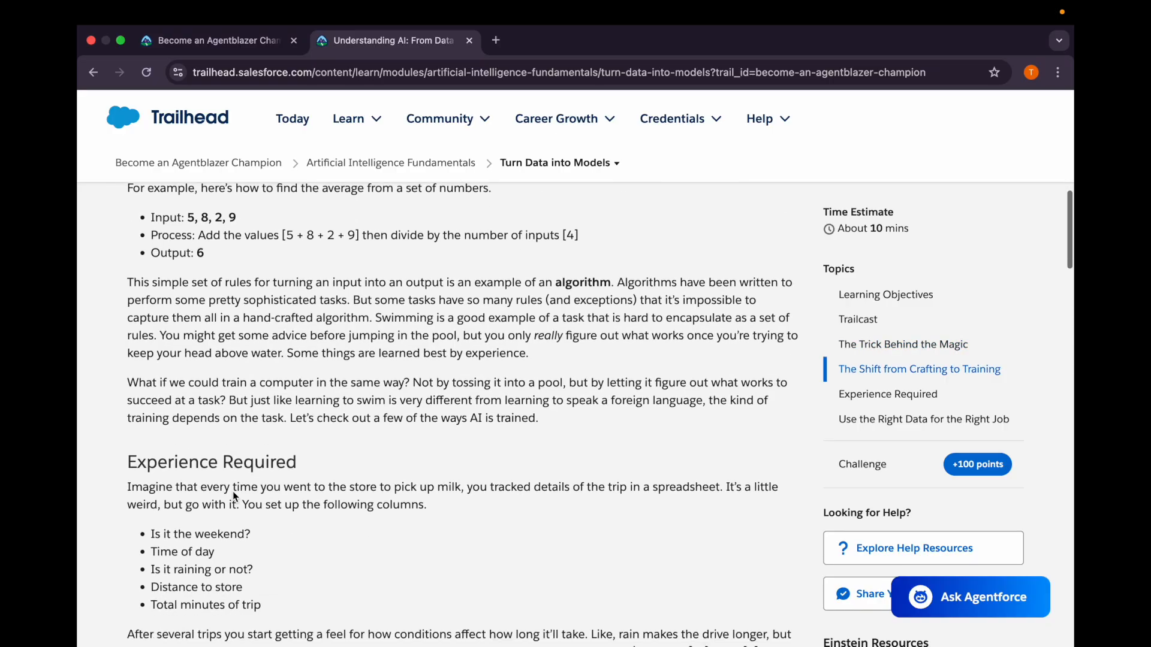
scroll("down", 3)
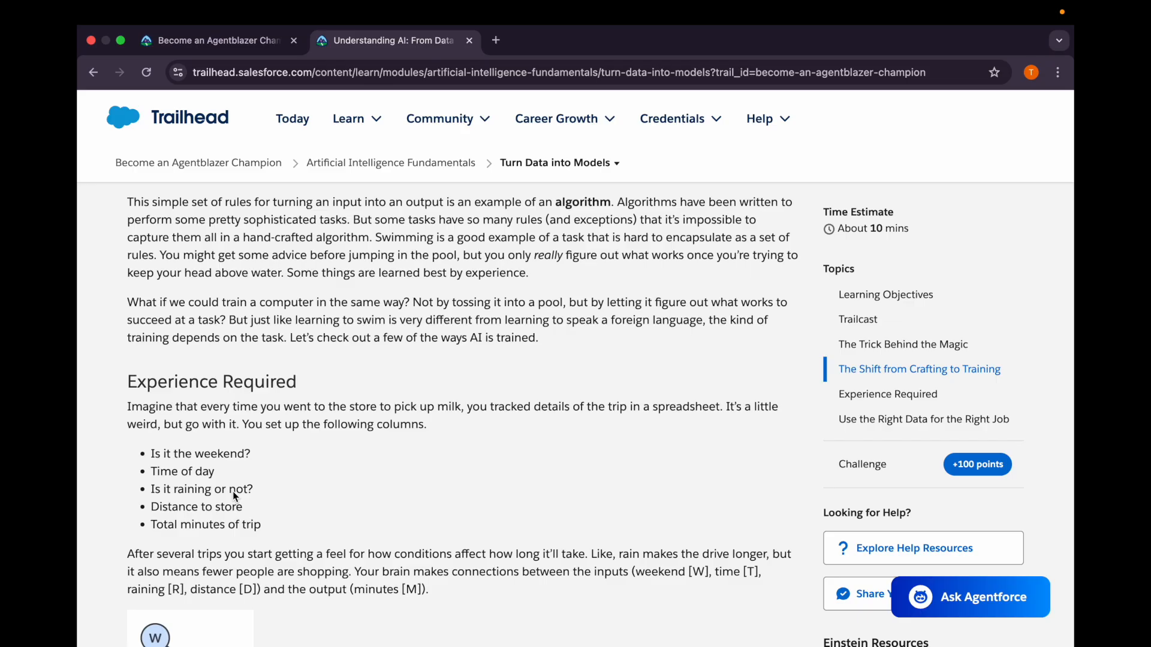
scroll("down", 3)
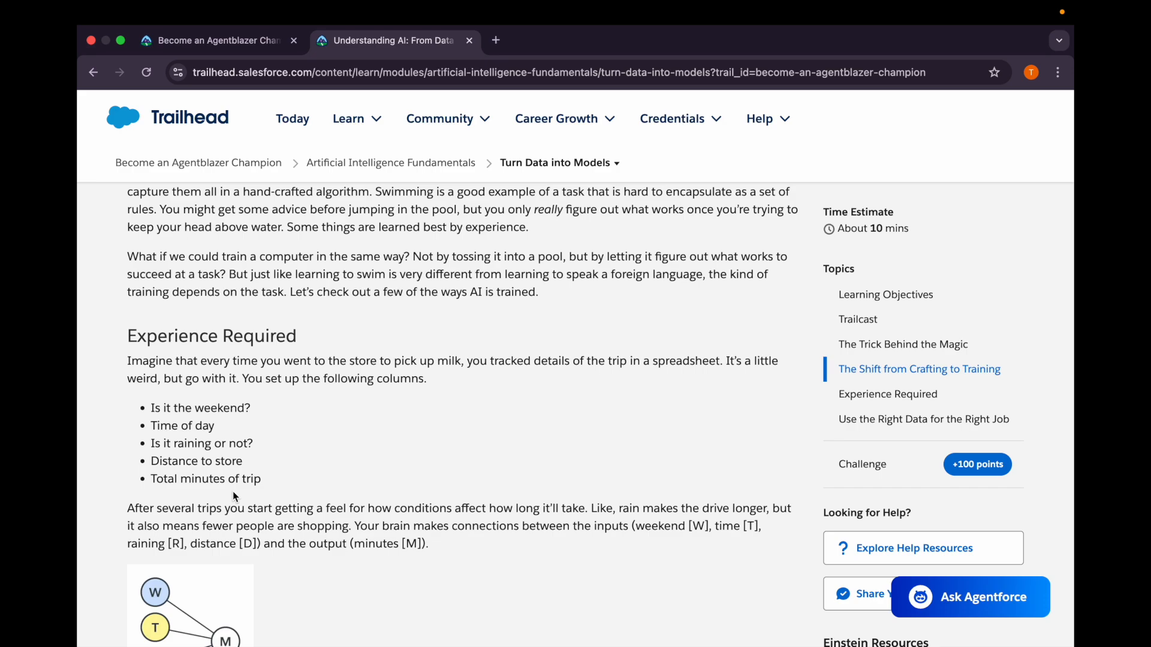
scroll("down", 3)
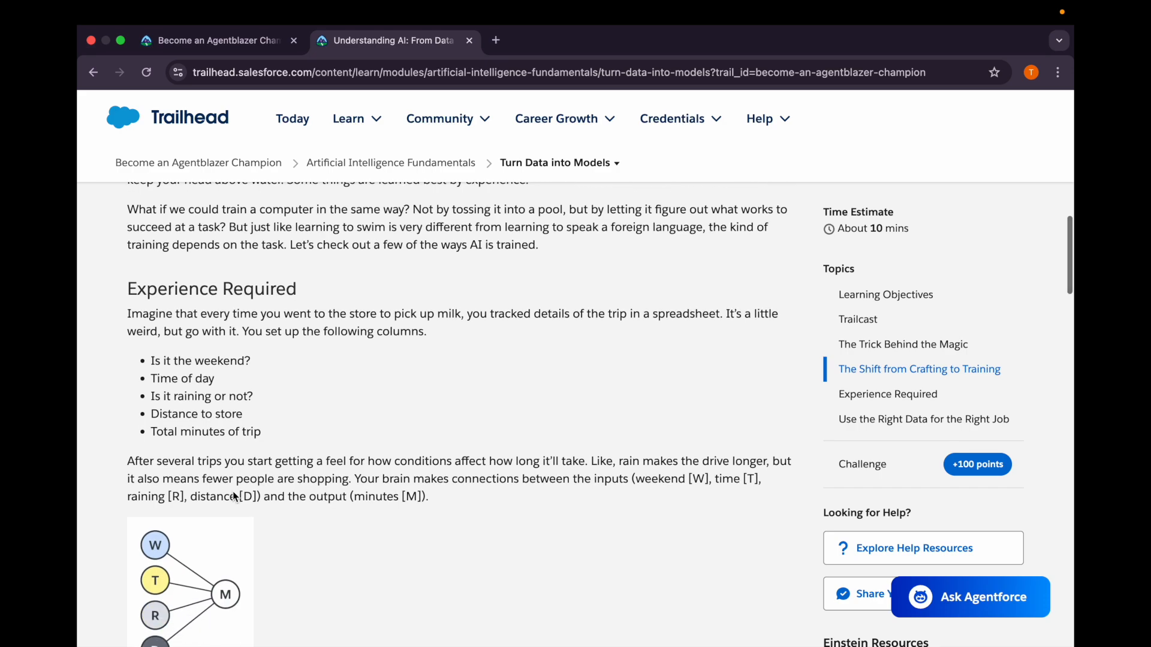
scroll("down", 3)
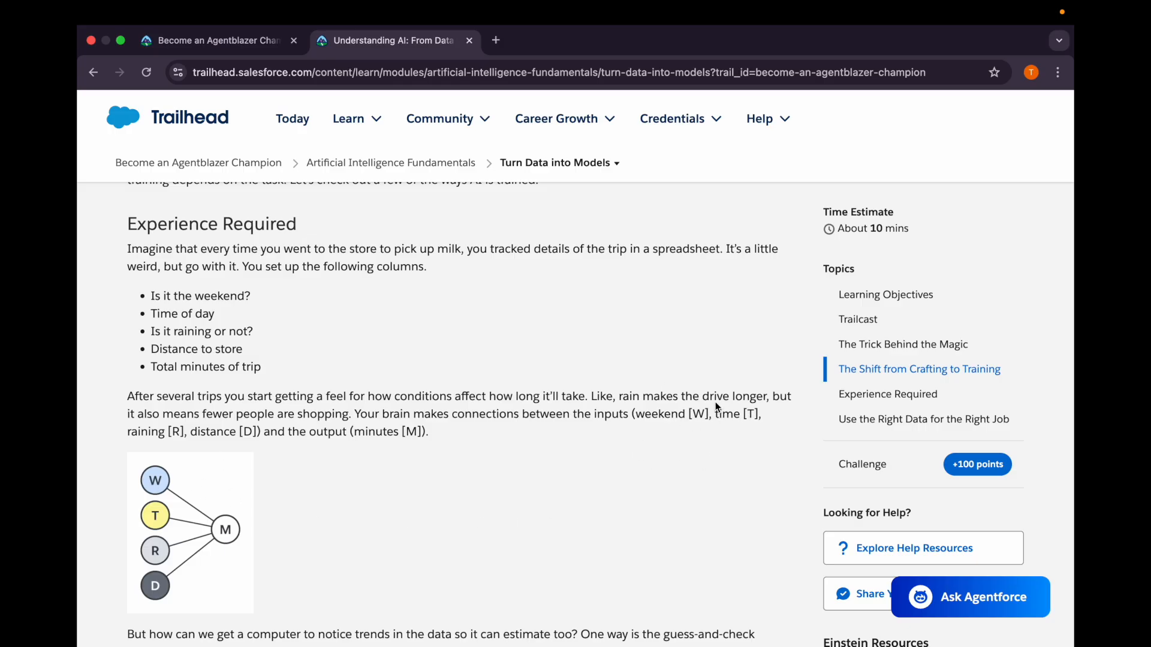
mouse_move(150, 547)
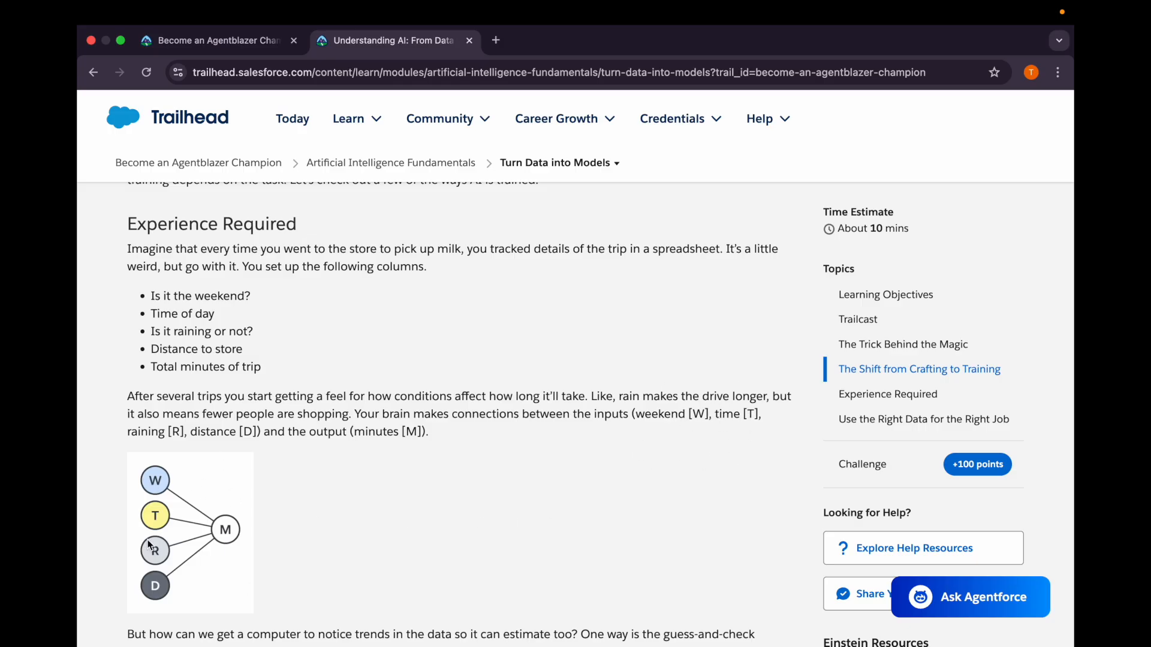
mouse_move(197, 439)
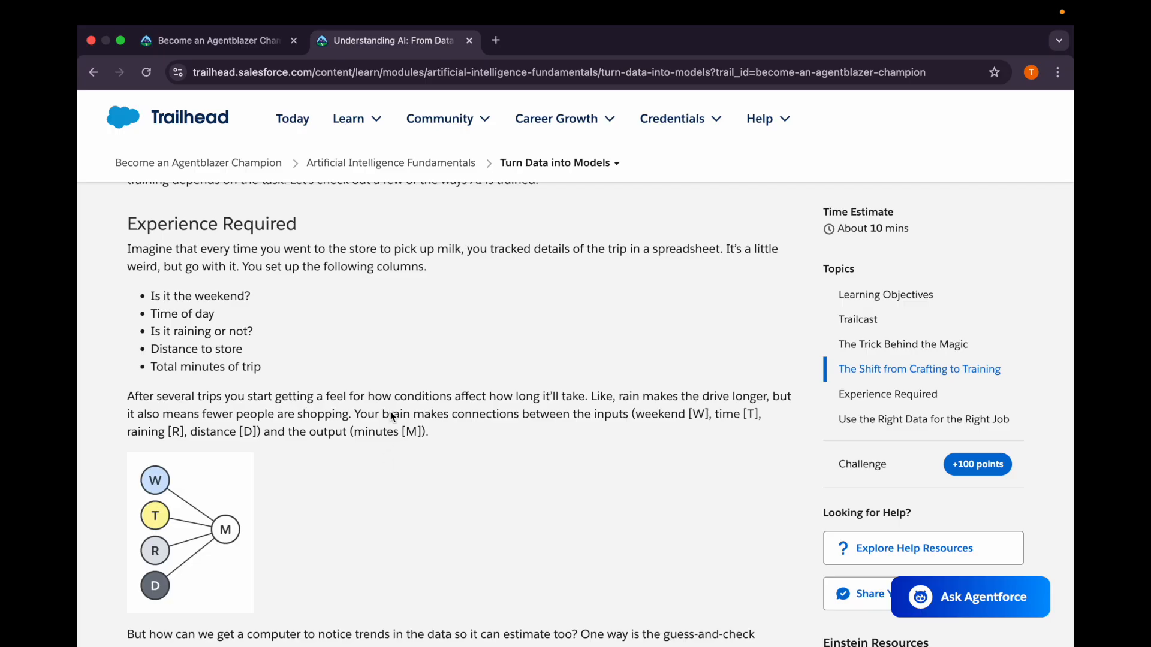
scroll("down", 3)
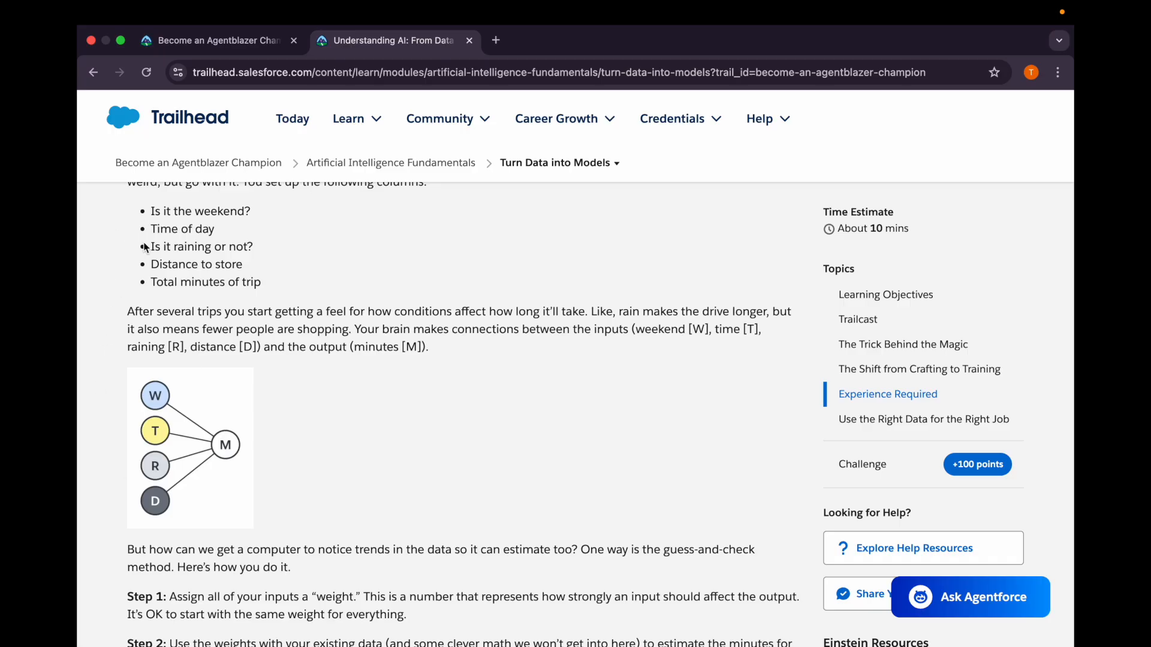
mouse_move(163, 502)
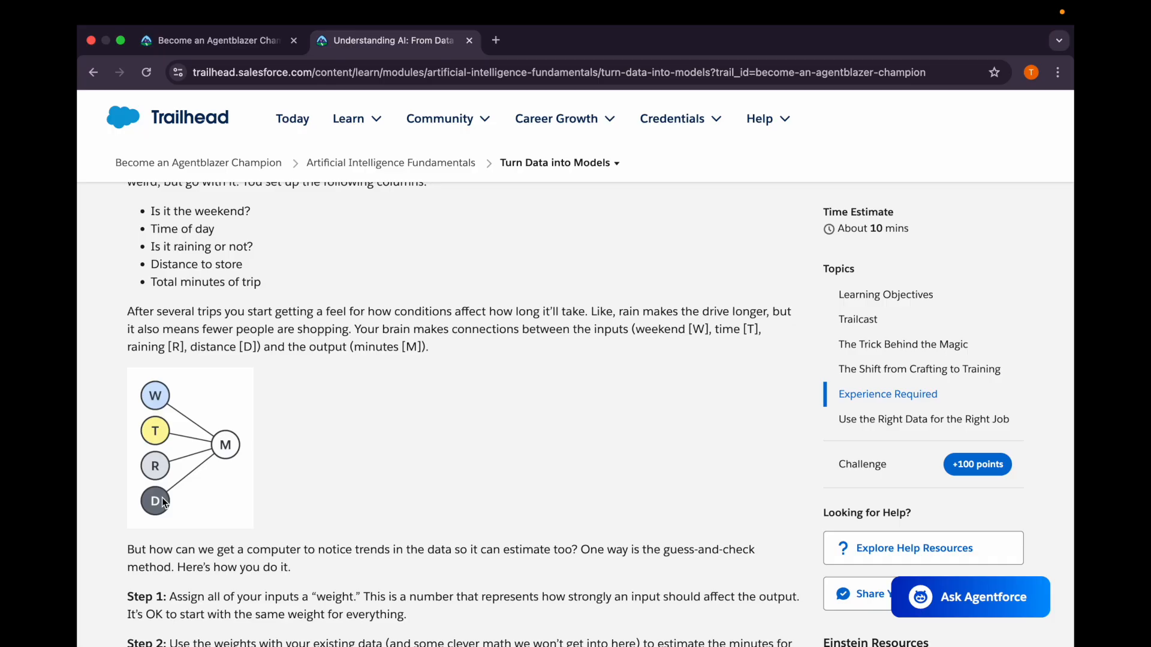
scroll("down", 3)
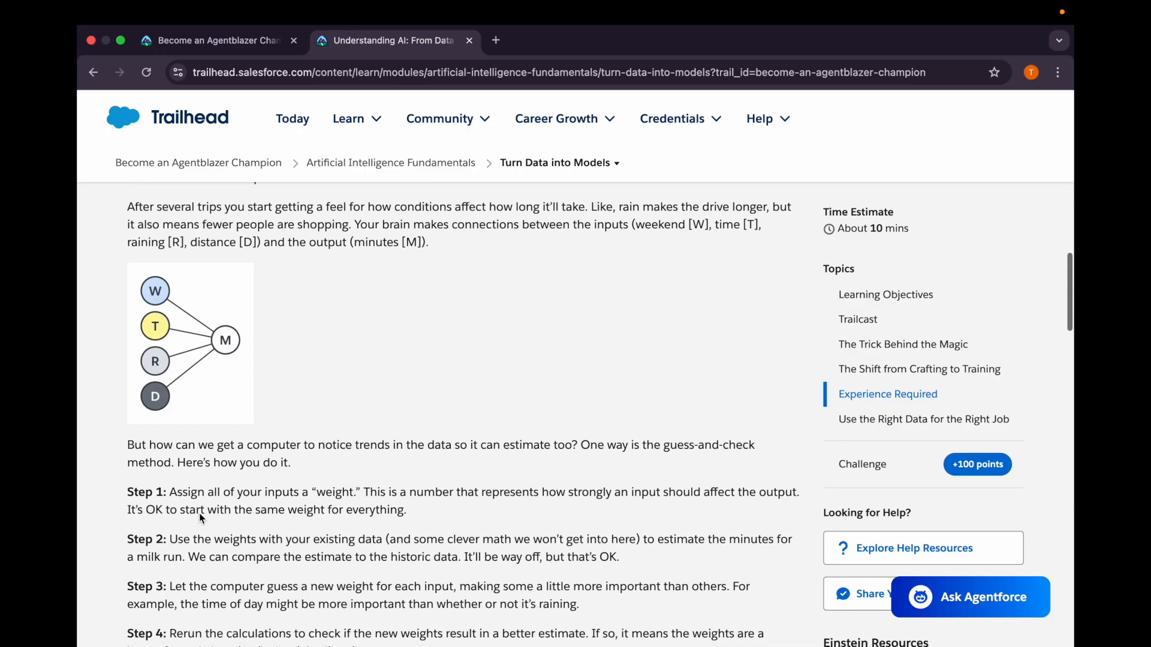
scroll("down", 3)
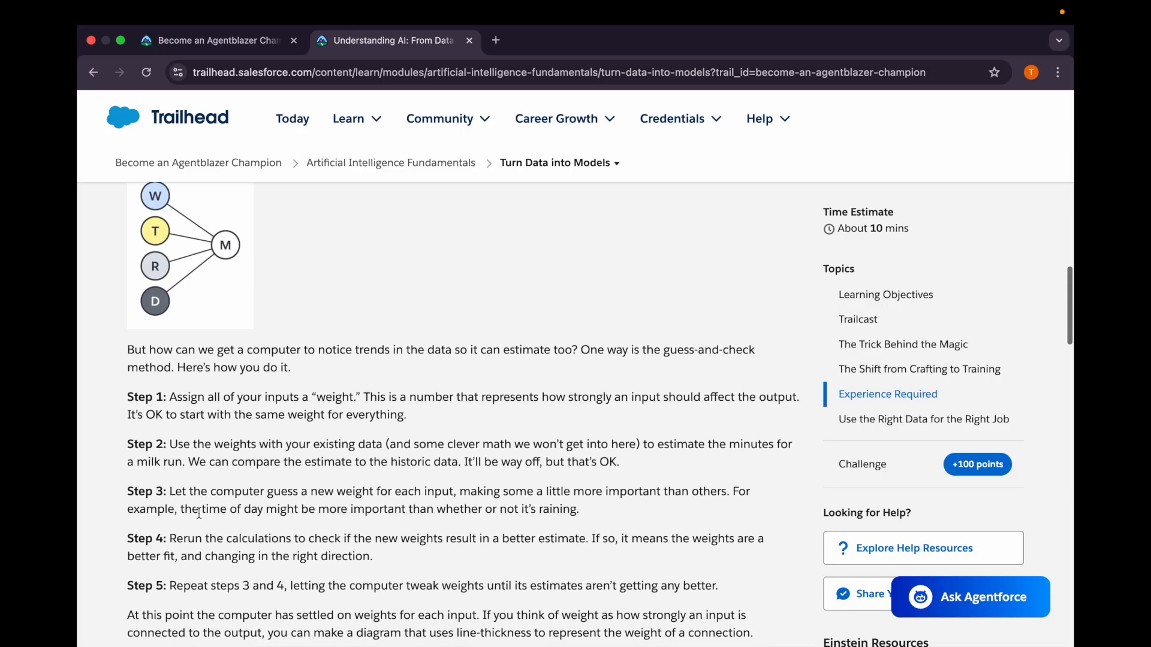
mouse_move(321, 412)
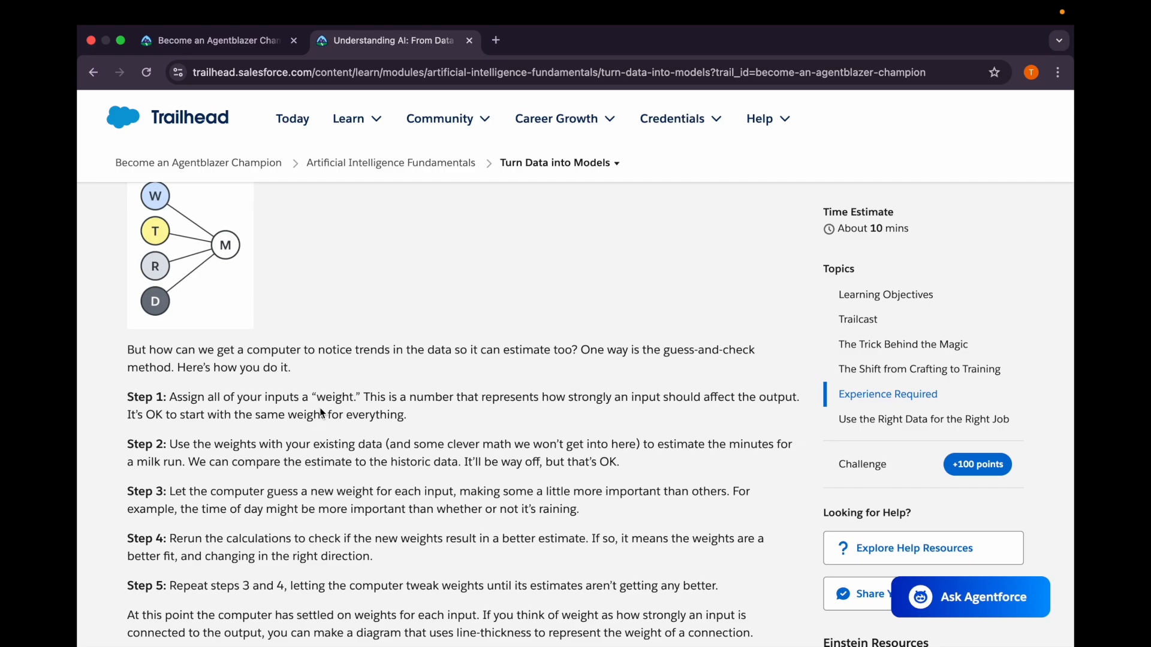
scroll("down", 3)
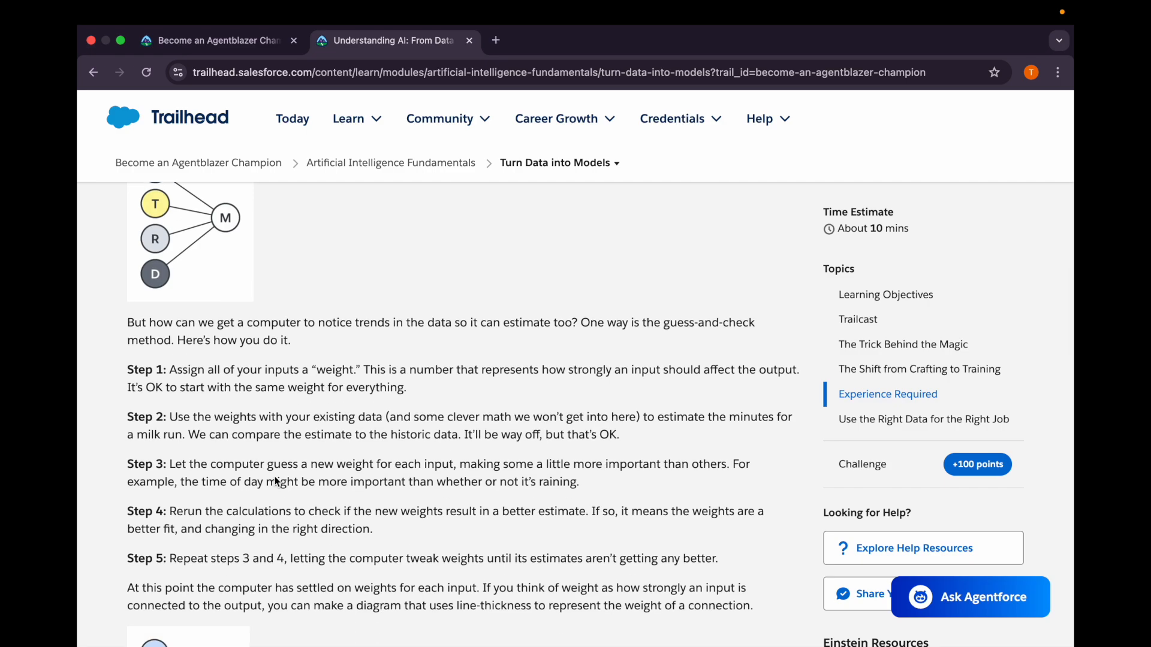
mouse_move(366, 450)
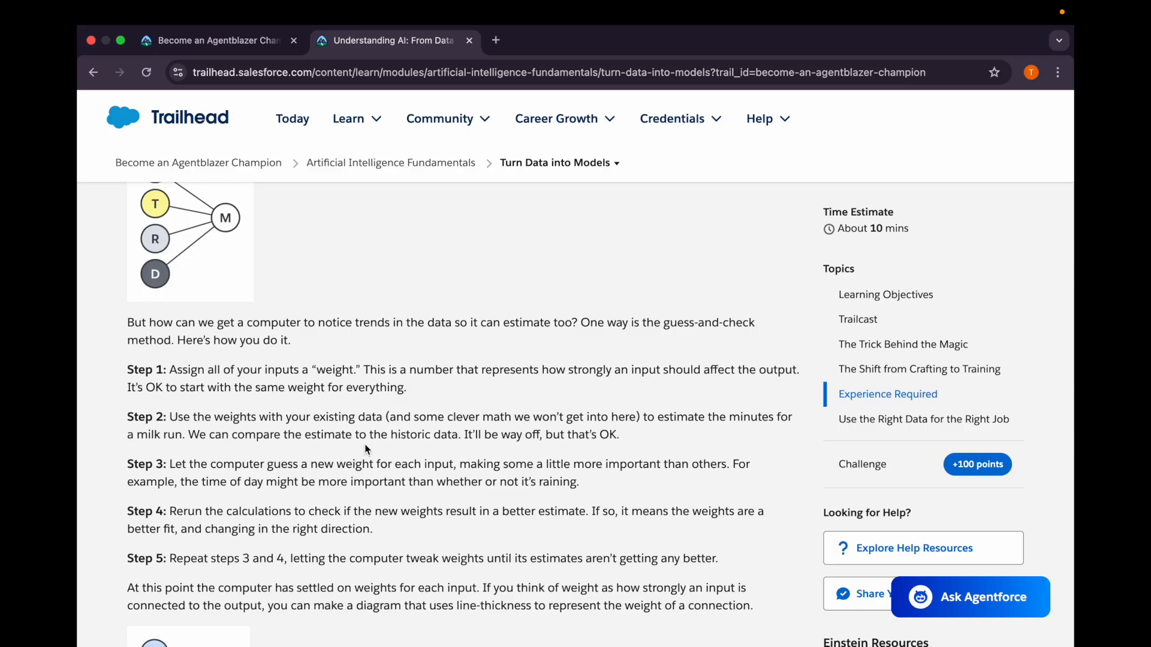
mouse_move(334, 503)
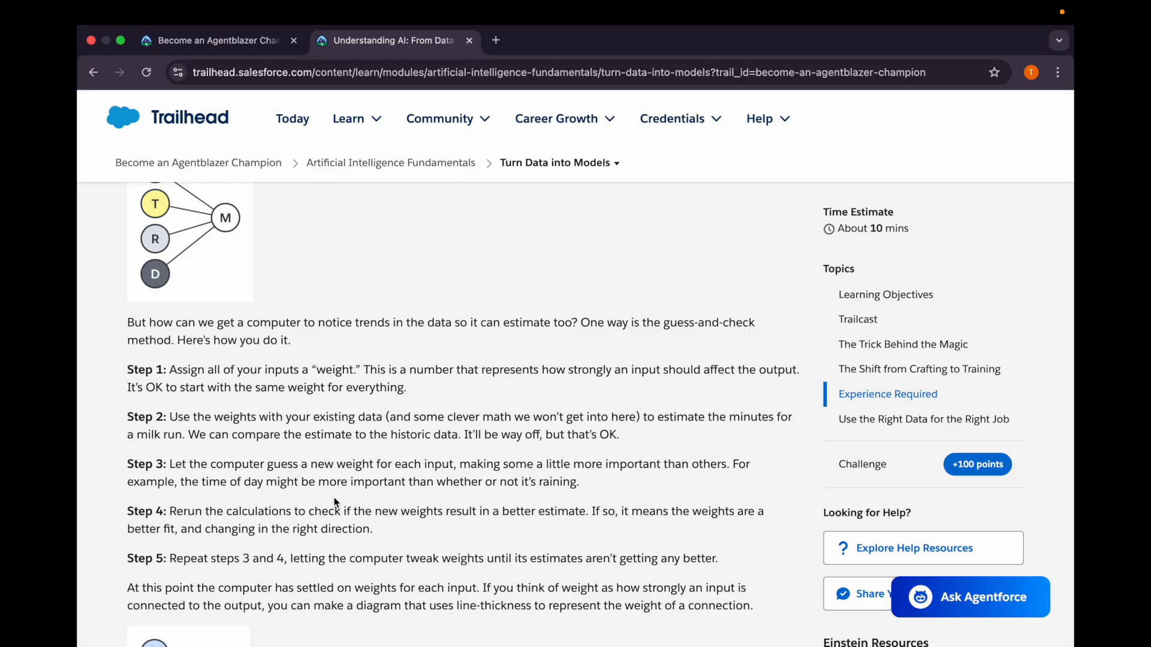
scroll("down", 3)
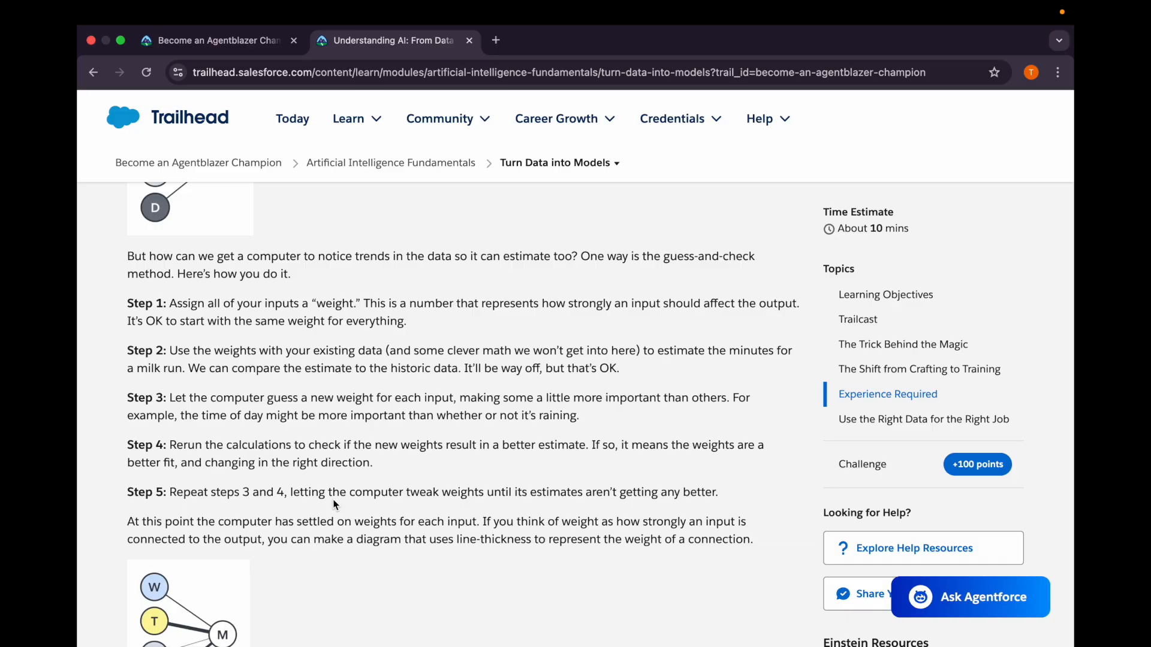
scroll("down", 3)
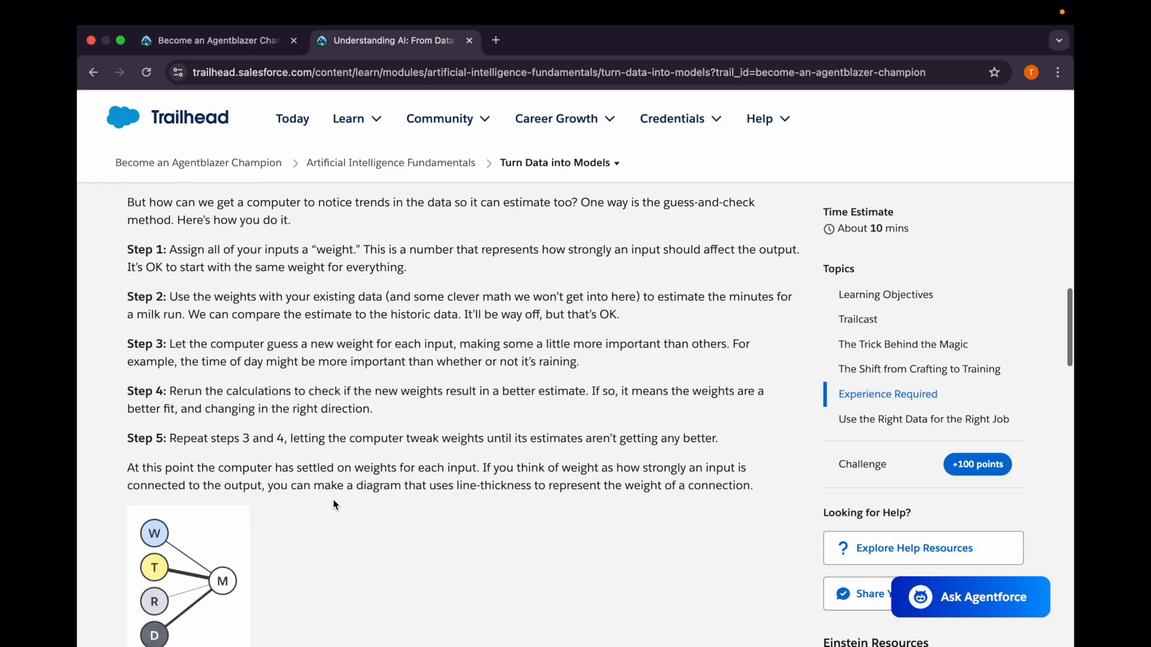
mouse_move(258, 425)
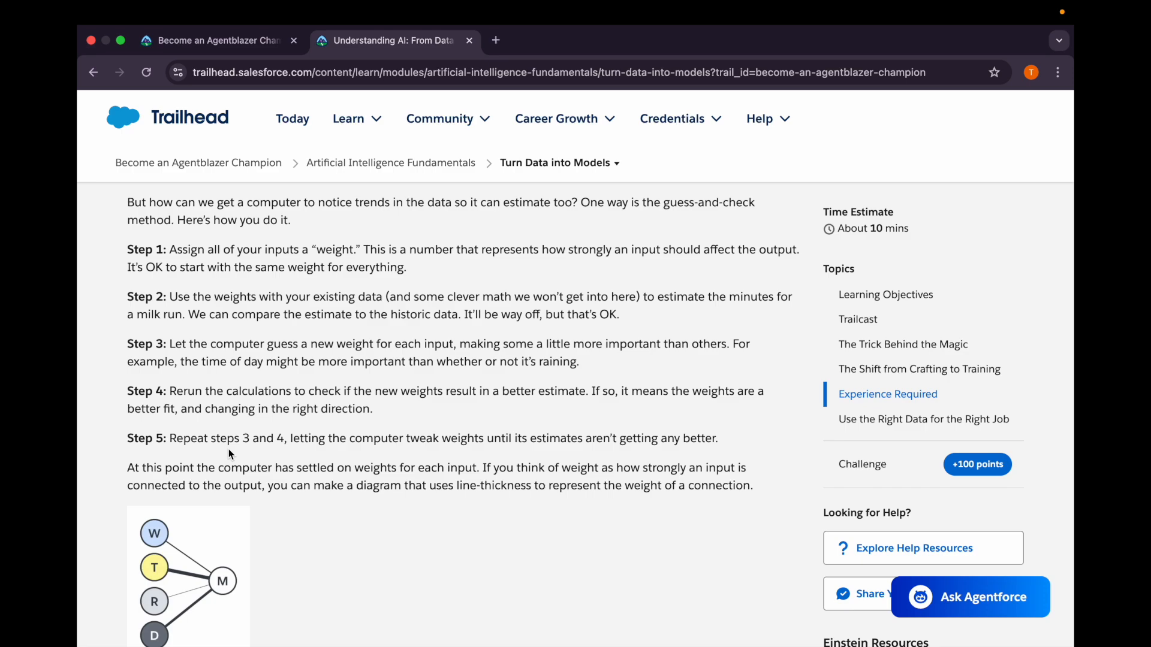
scroll("down", 3)
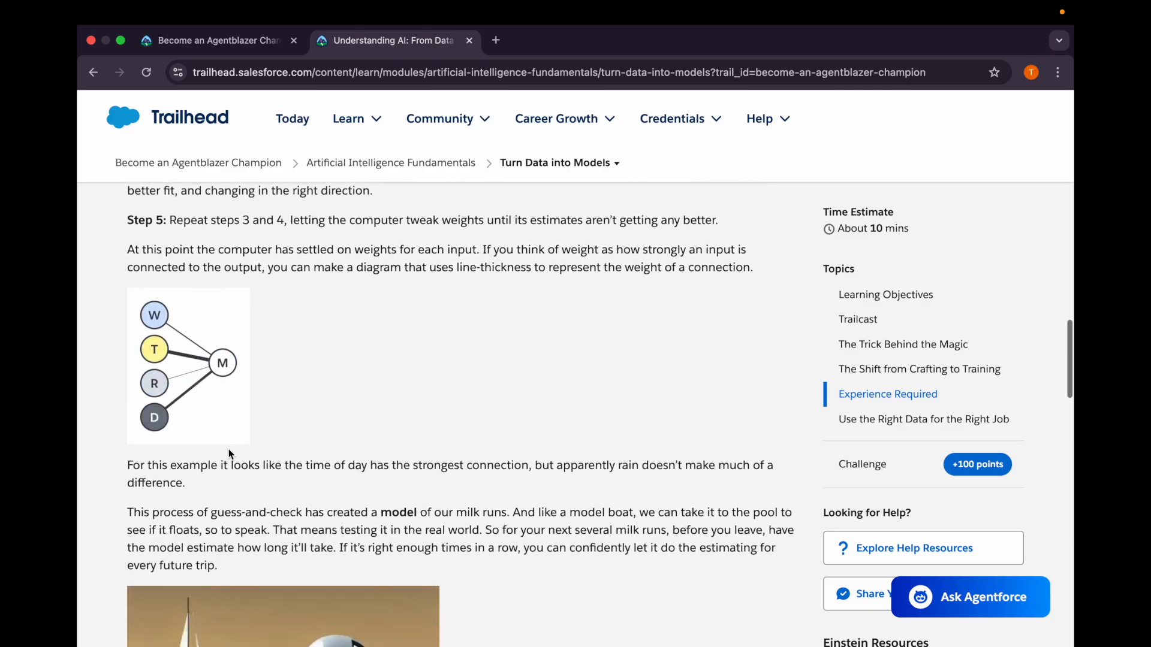
scroll("down", 3)
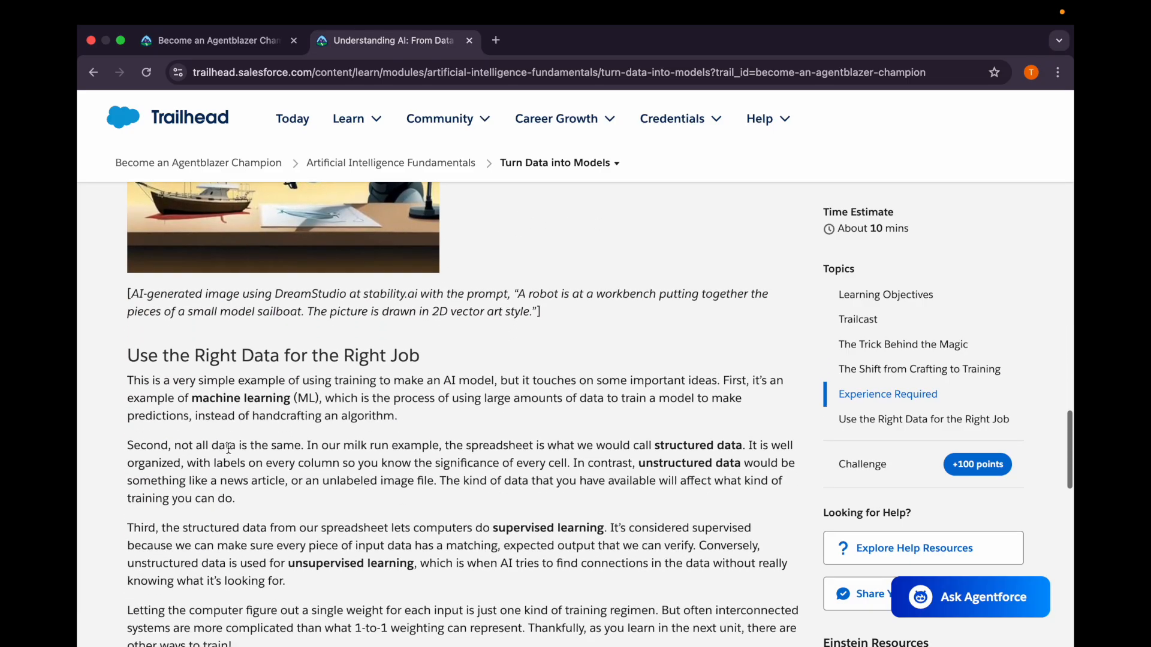
scroll("down", 3)
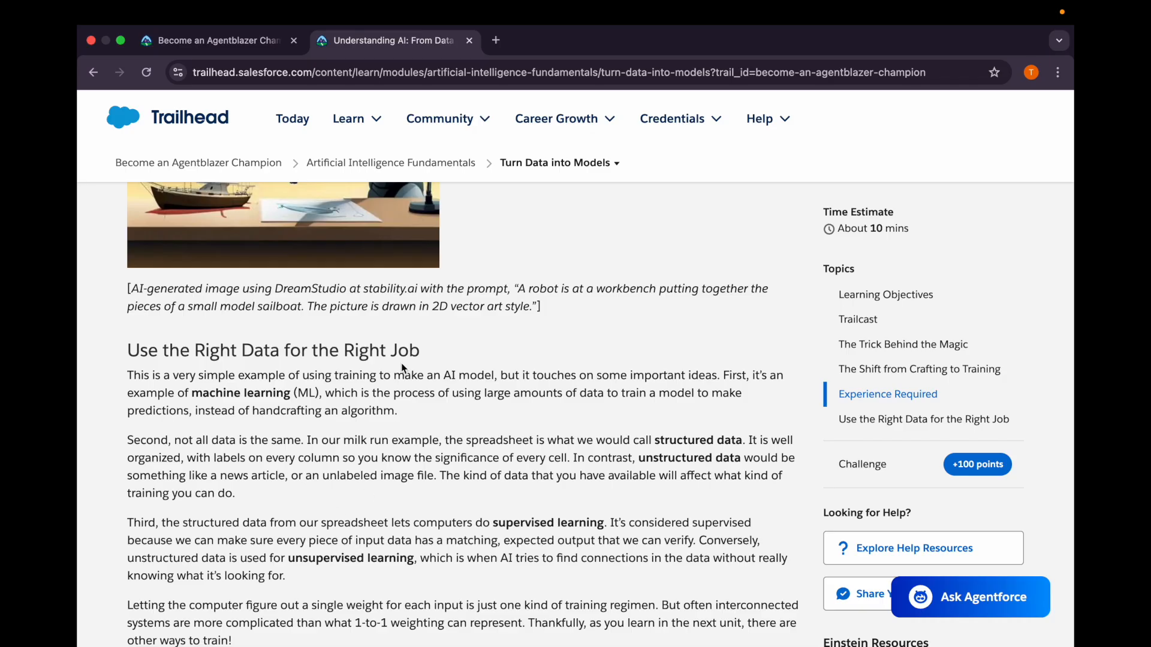
Answer C for question 1 and submit the Turn Data into Models quiz for 100 points.
scroll("down", 3)
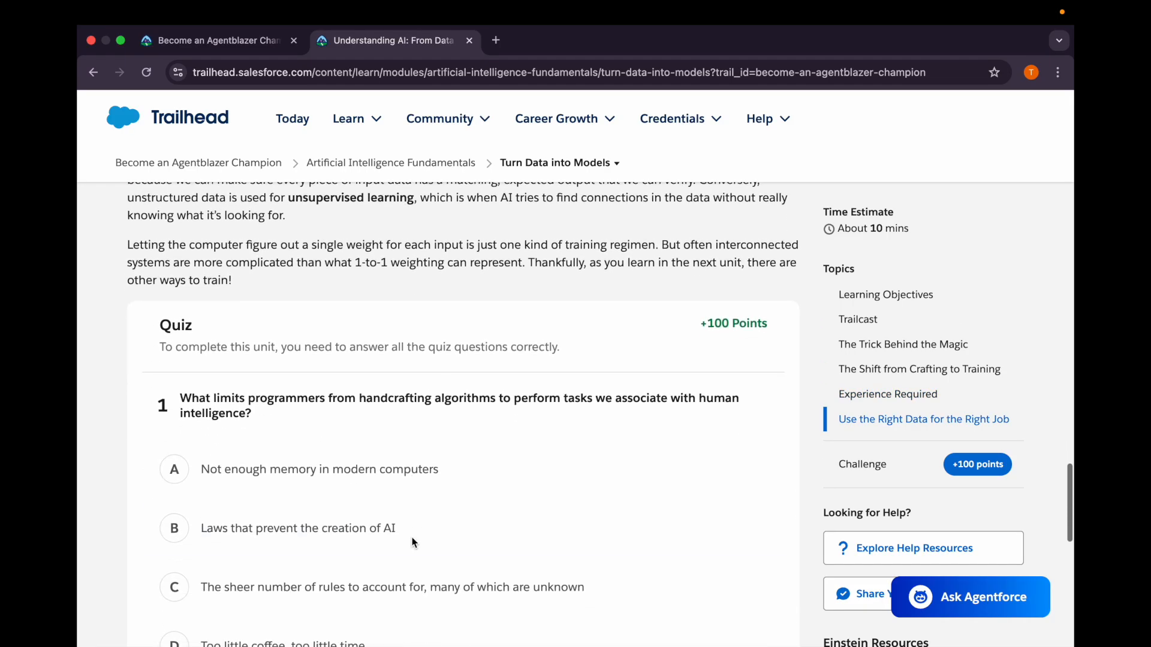
scroll("down", 3)
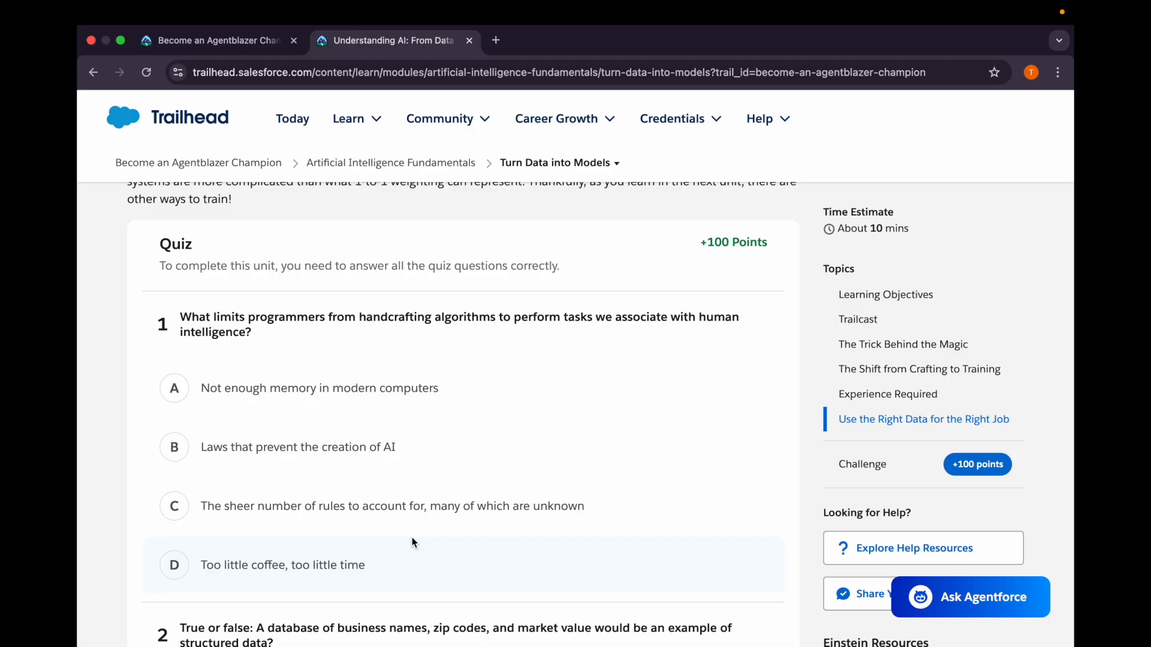
left_click(174, 505)
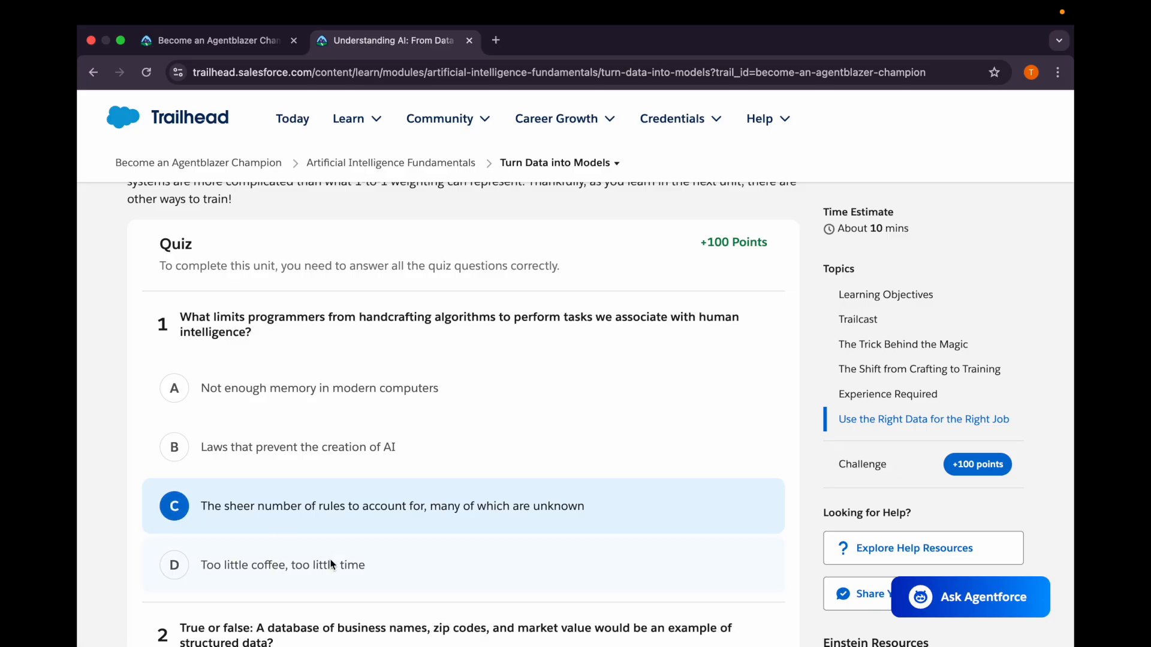
scroll("down", 3)
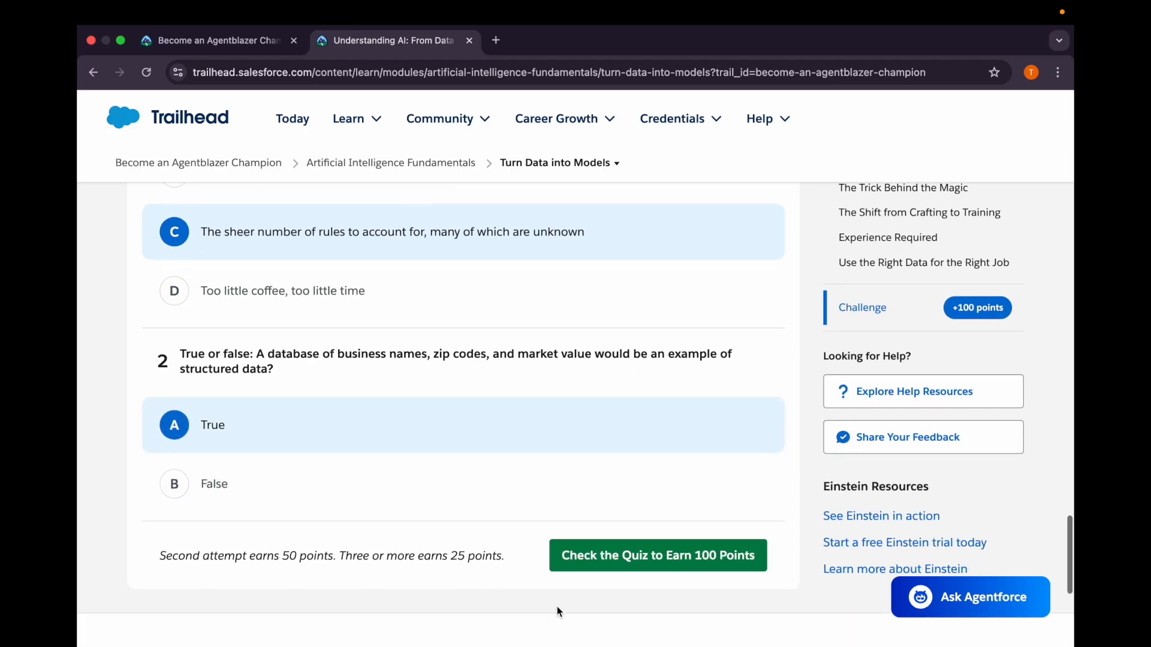
left_click(657, 555)
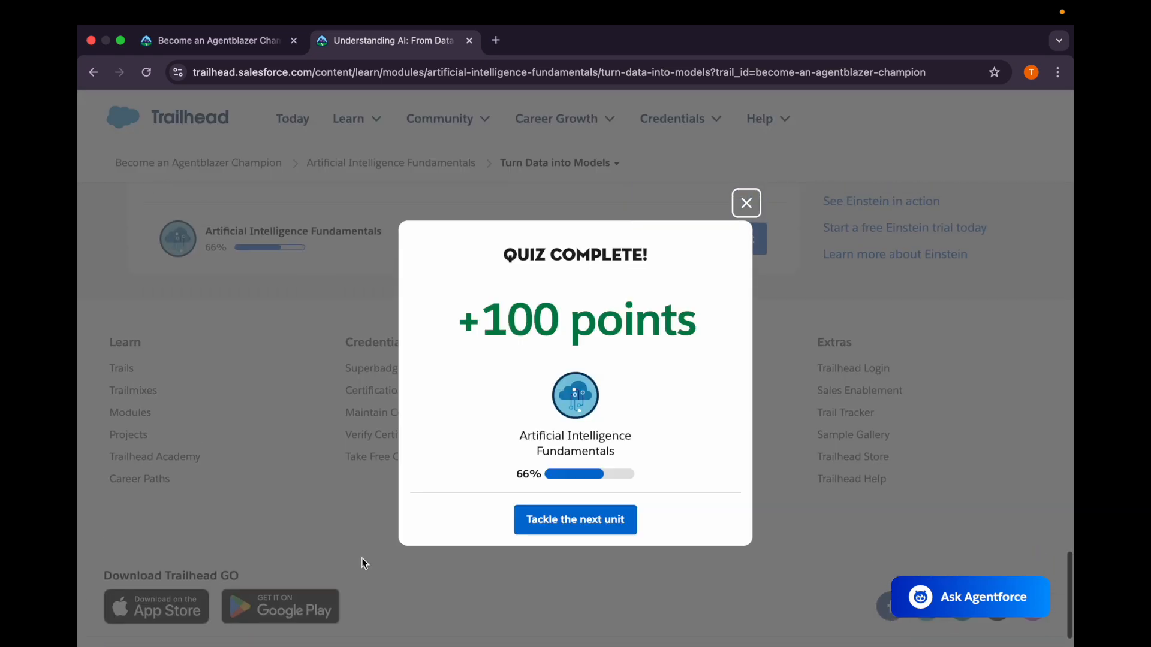
Continue to Understand the Need for Neural Networks and begin reading The Need for Neural Networks.
left_click(575, 520)
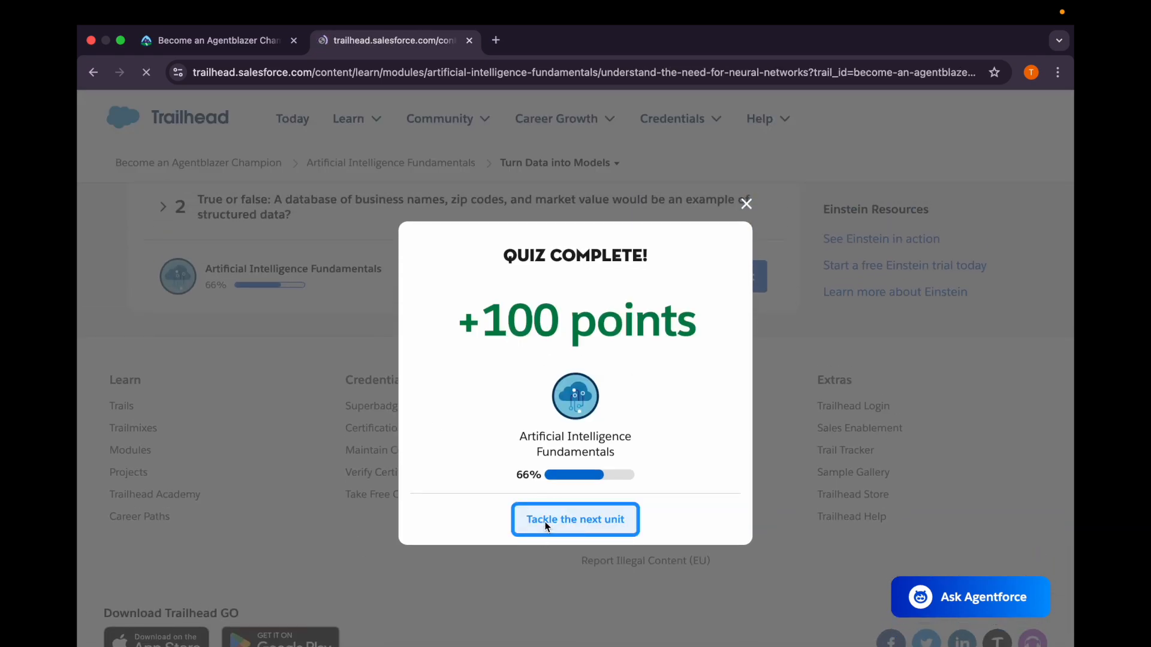
left_click(575, 519)
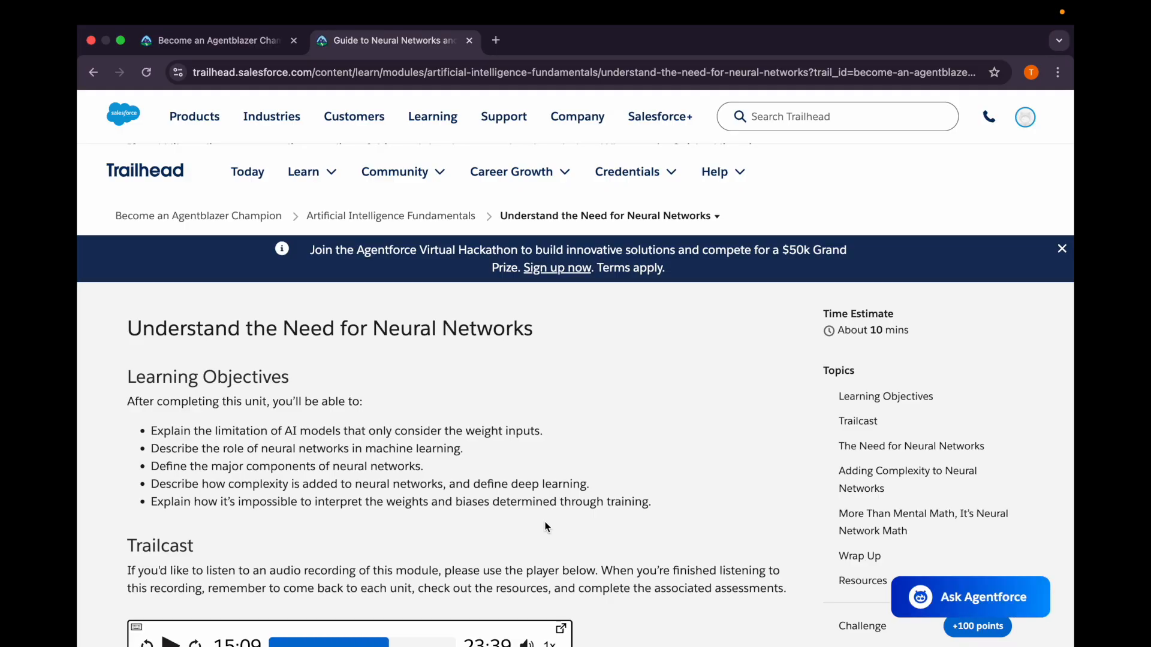
scroll("down", 3)
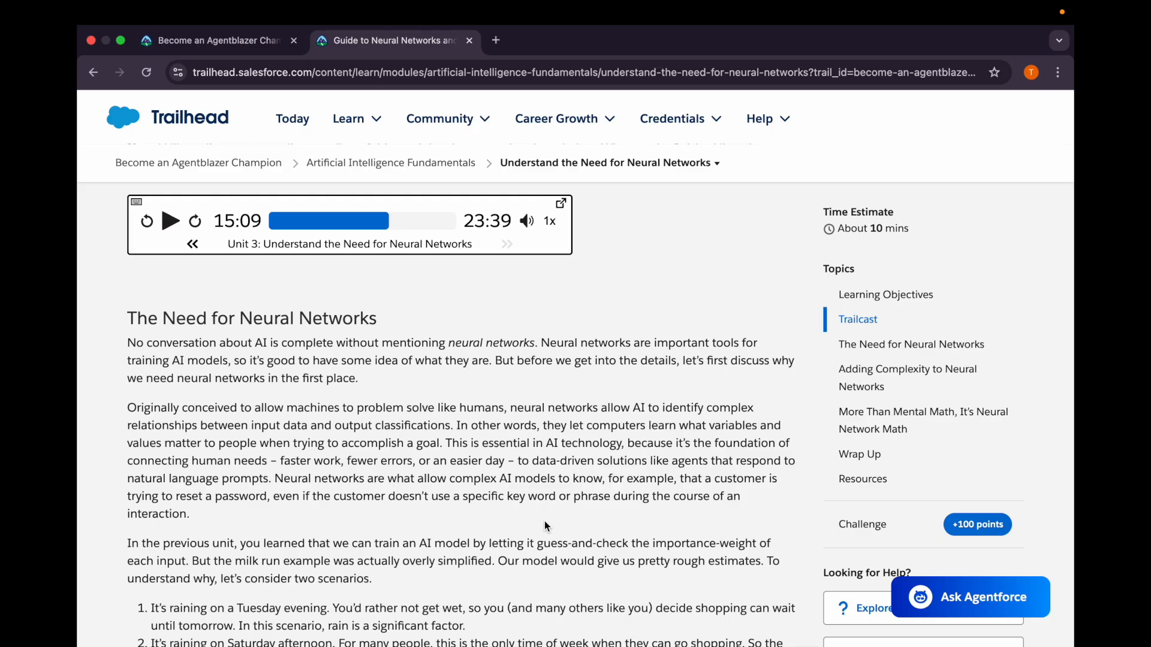
Scroll past the bias diagrams to the Adding Complexity to Neural Networks heading.
scroll("down", 3)
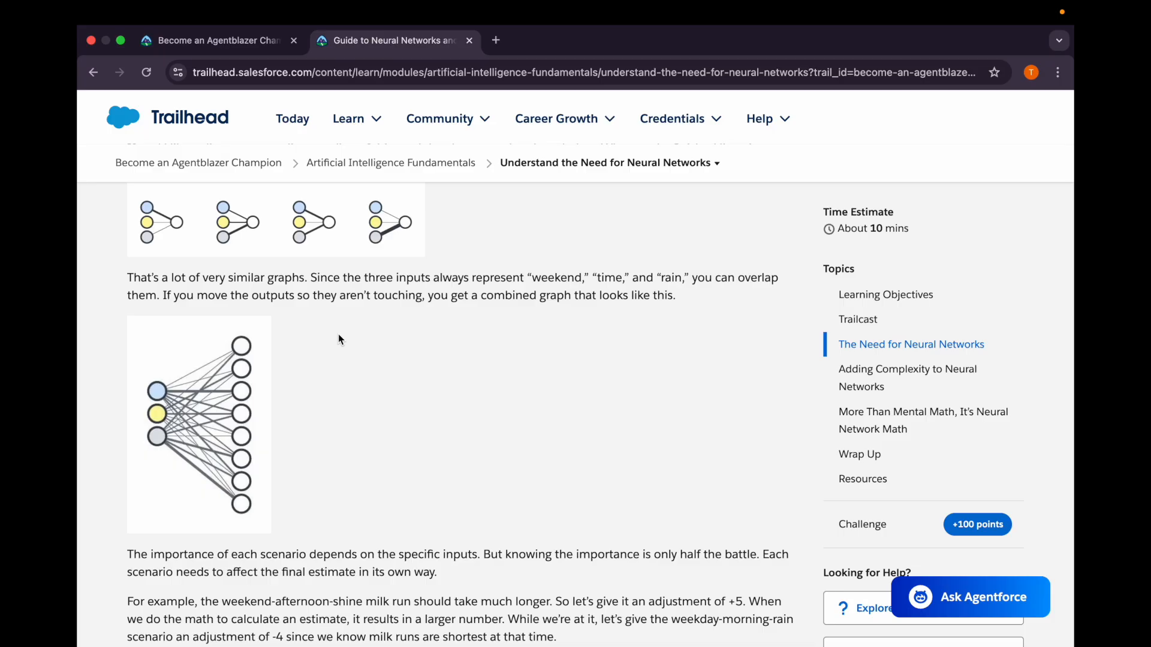
mouse_move(367, 450)
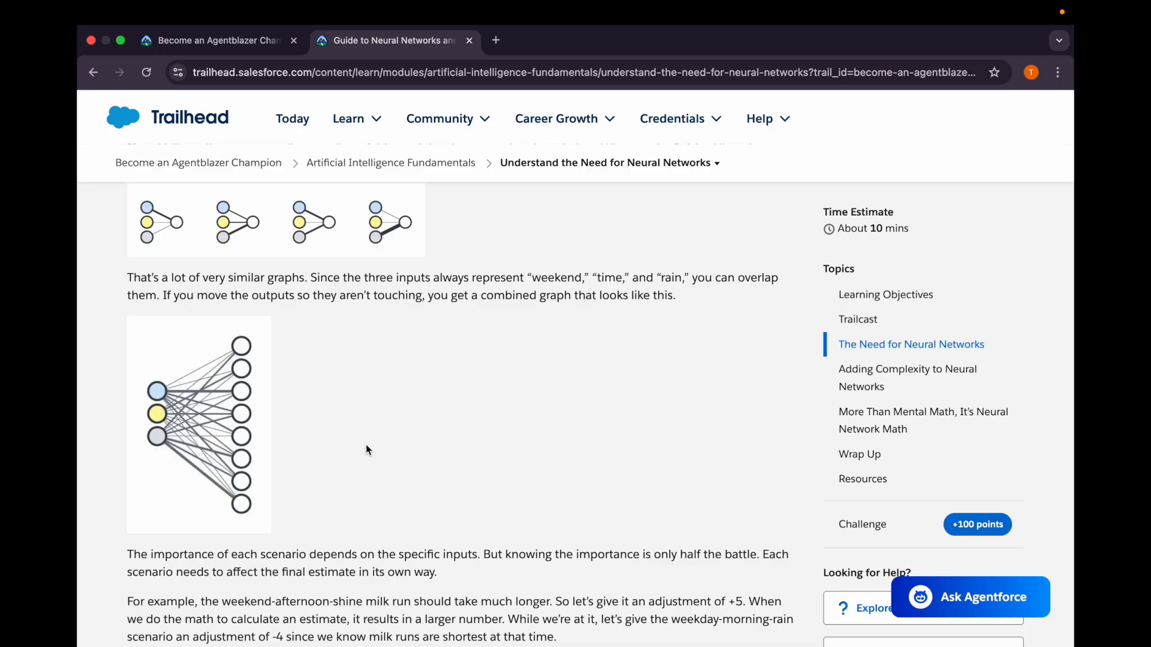
scroll("down", 3)
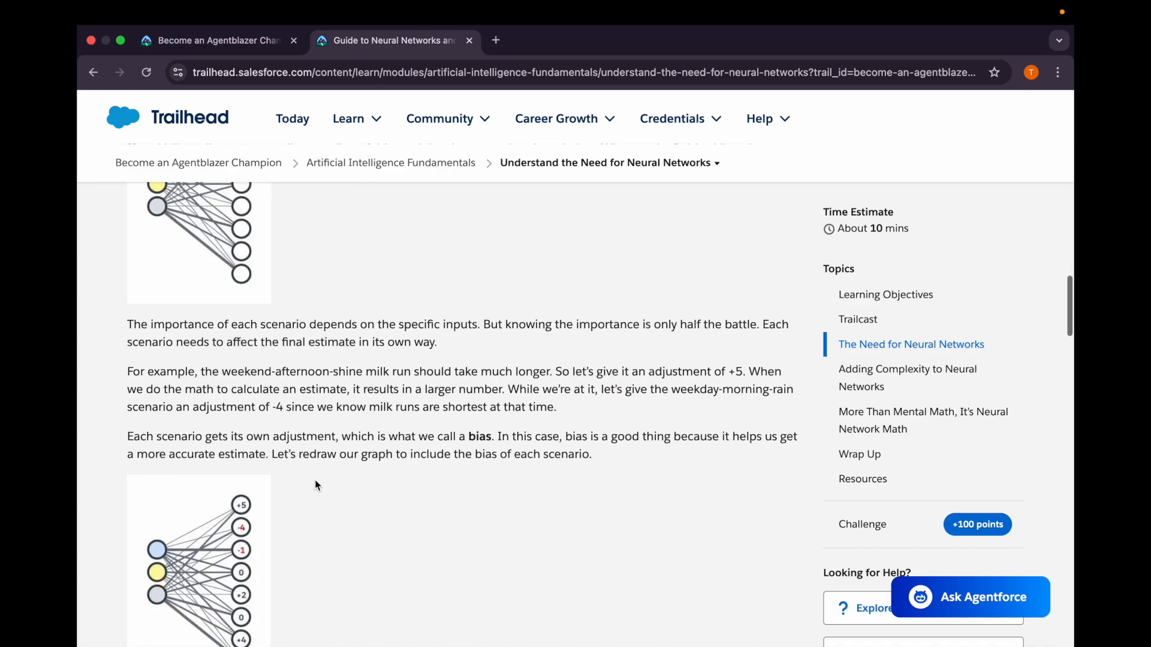
scroll("down", 3)
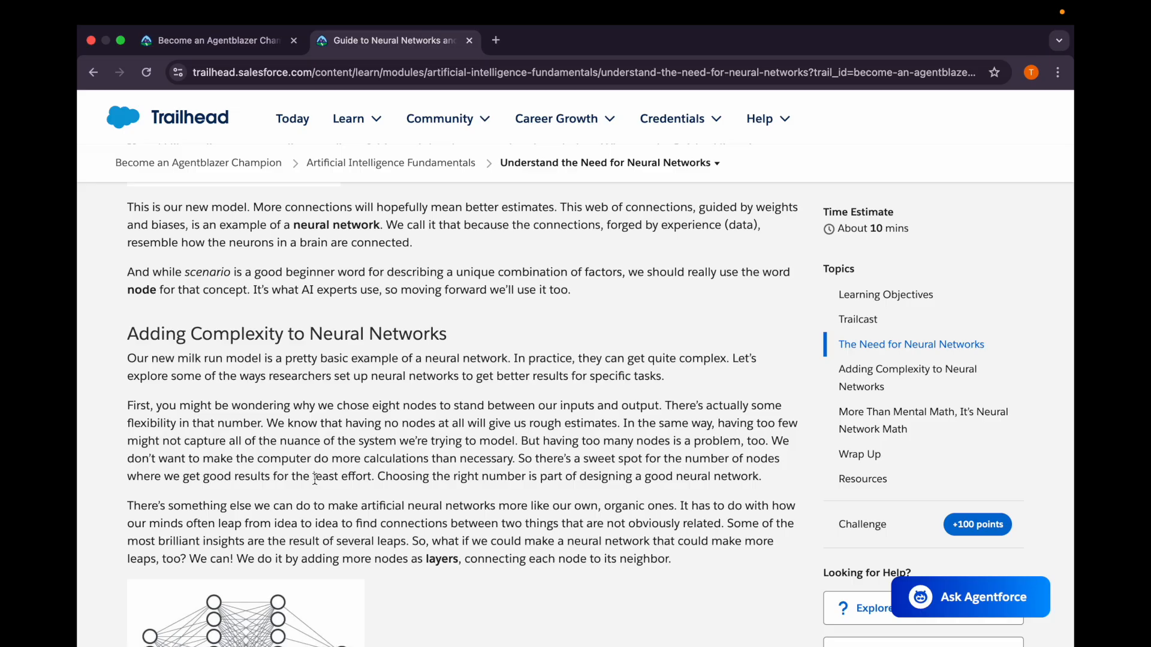
Scroll through More Than Mental Math to the Wrap Up, Resources and quiz sections.
scroll("down", 3)
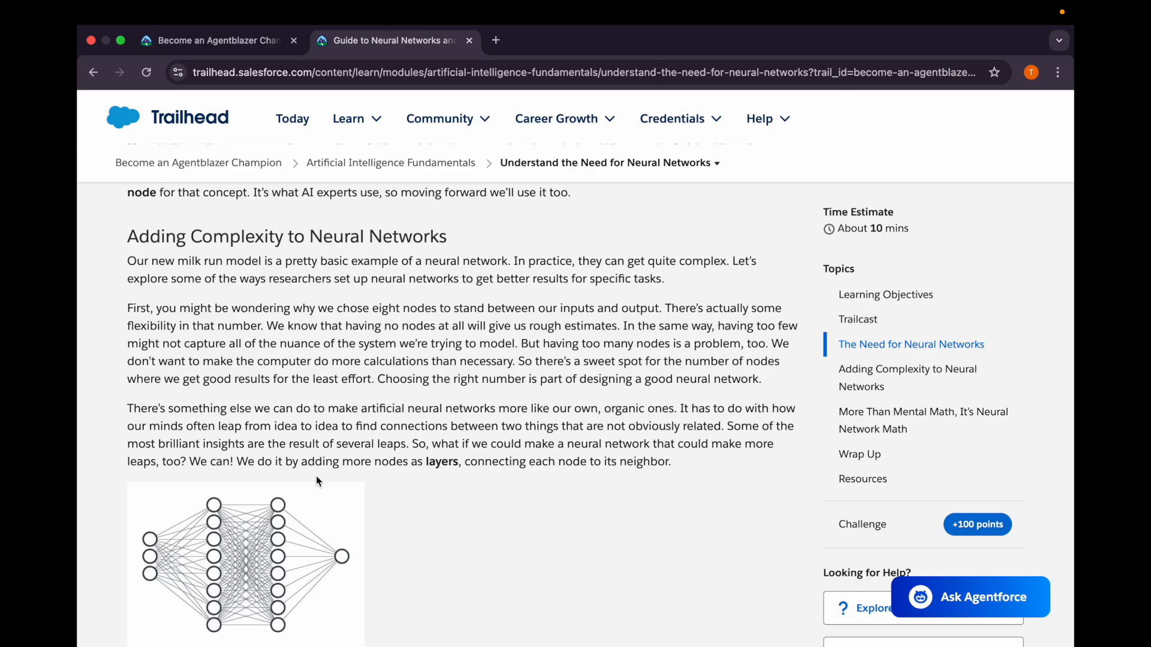
scroll("down", 3)
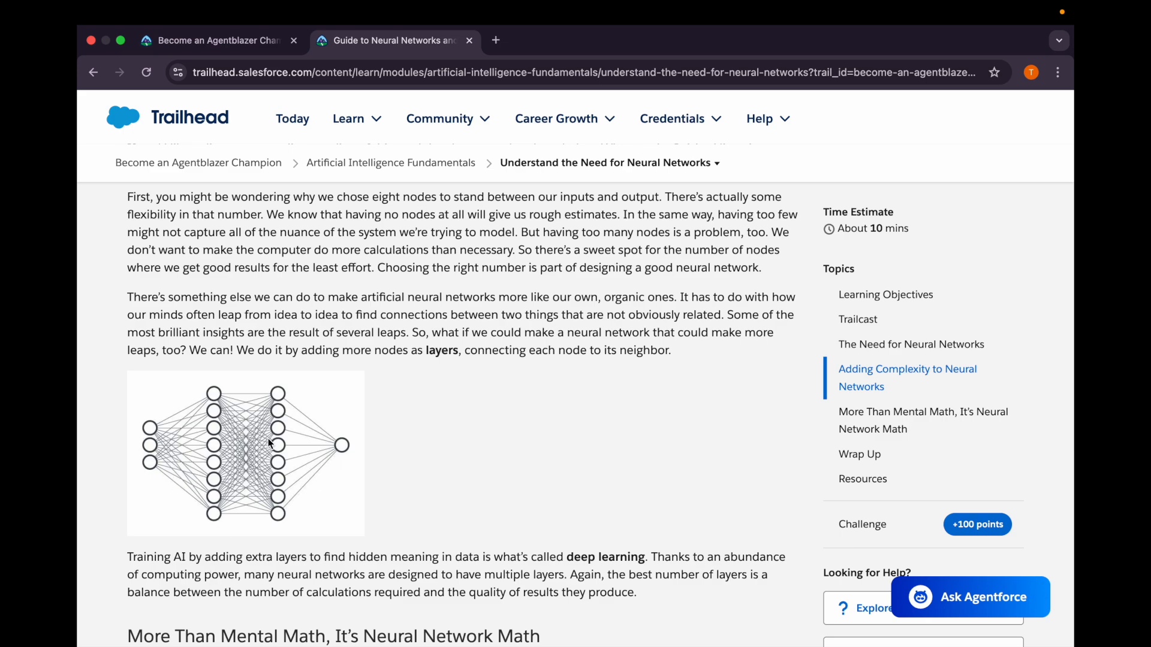
mouse_move(279, 390)
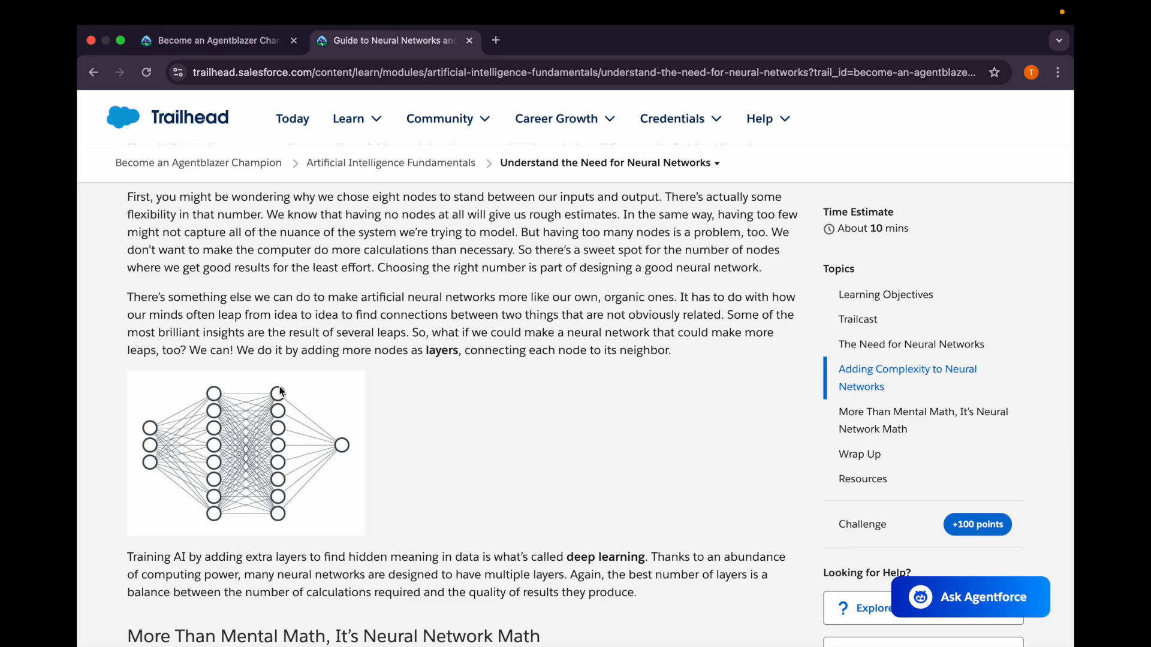
mouse_move(279, 536)
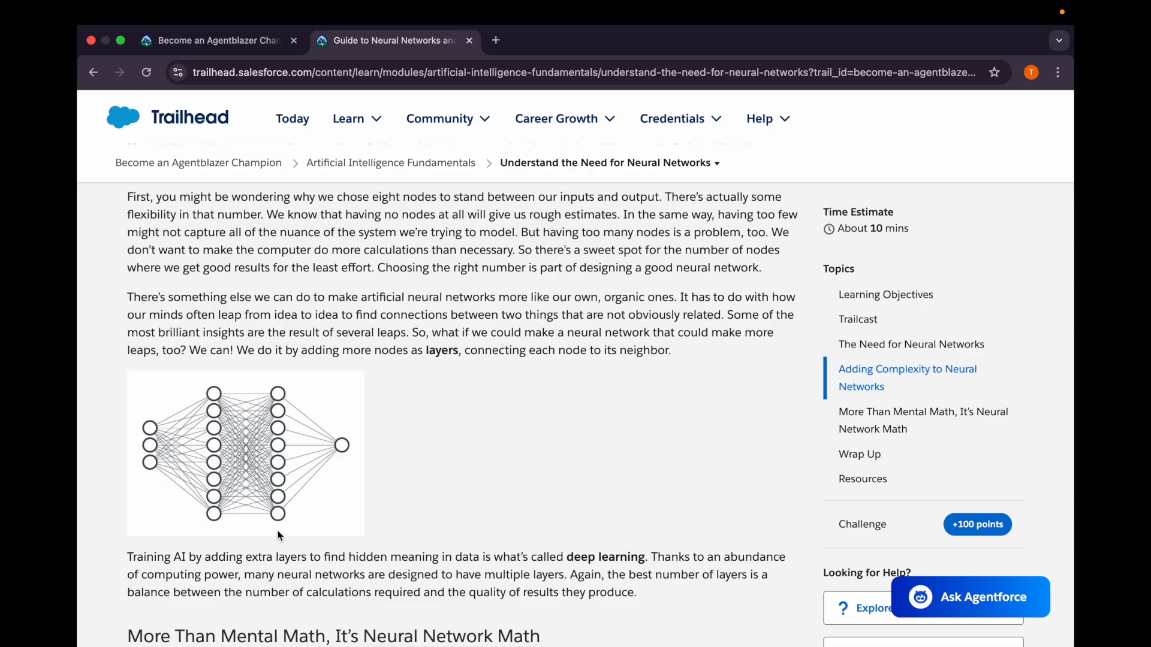
mouse_move(213, 510)
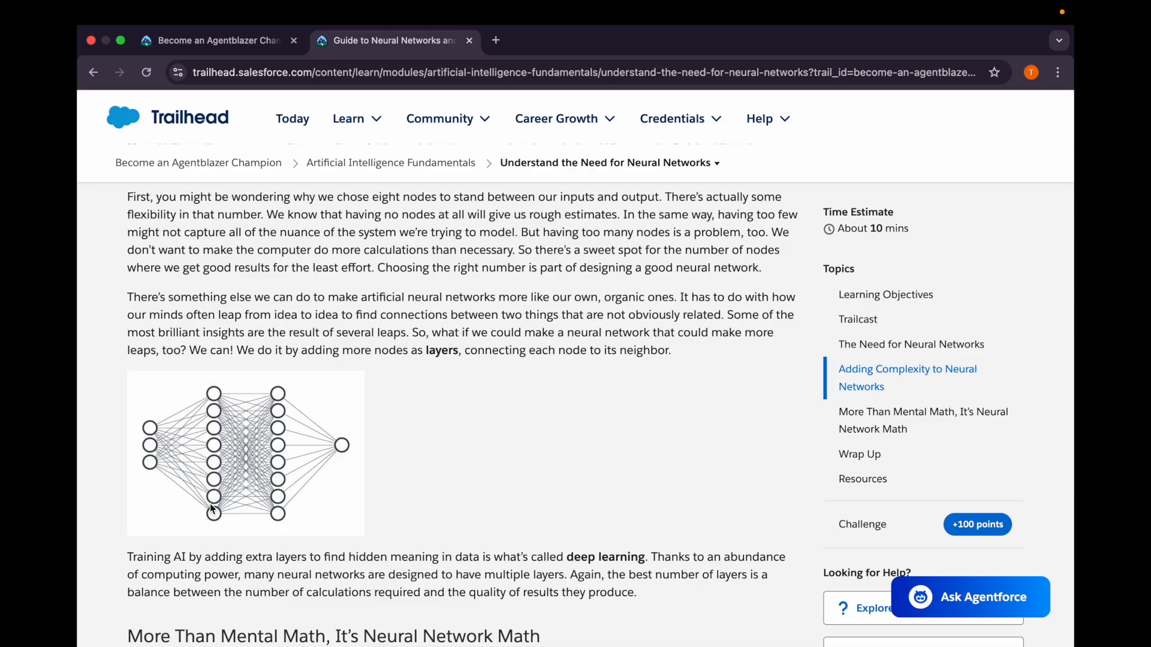
scroll("down", 3)
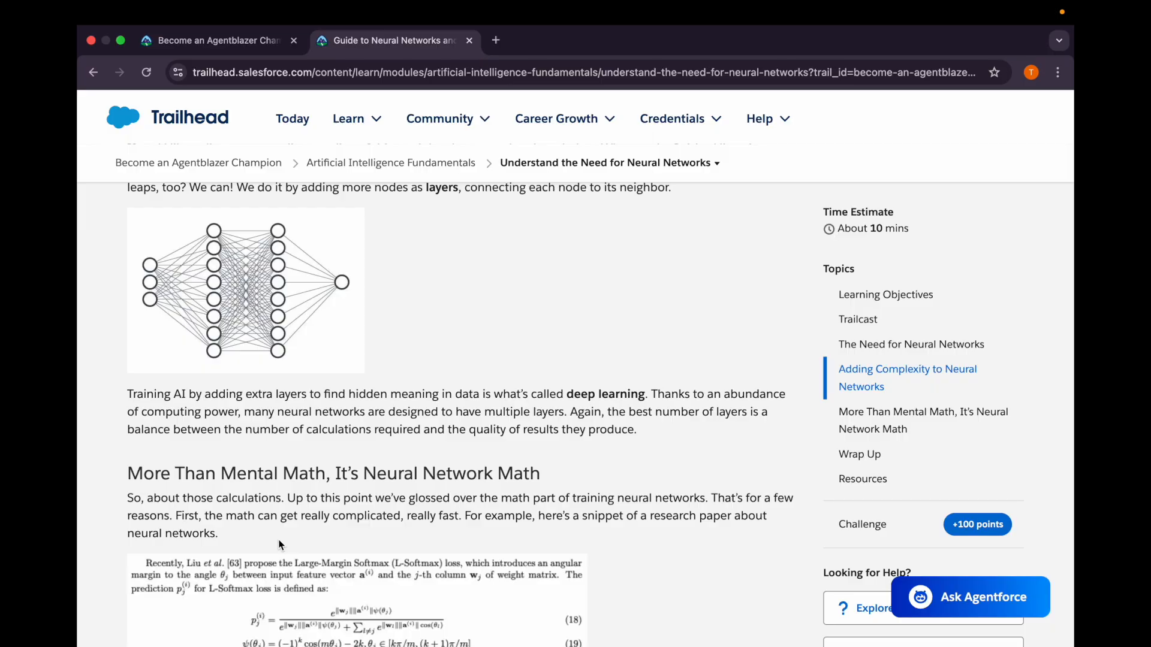
mouse_move(212, 281)
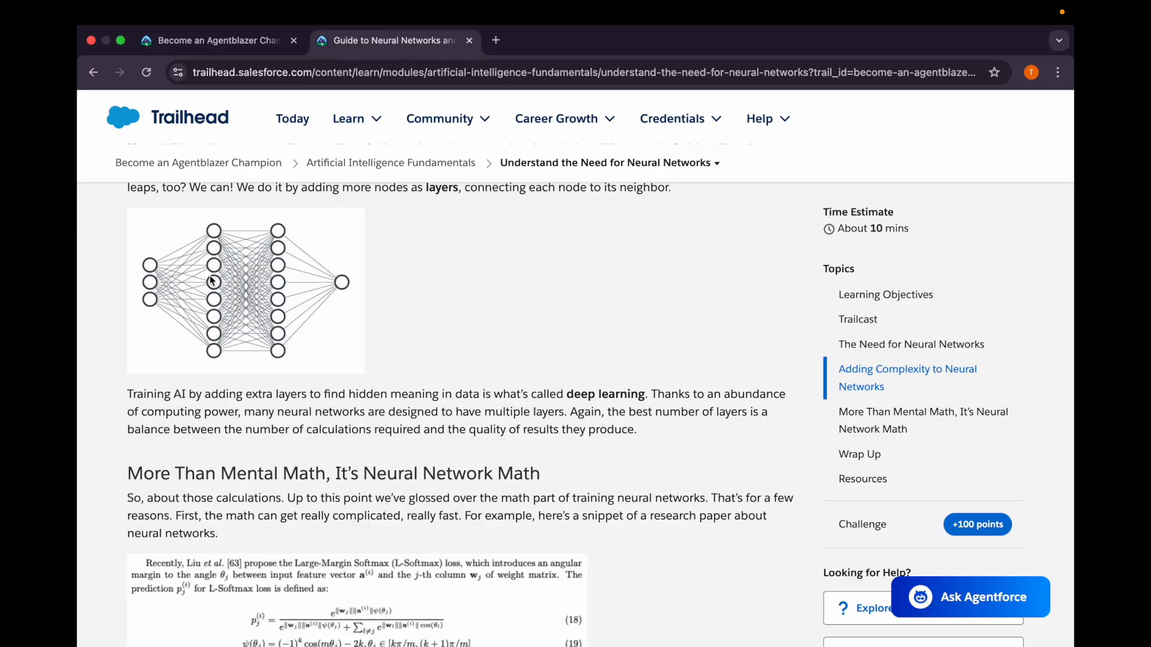
mouse_move(308, 394)
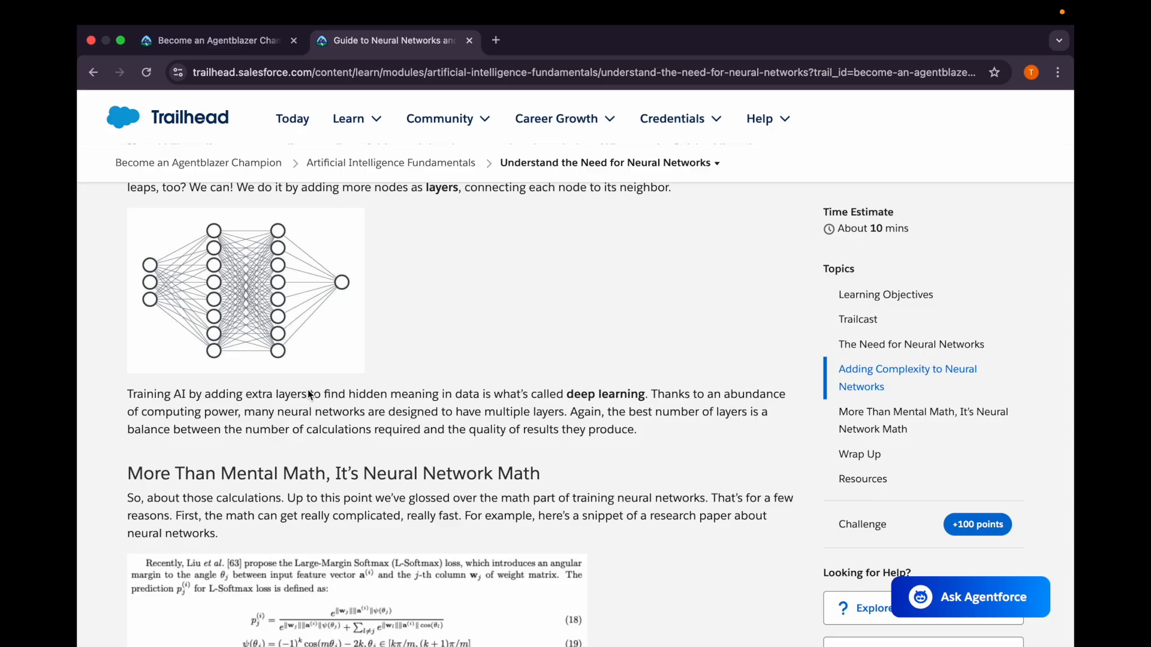
mouse_move(302, 416)
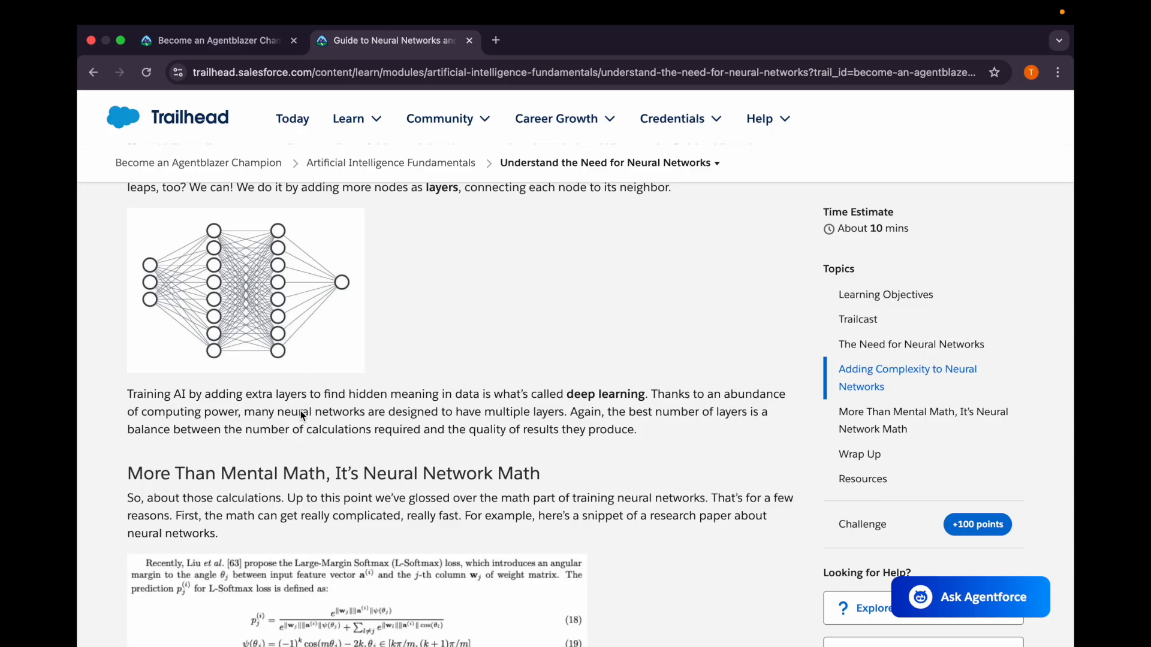
scroll("down", 3)
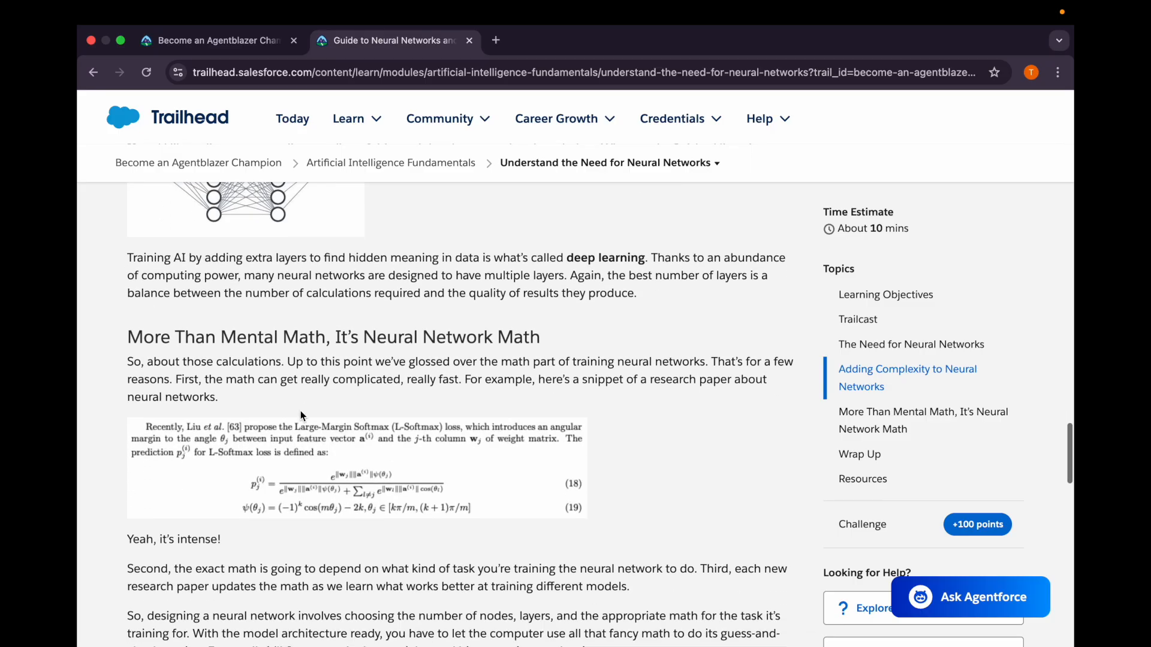
scroll("down", 3)
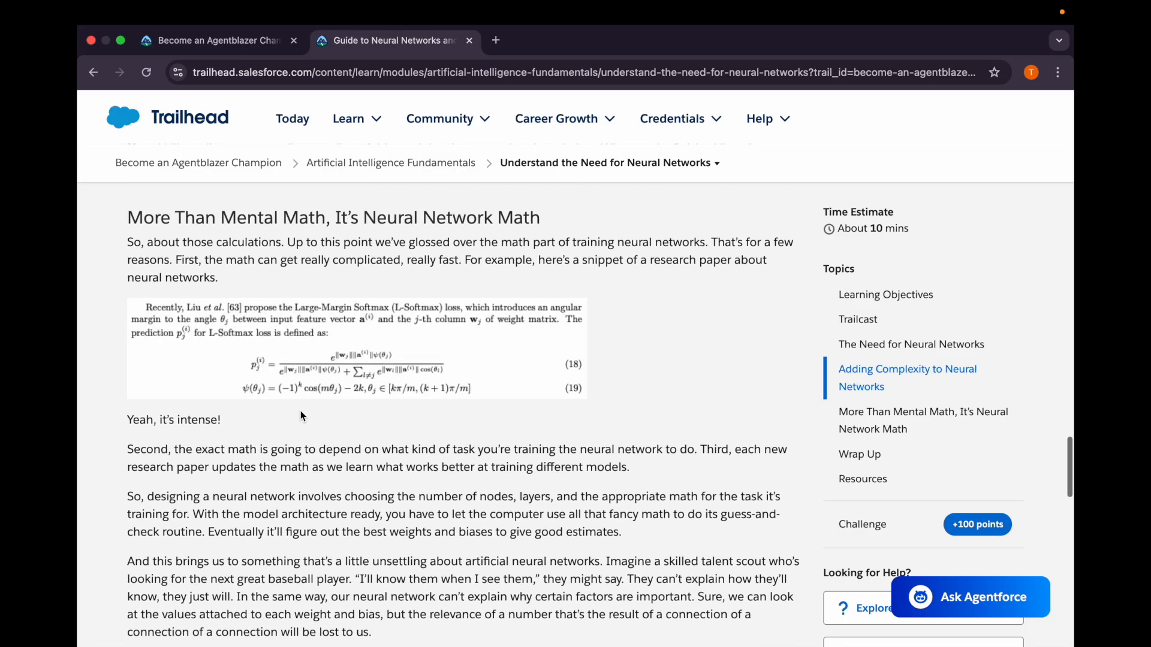
scroll("down", 3)
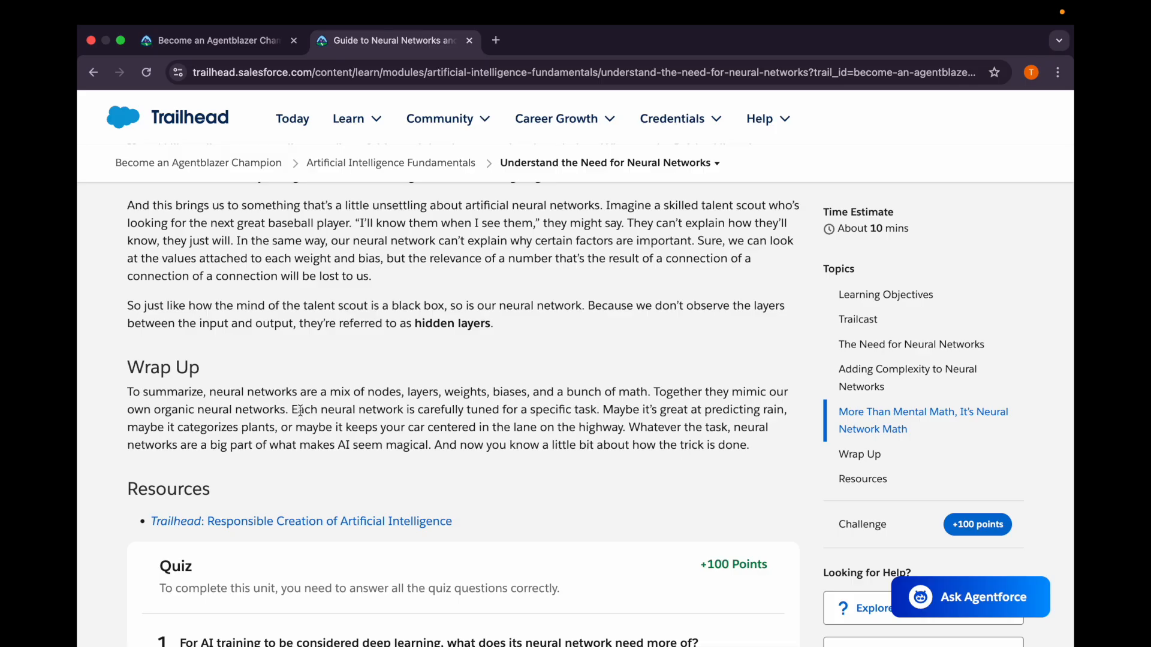
Scroll down to the Understand the Need for Neural Networks quiz questions.
scroll("down", 3)
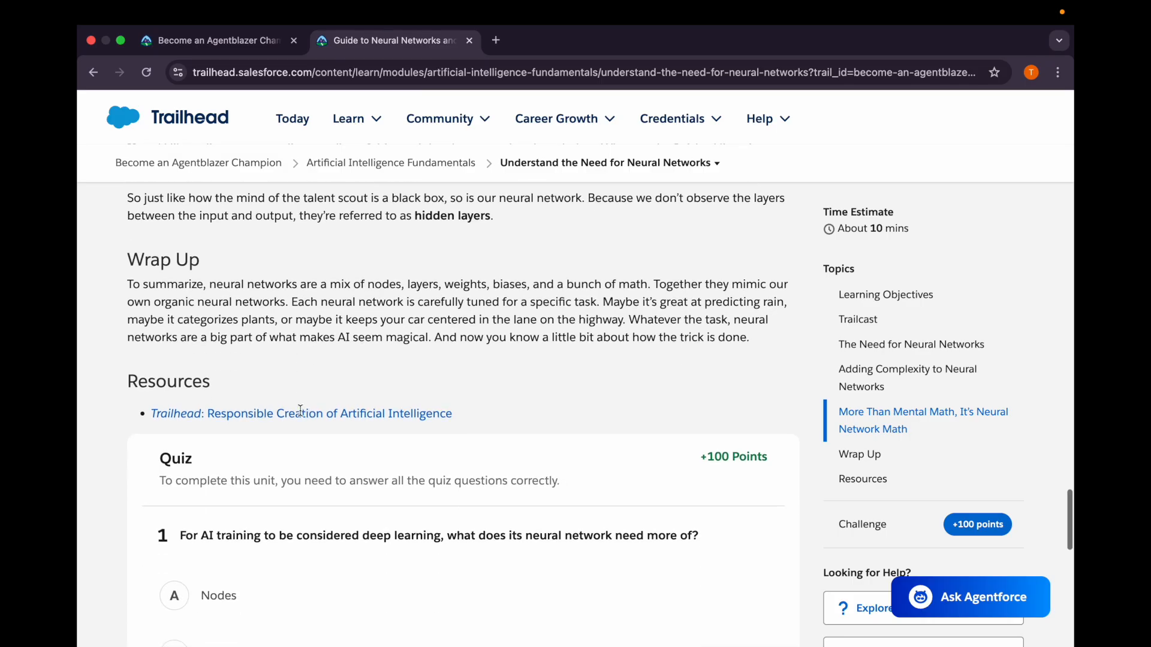
scroll("down", 3)
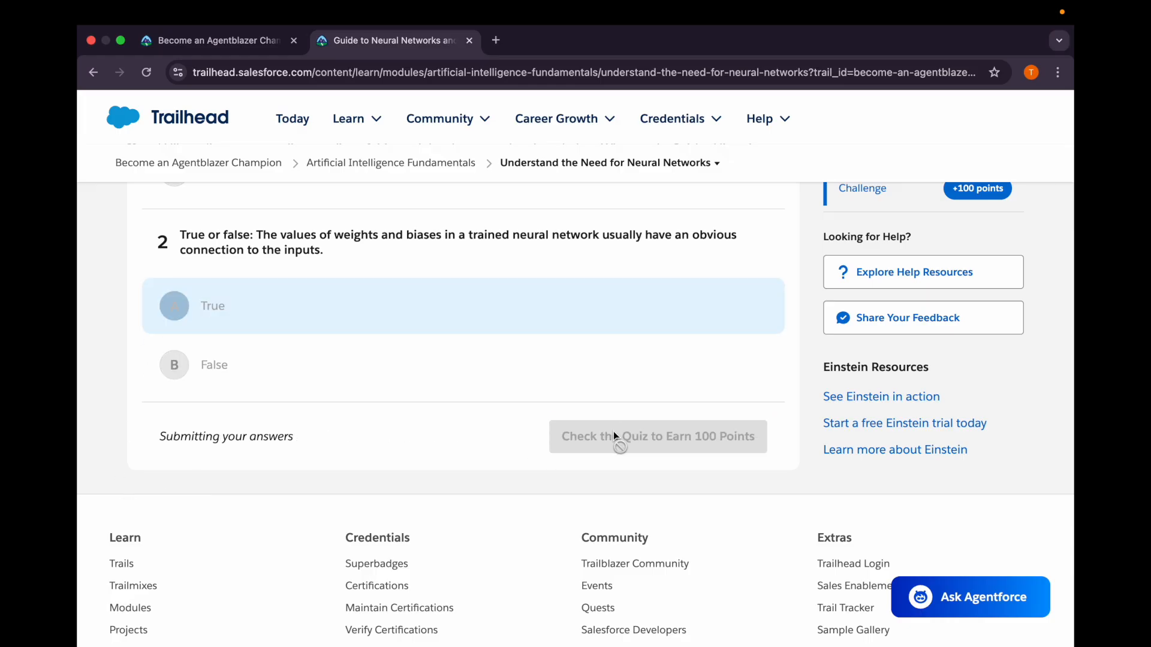
Submit the quiz, correct question 2 to False, resubmit, and return to the trail.
left_click(657, 436)
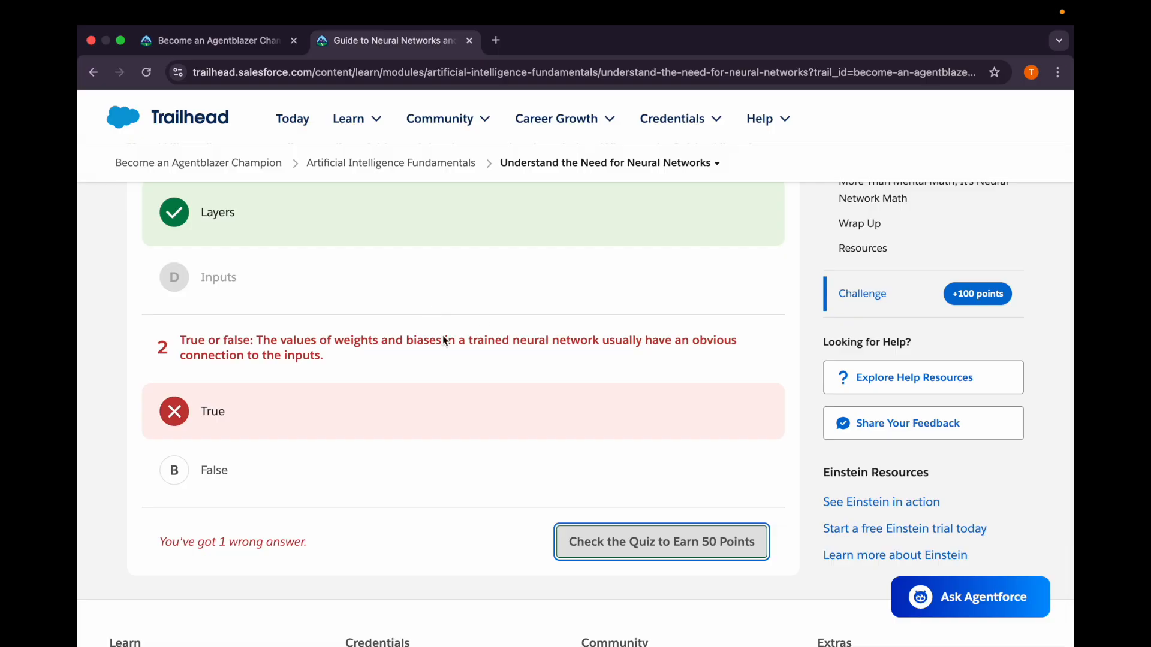
mouse_move(546, 404)
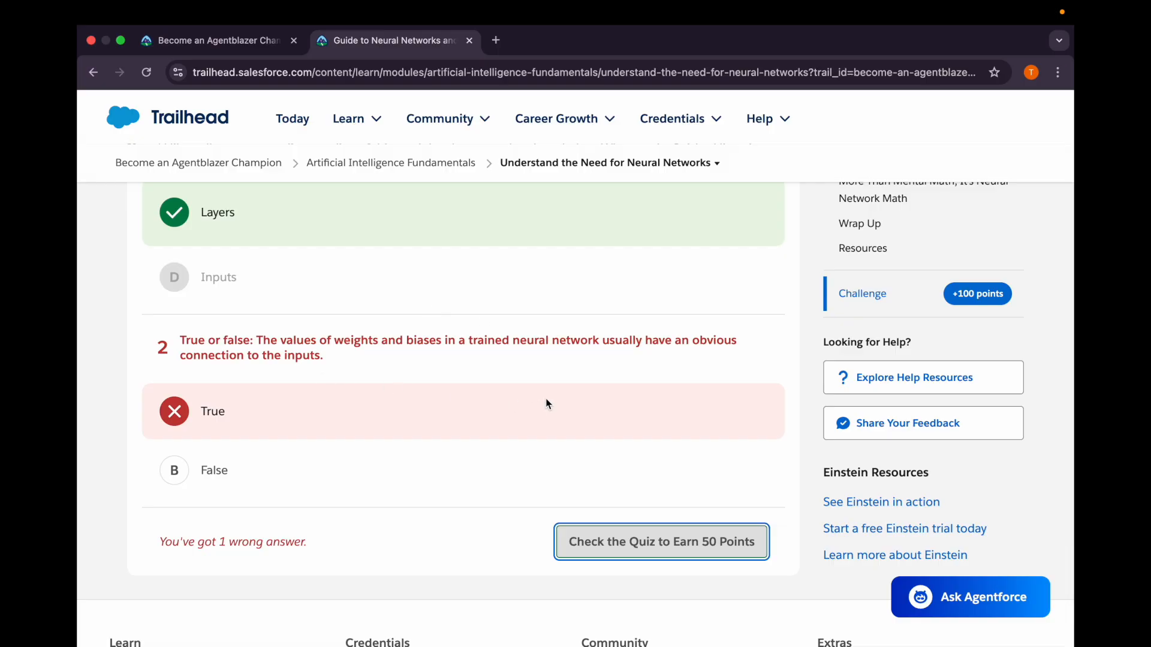
mouse_move(429, 359)
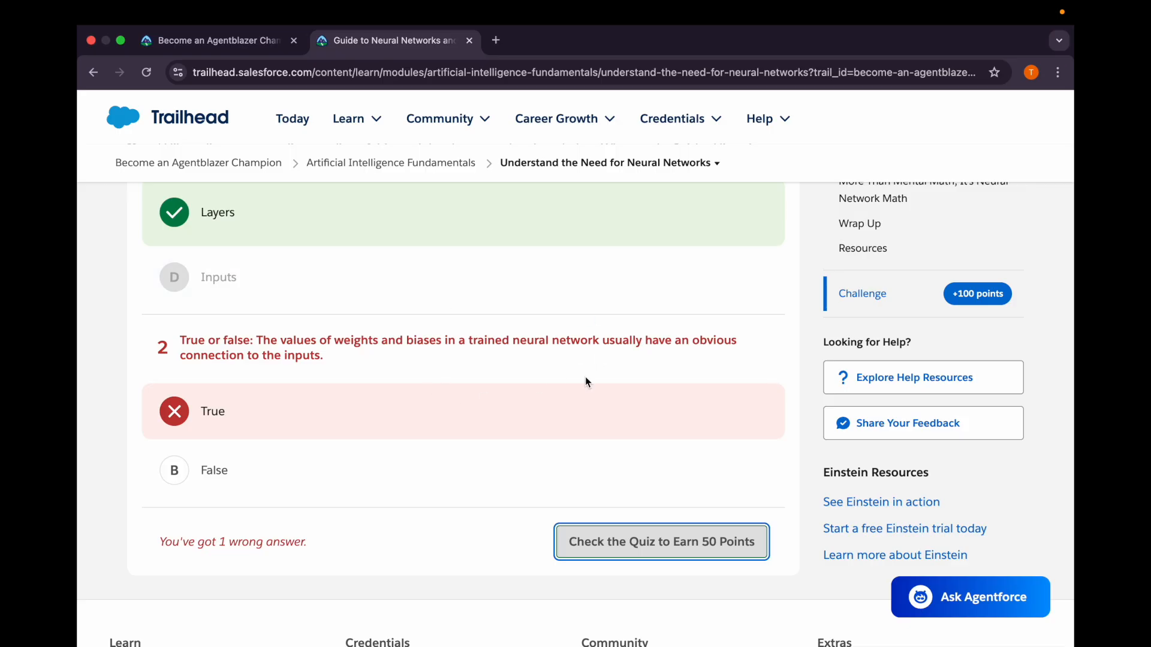
mouse_move(408, 445)
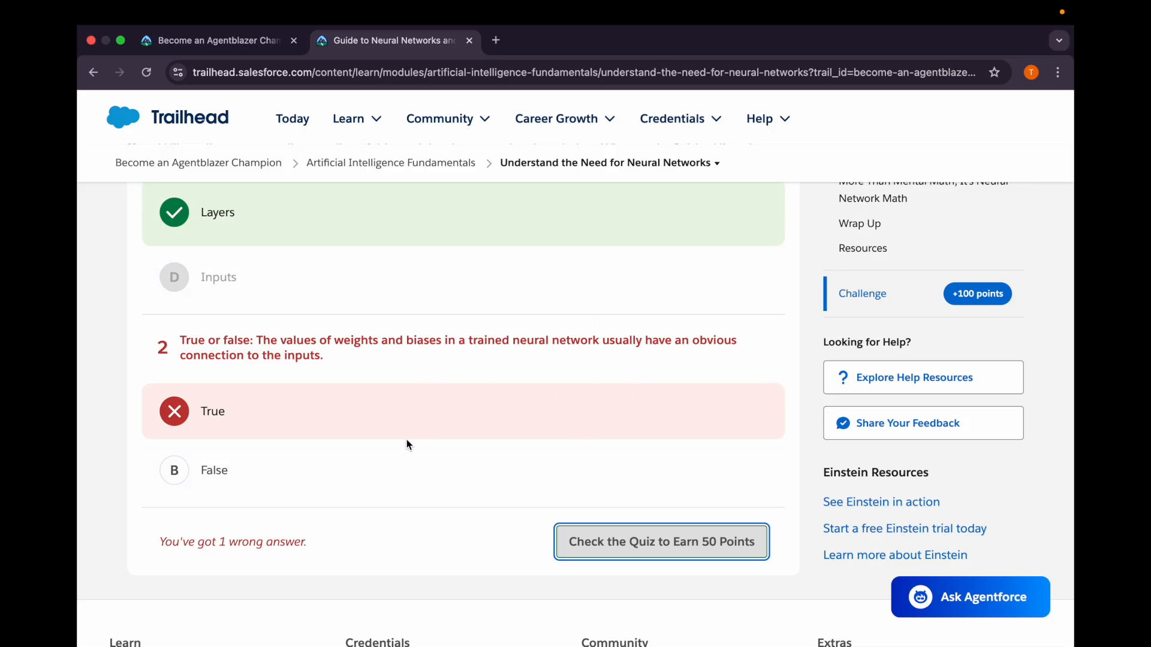
left_click(174, 471)
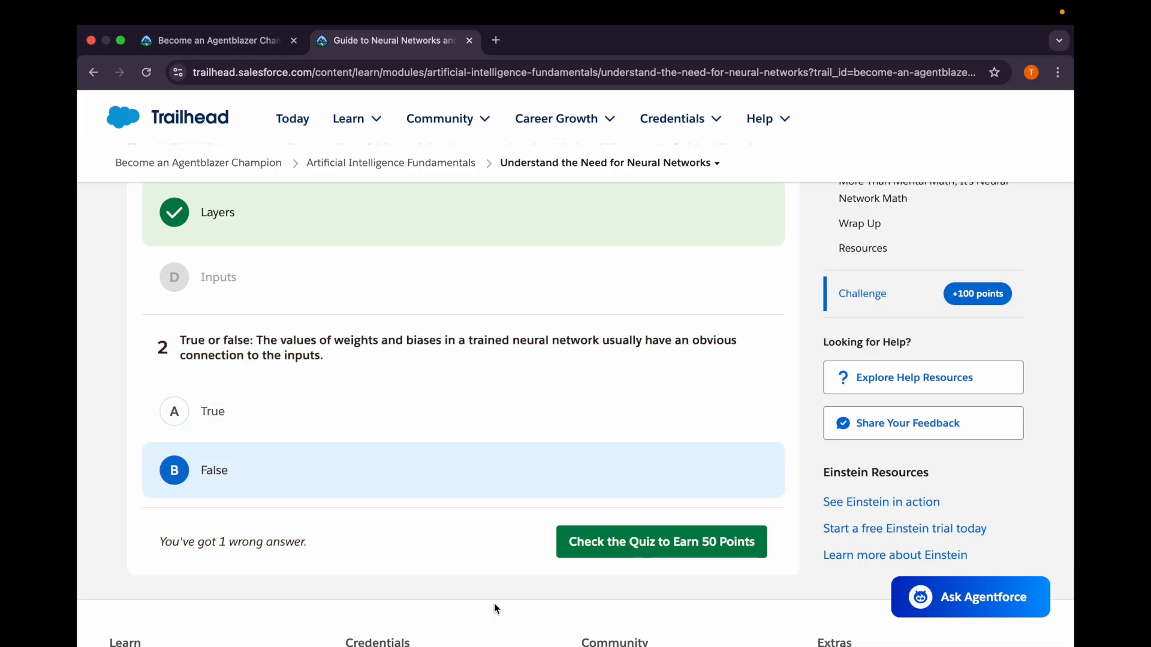
left_click(660, 542)
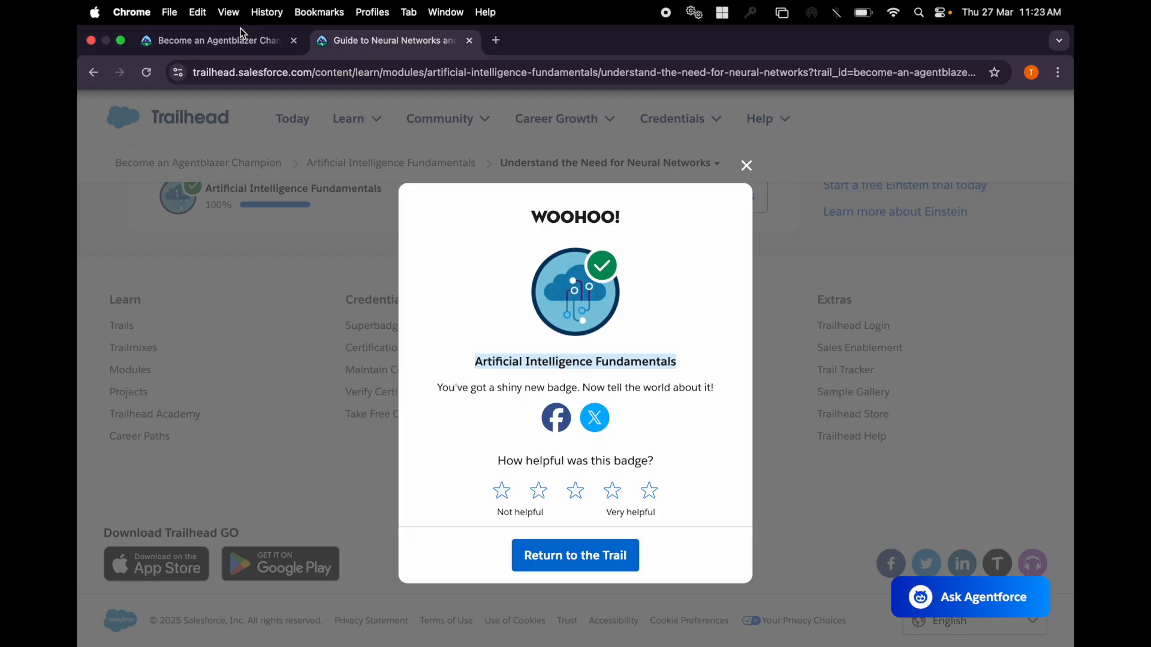
left_click(575, 555)
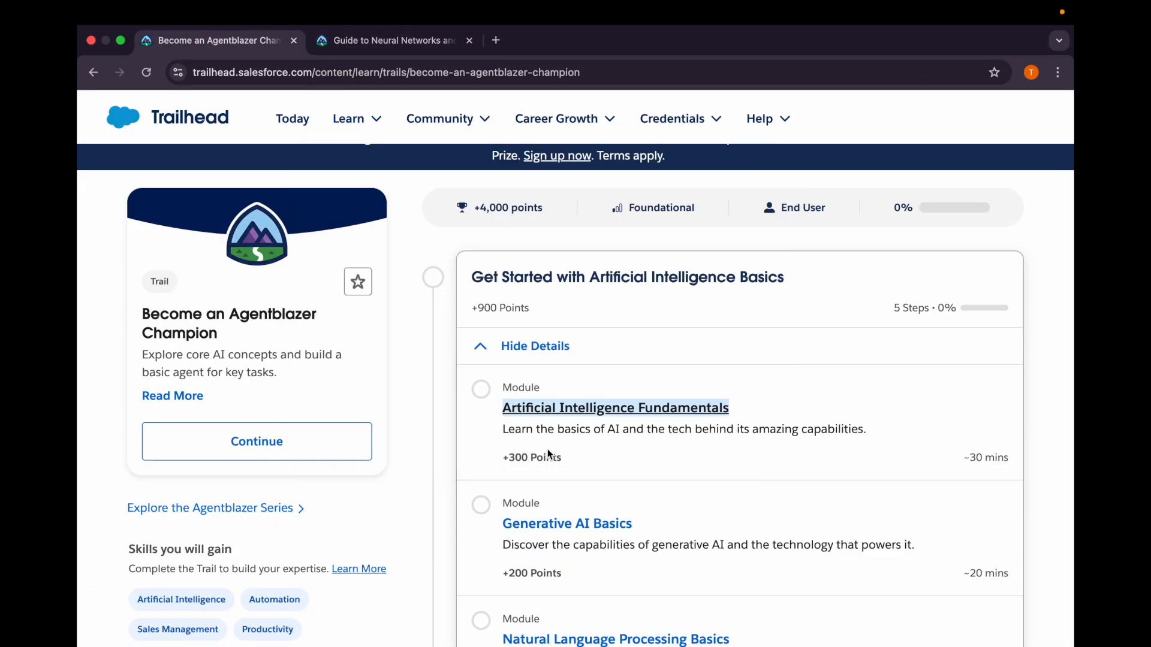
scroll("down", 3)
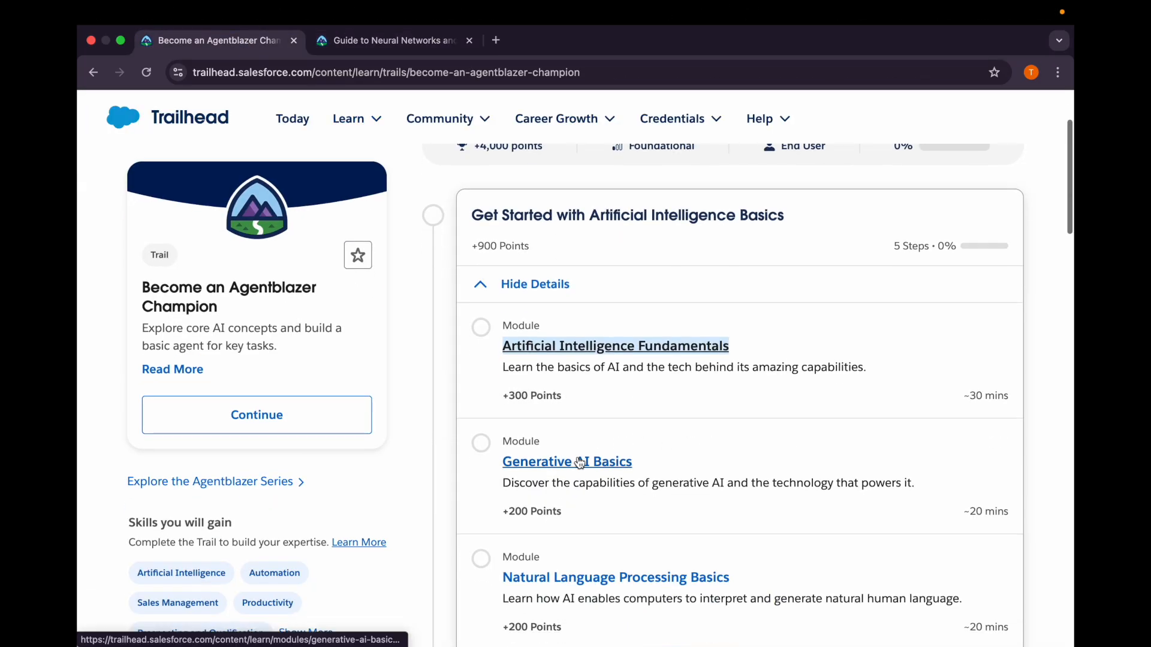